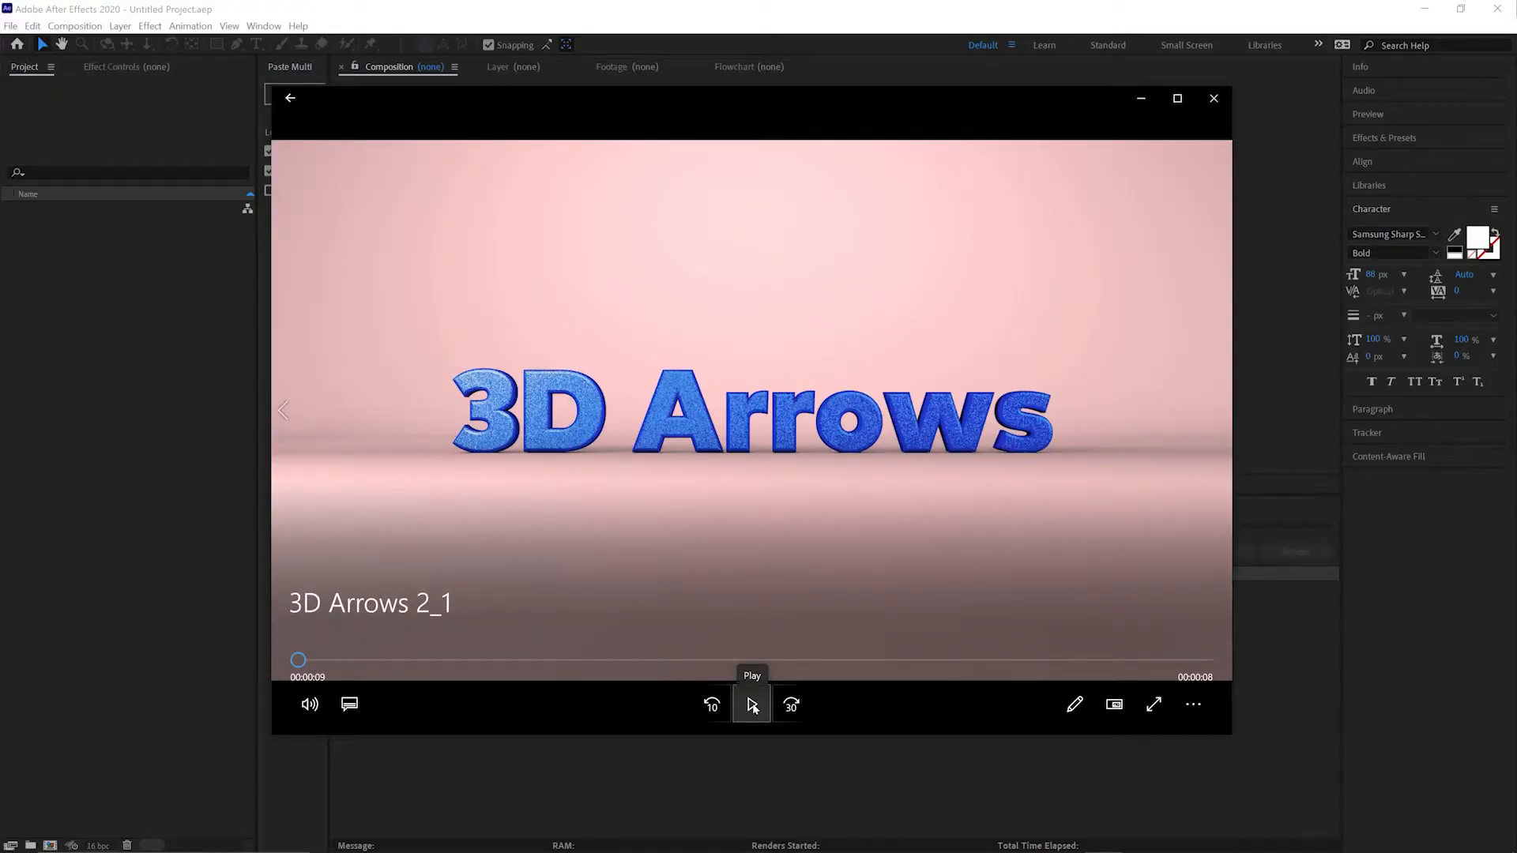
Play the 3D Arrows 2_1 clip partway, then pause it on the red arrows around the title.
{"action": "left_click", "coordinate": [752, 704]}
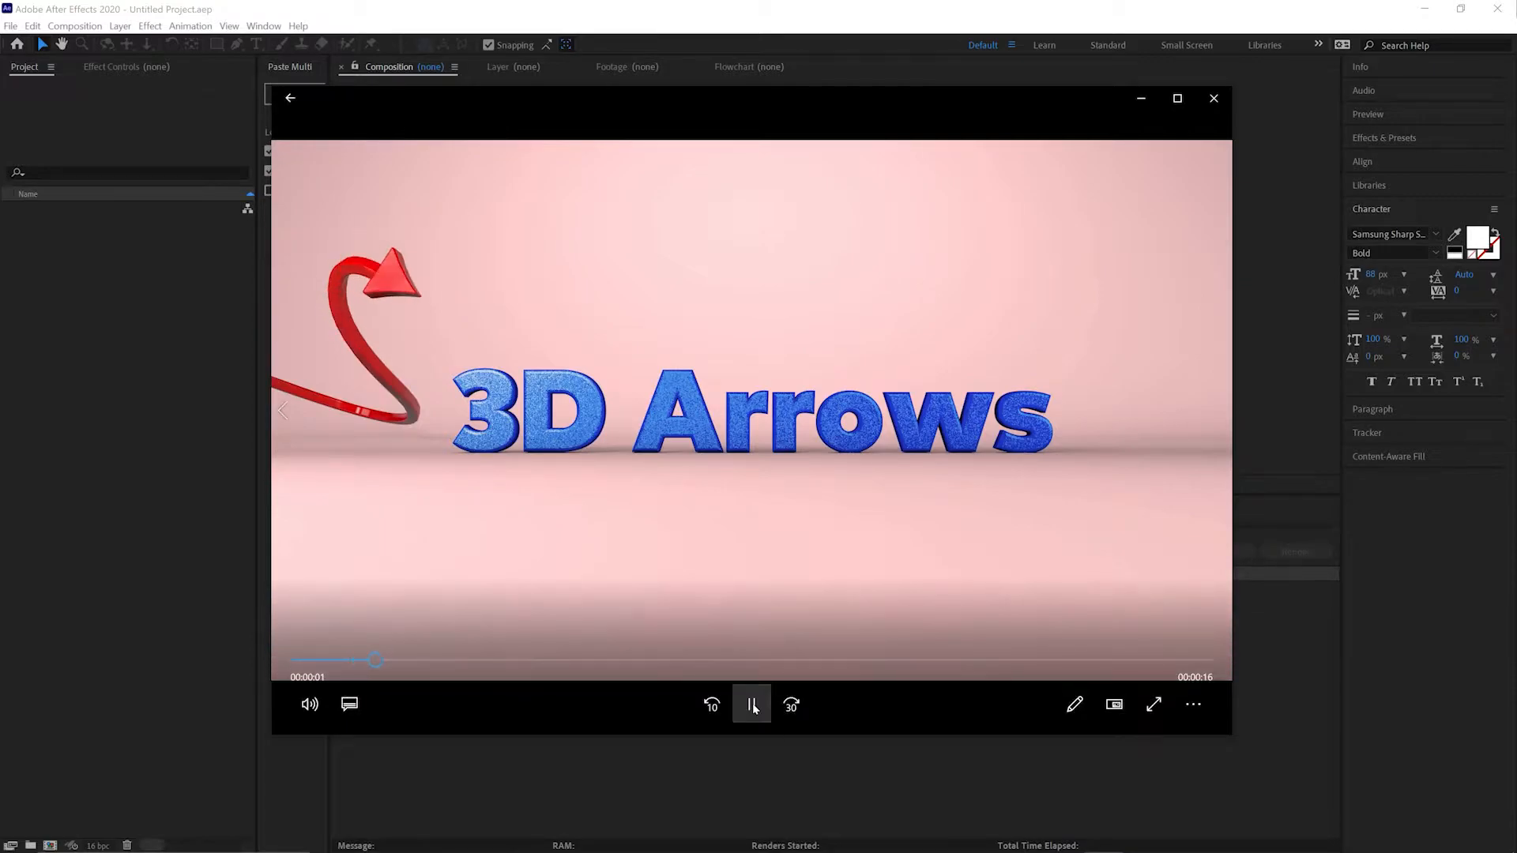
{"action": "left_click", "coordinate": [752, 703]}
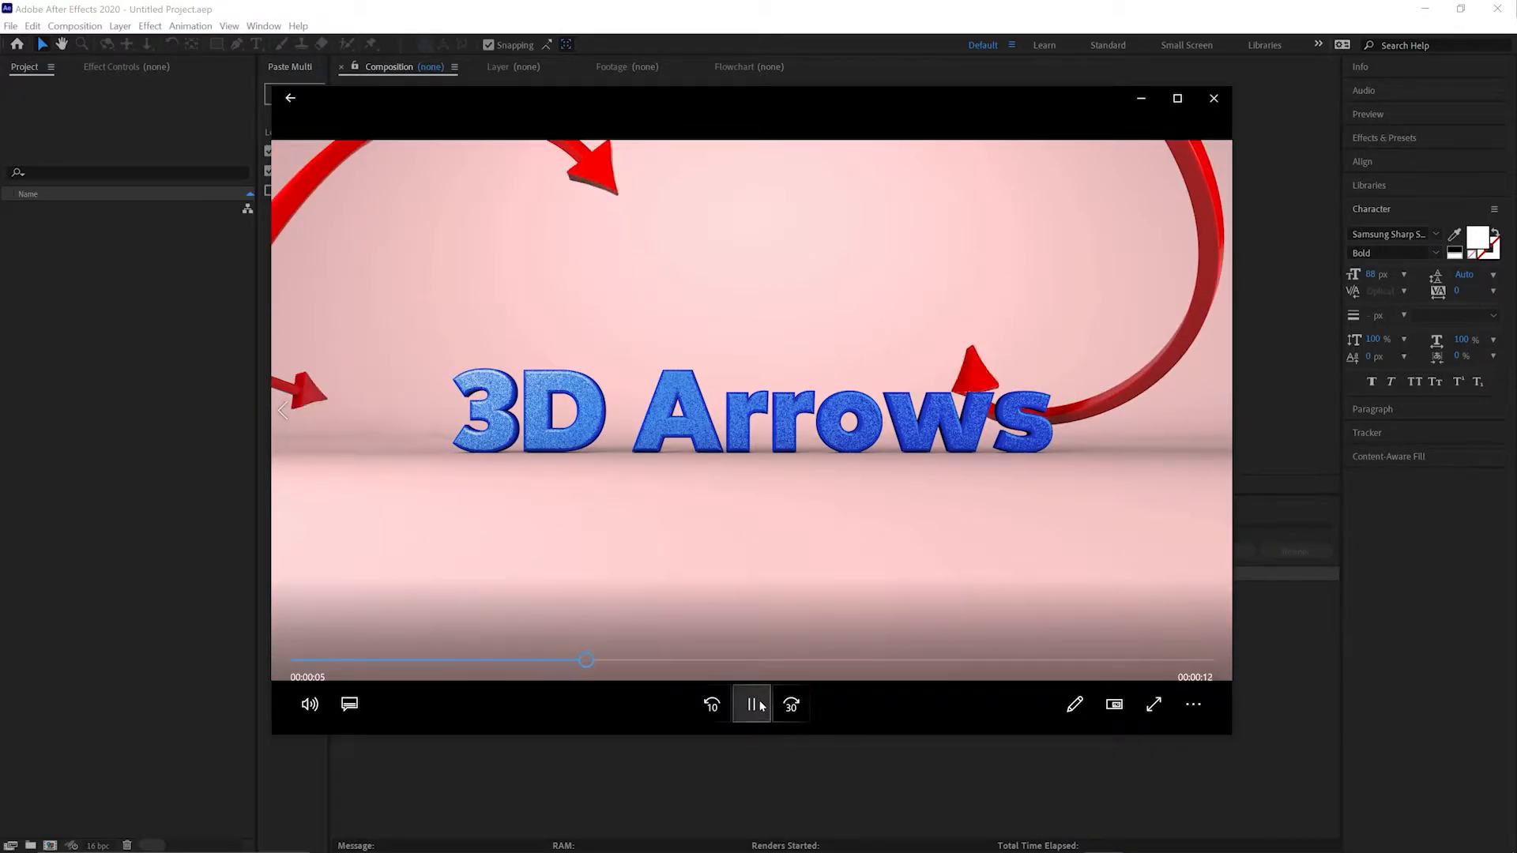
{"action": "left_click", "coordinate": [752, 703]}
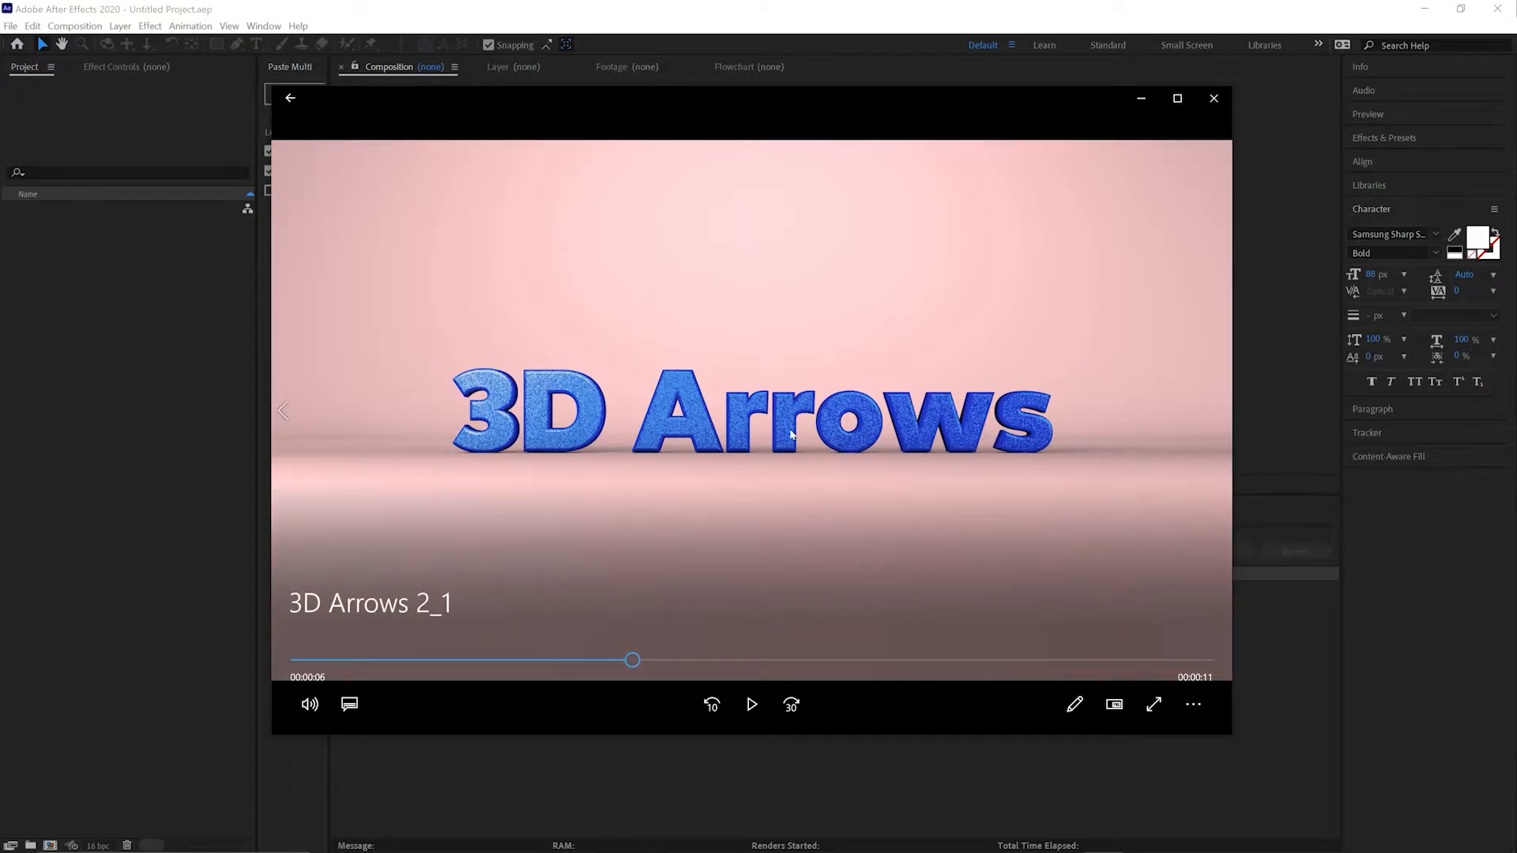
{"action": "mouse_move", "coordinate": [677, 387]}
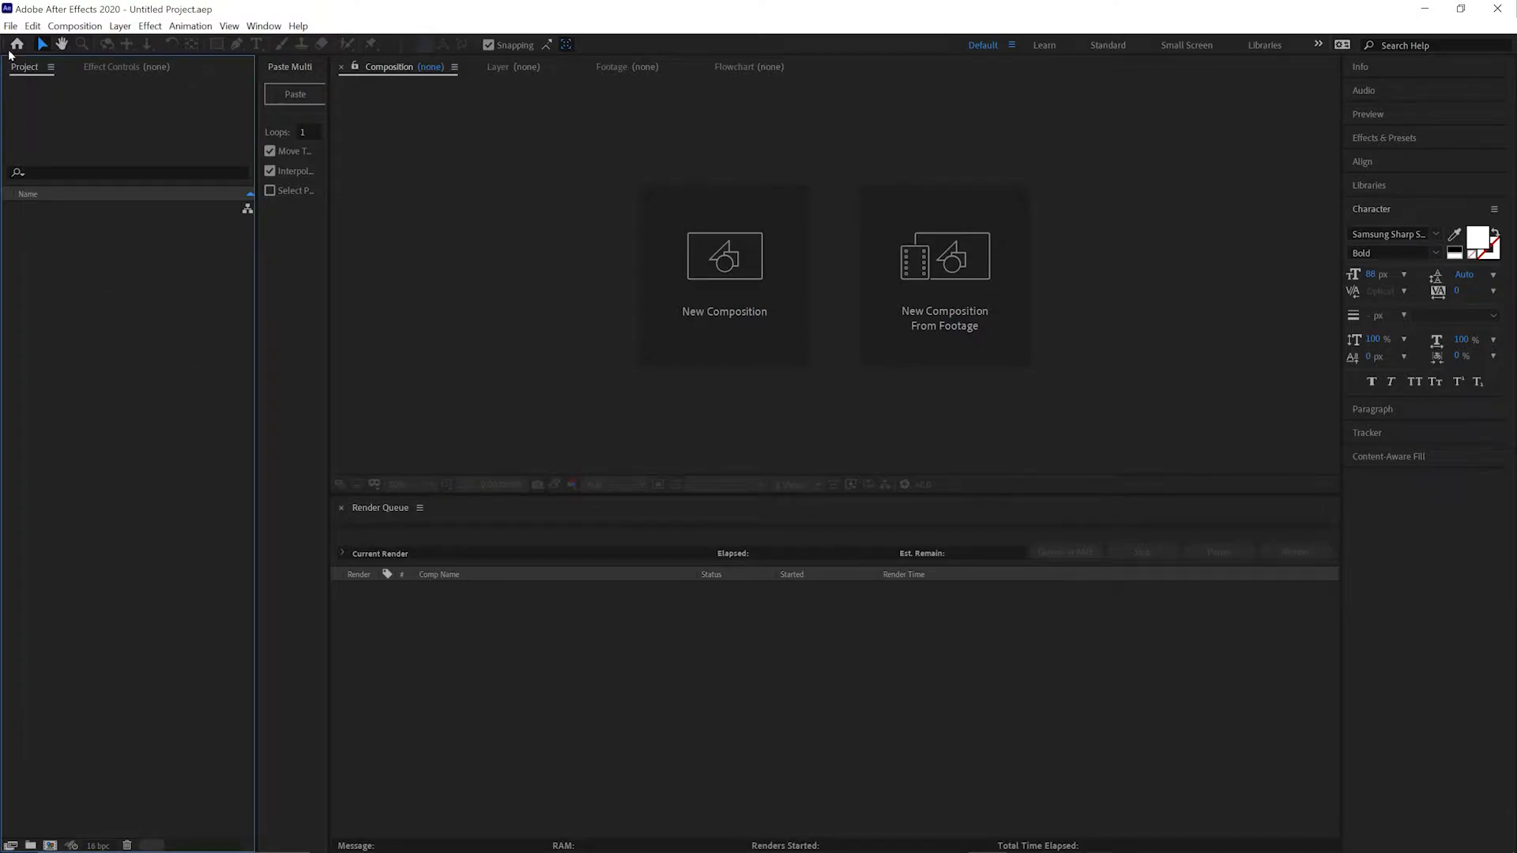
Create a new MAXON Cinema 4D file named '3D Arrows' saved to the Exports folder.
{"action": "left_click", "coordinate": [11, 27]}
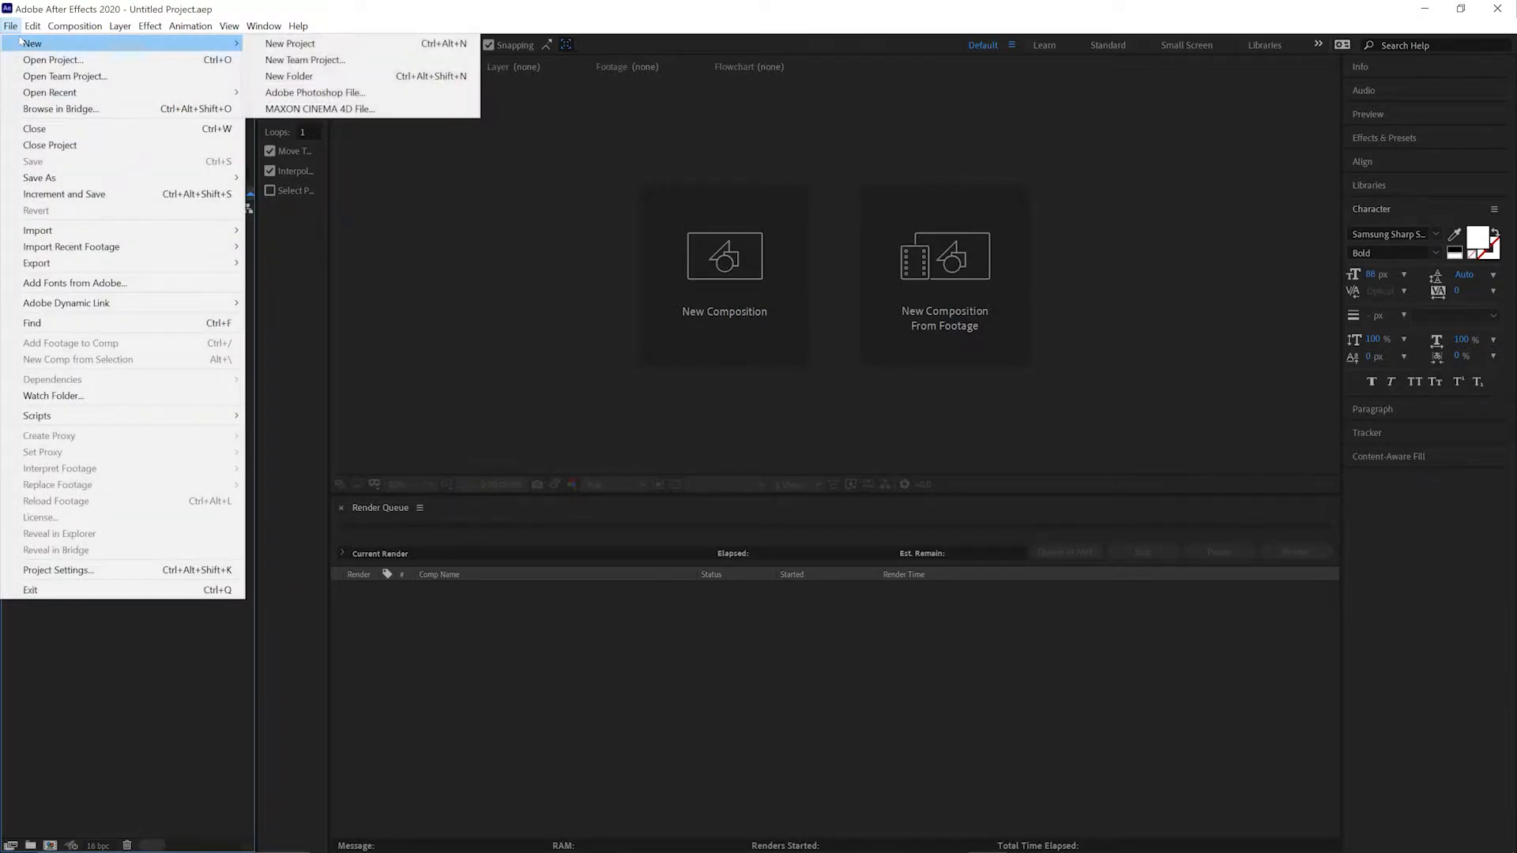
{"action": "mouse_move", "coordinate": [319, 109]}
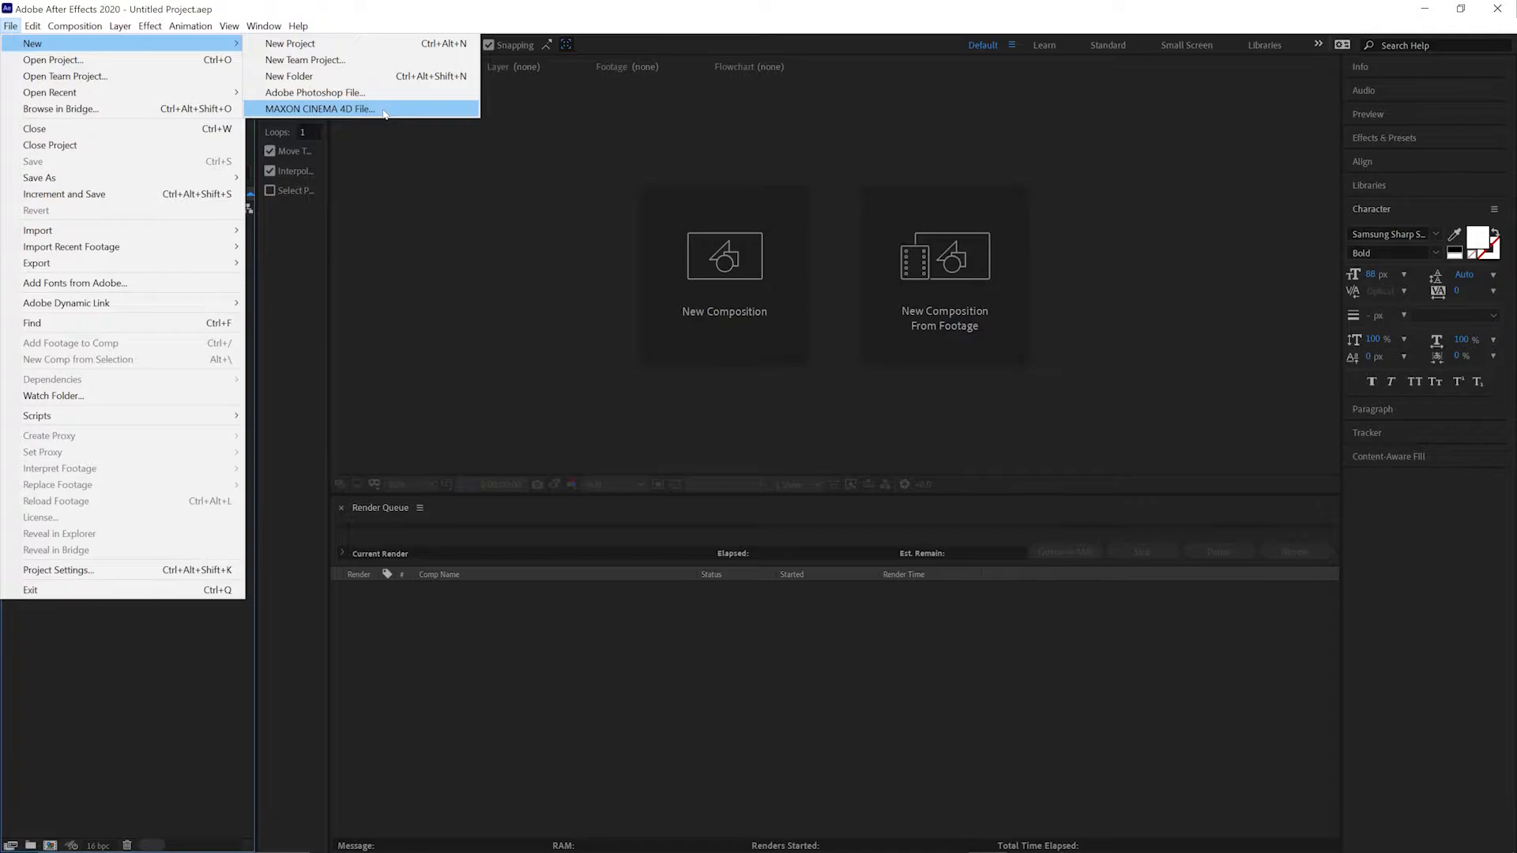
{"action": "left_click", "coordinate": [319, 109]}
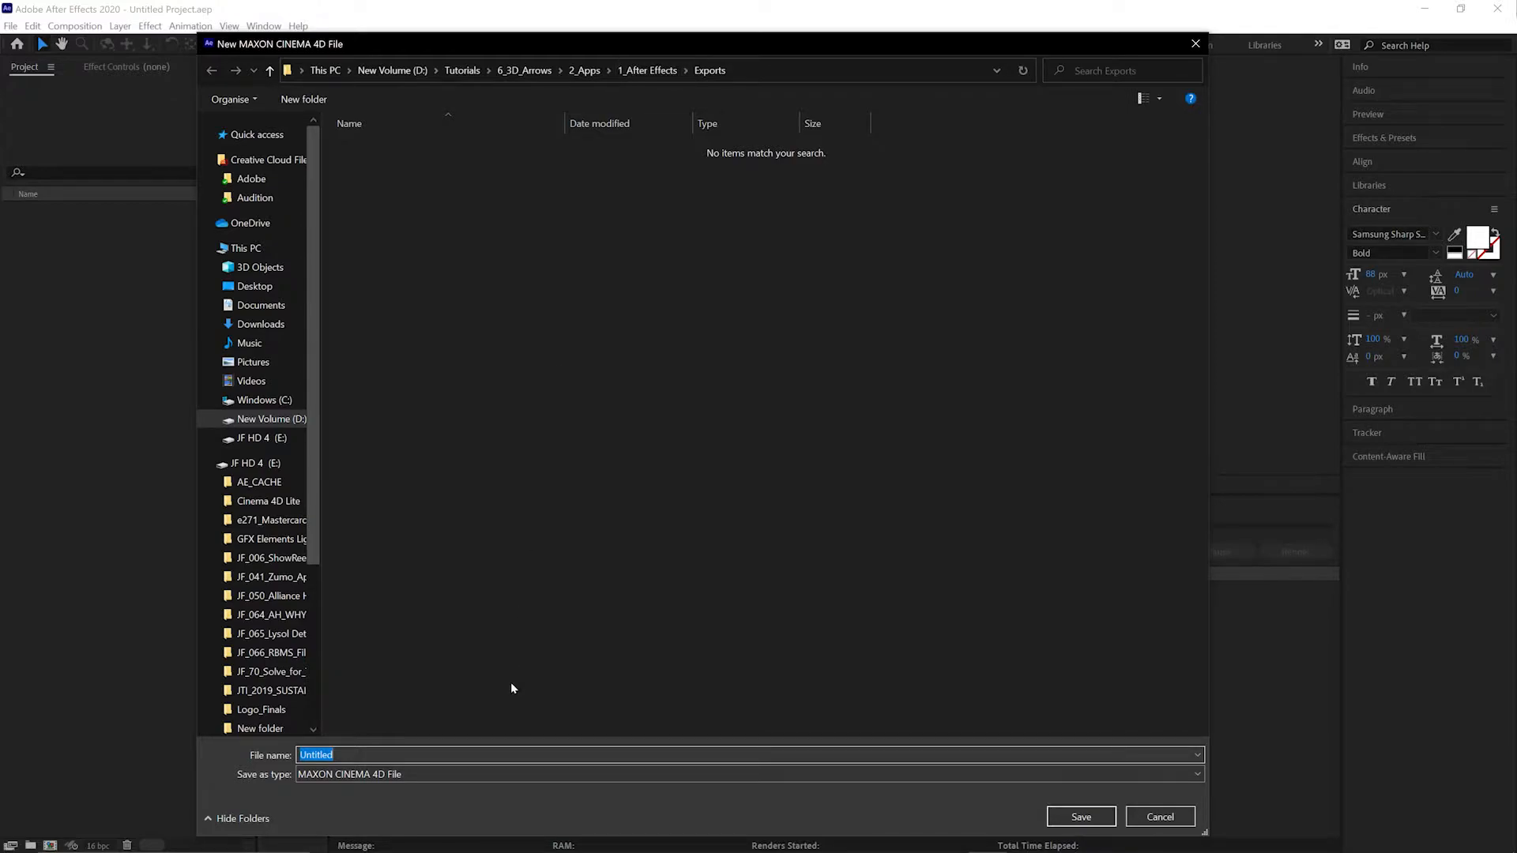
{"action": "type", "text": "3D Arrows"}
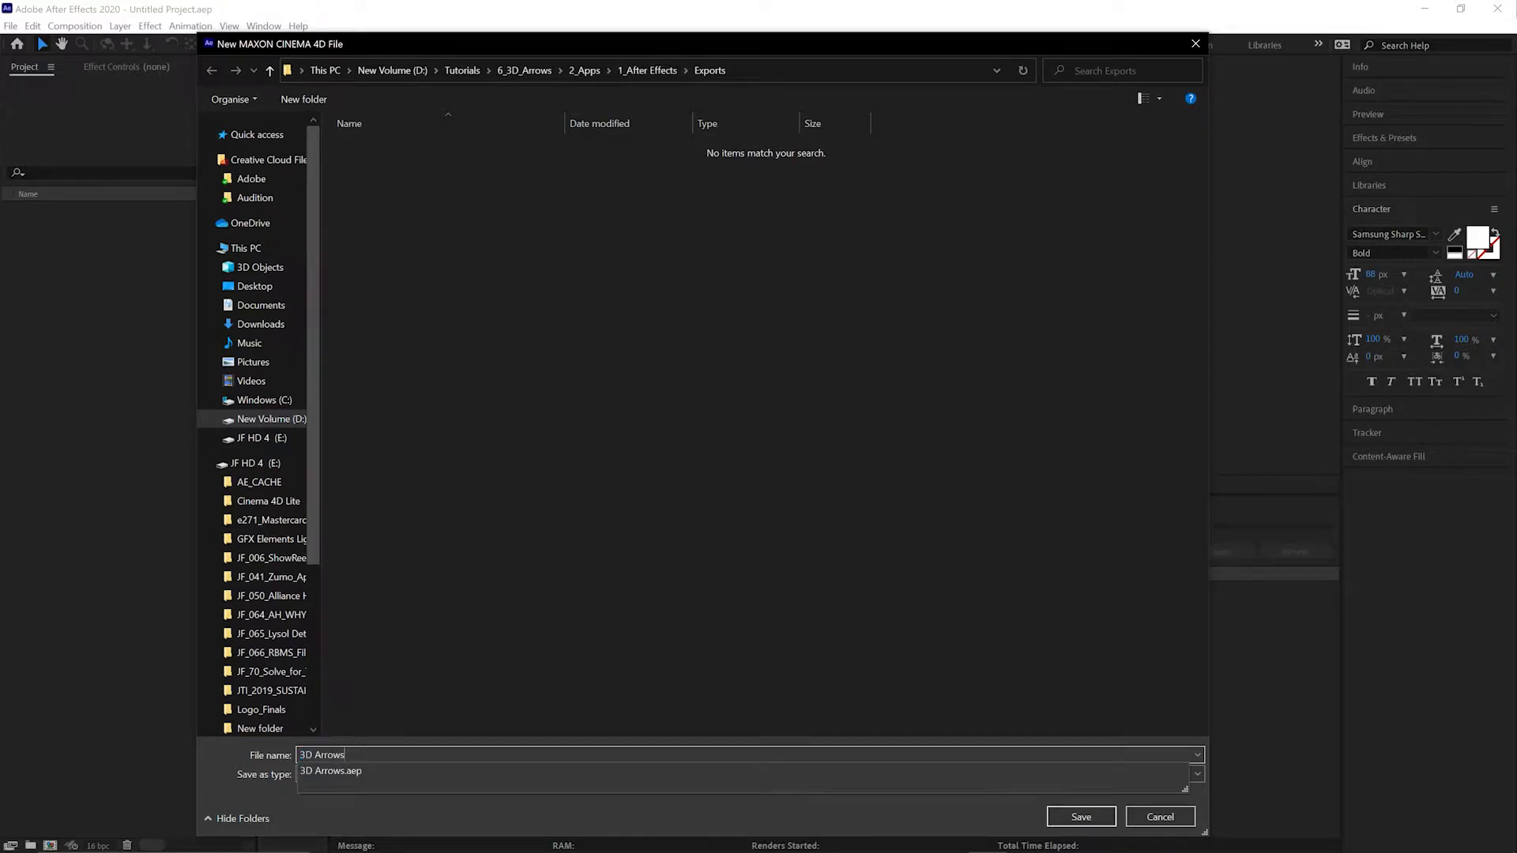
{"action": "left_click", "coordinate": [1079, 817]}
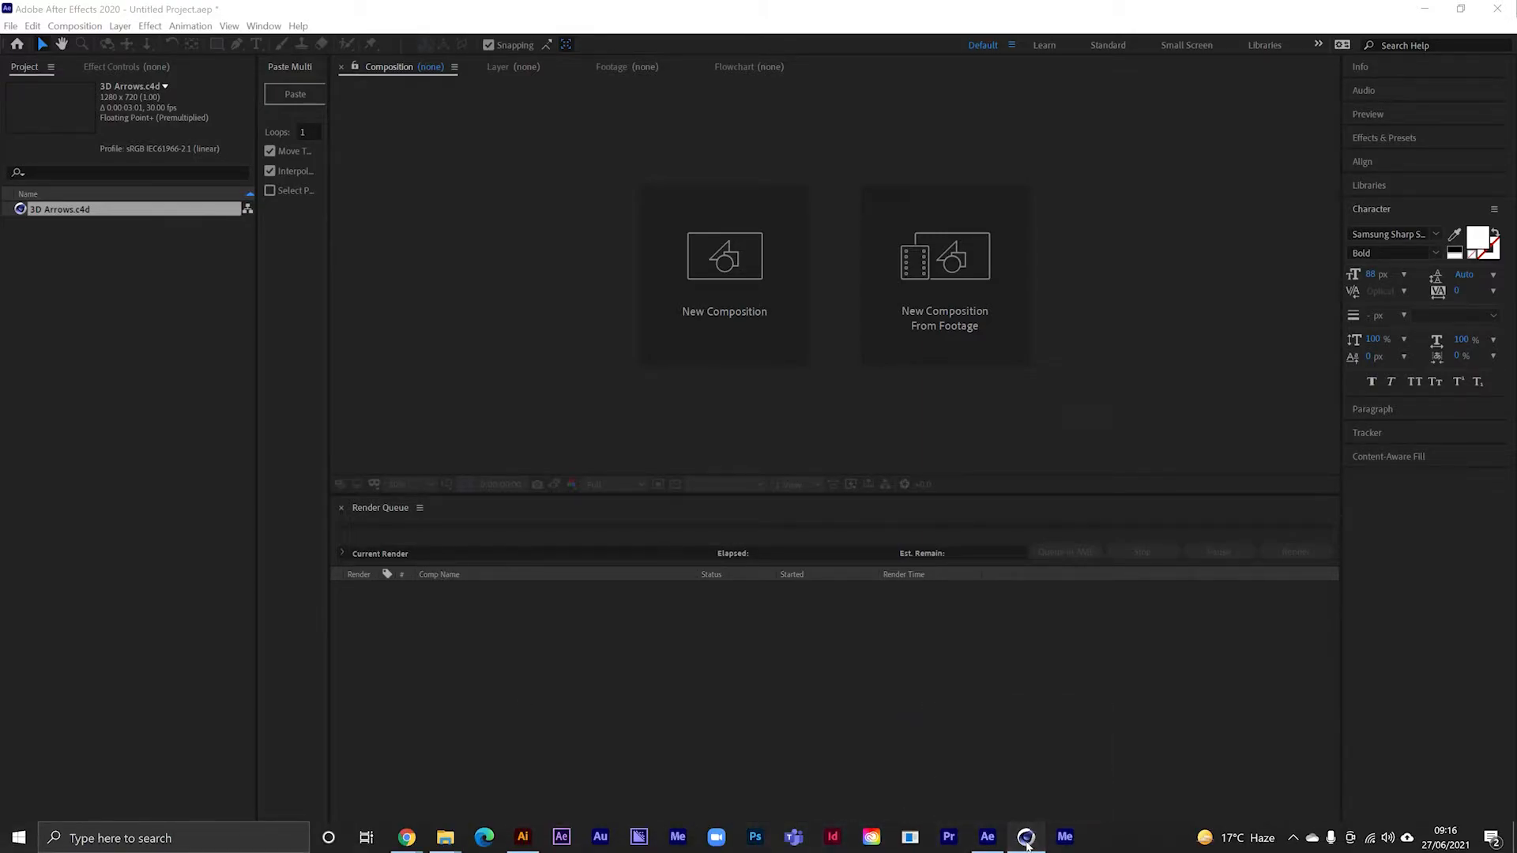
In Cinema 4D Lite, add a Sphere primitive (100 cm radius) at the origin of the 3D Arrows scene.
{"action": "left_click", "coordinate": [1027, 837]}
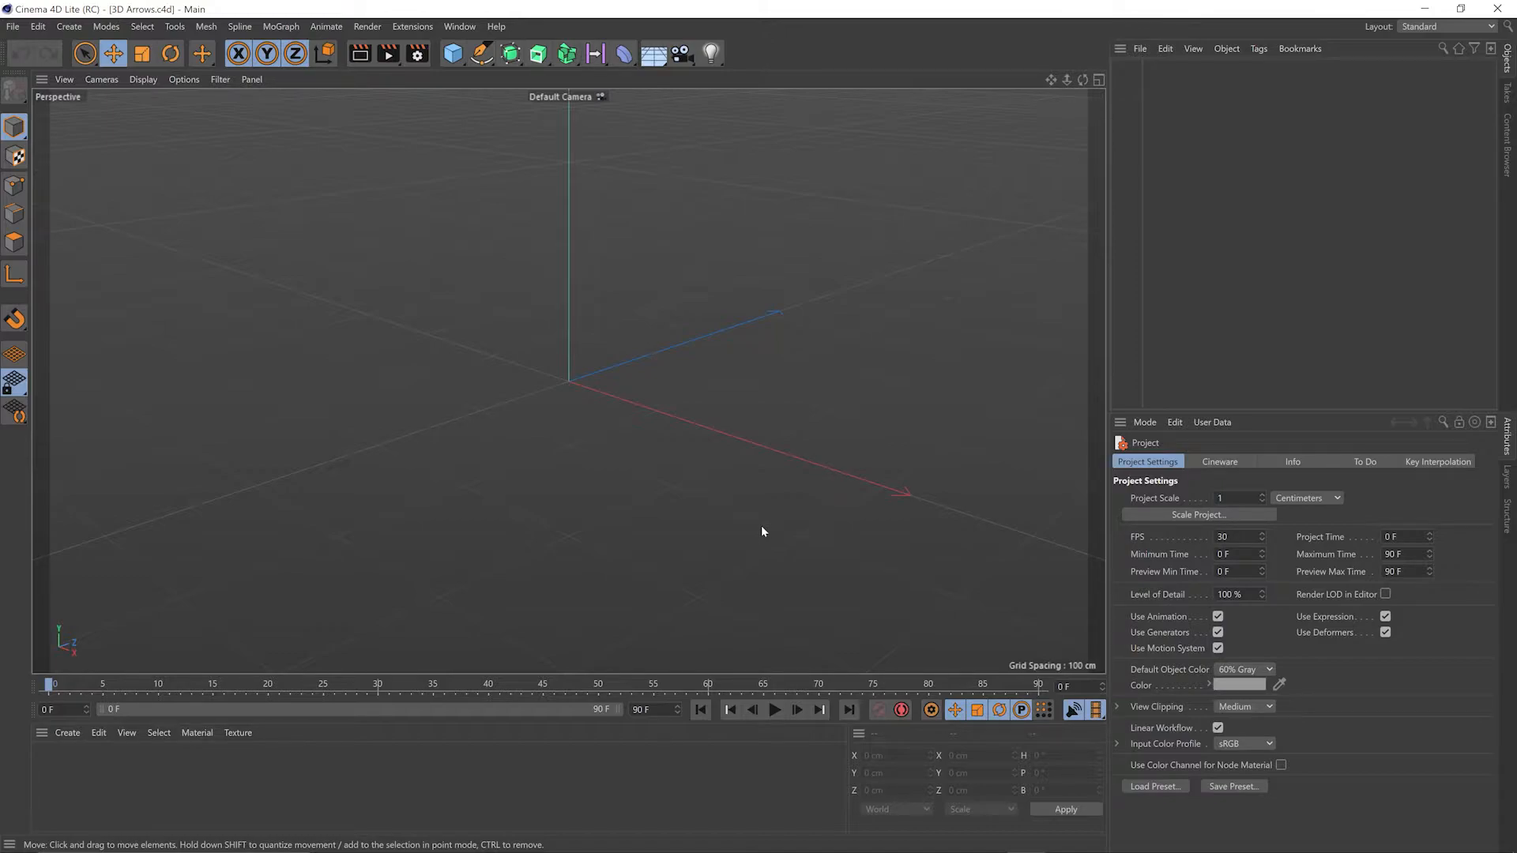
{"action": "mouse_move", "coordinate": [748, 531]}
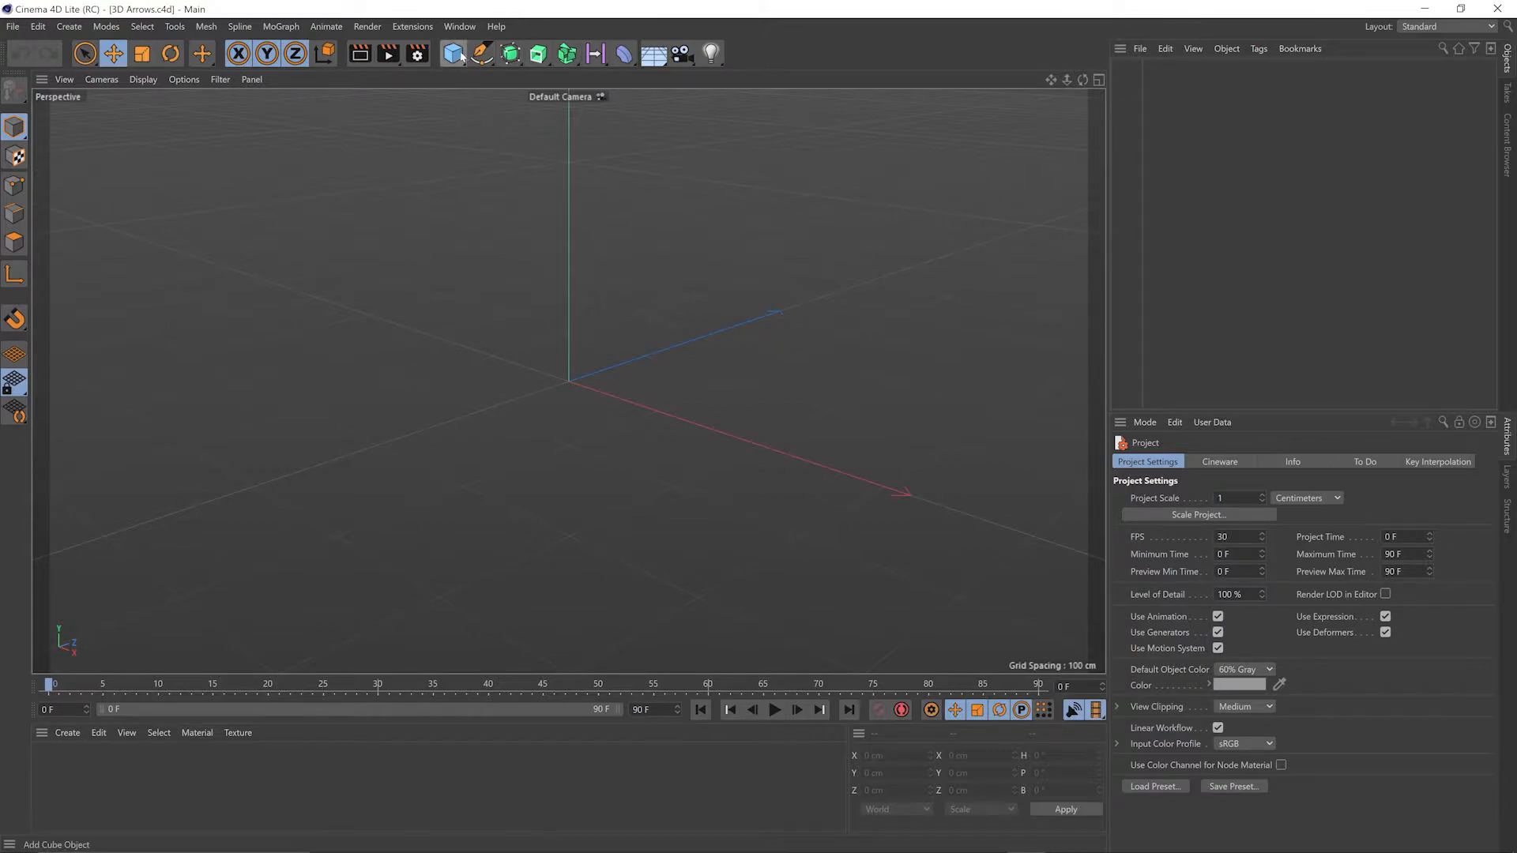
{"action": "left_click", "coordinate": [453, 54]}
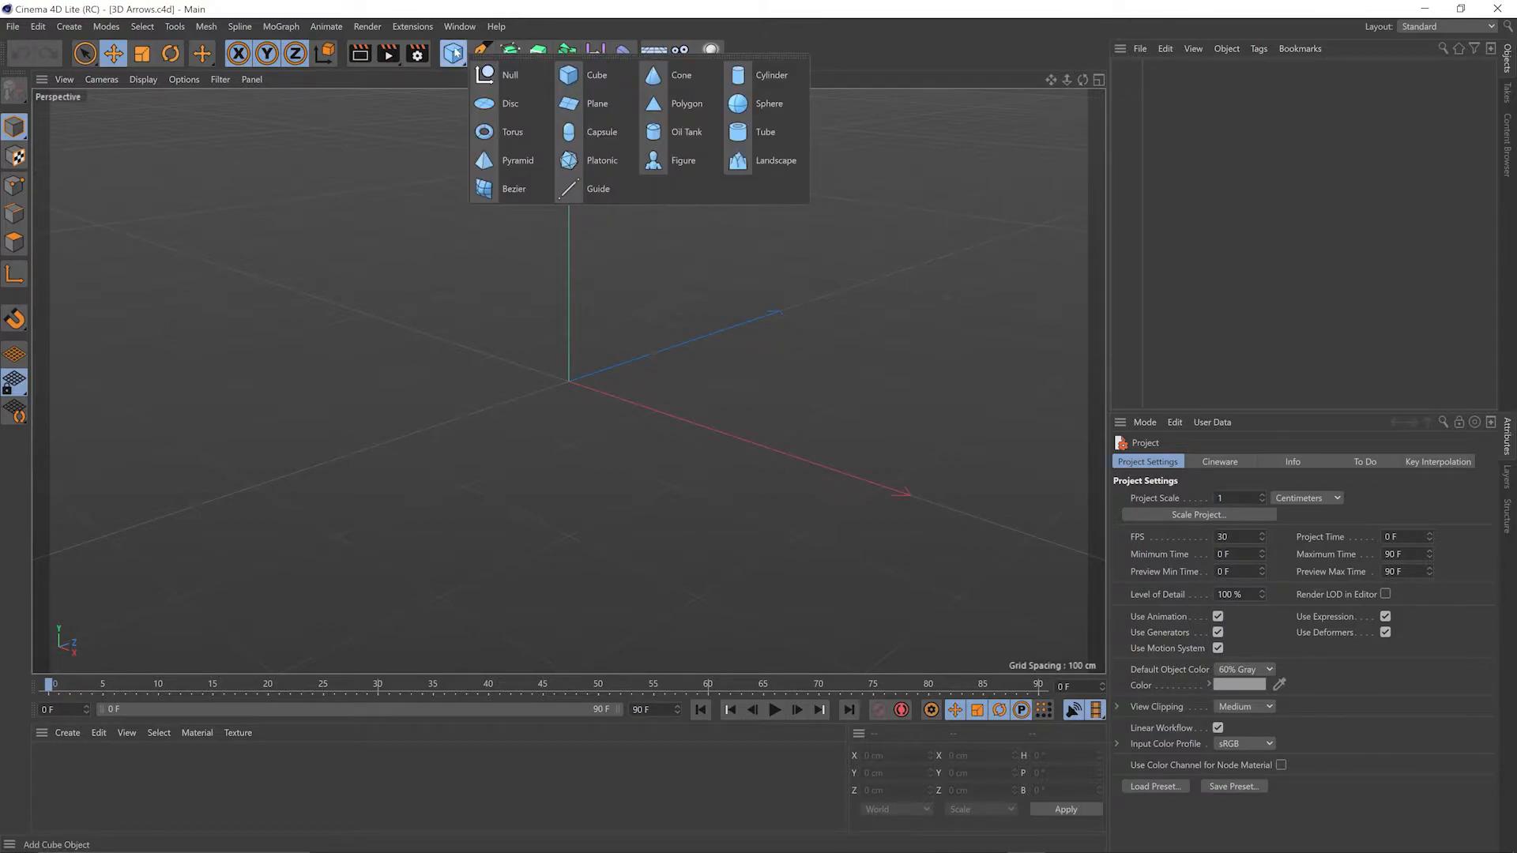
{"action": "mouse_move", "coordinate": [770, 105]}
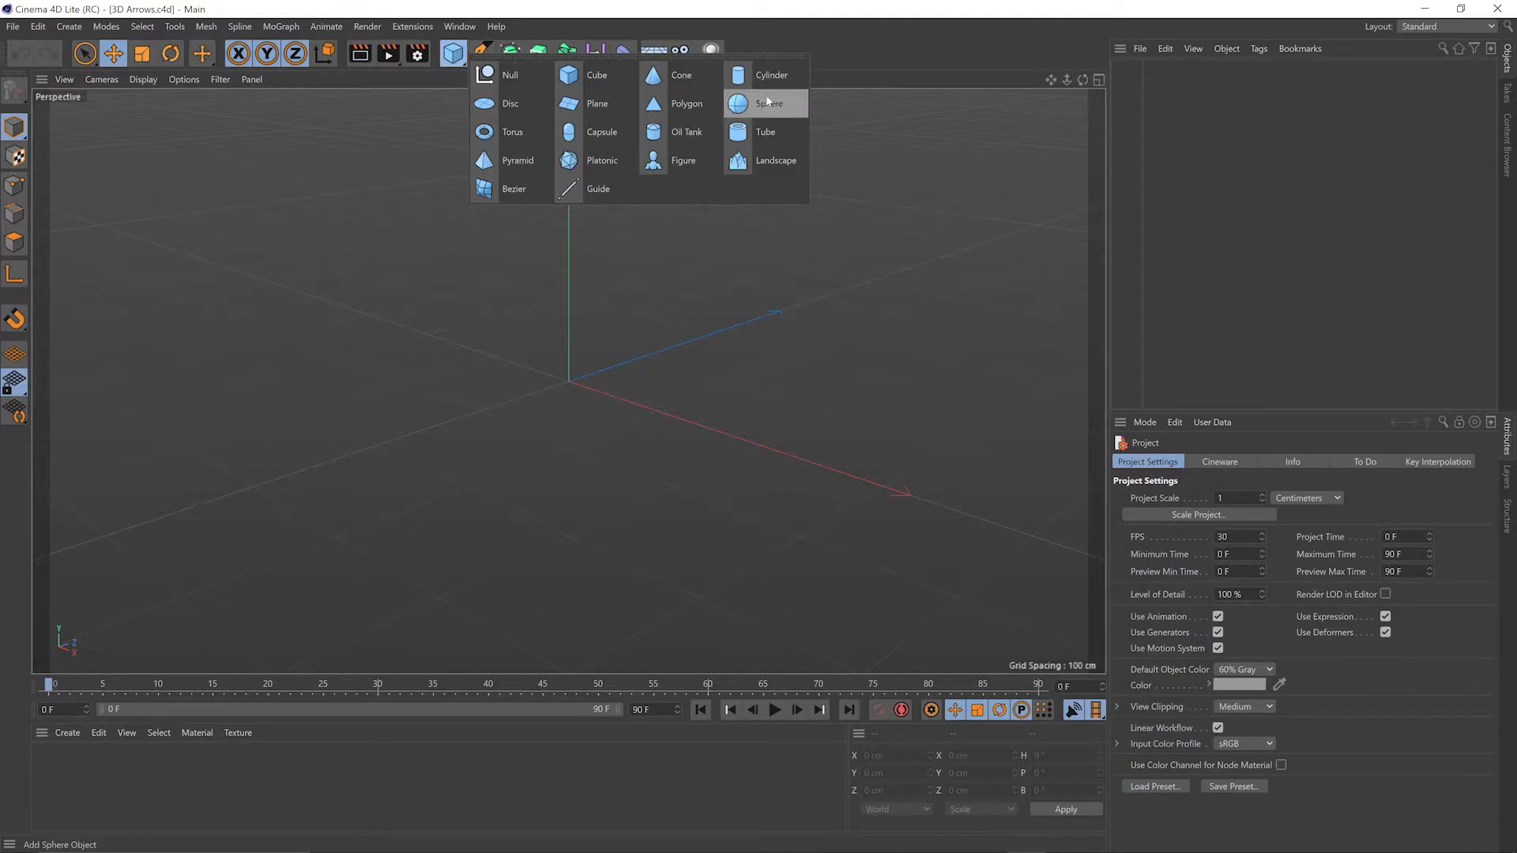
{"action": "left_click", "coordinate": [770, 104]}
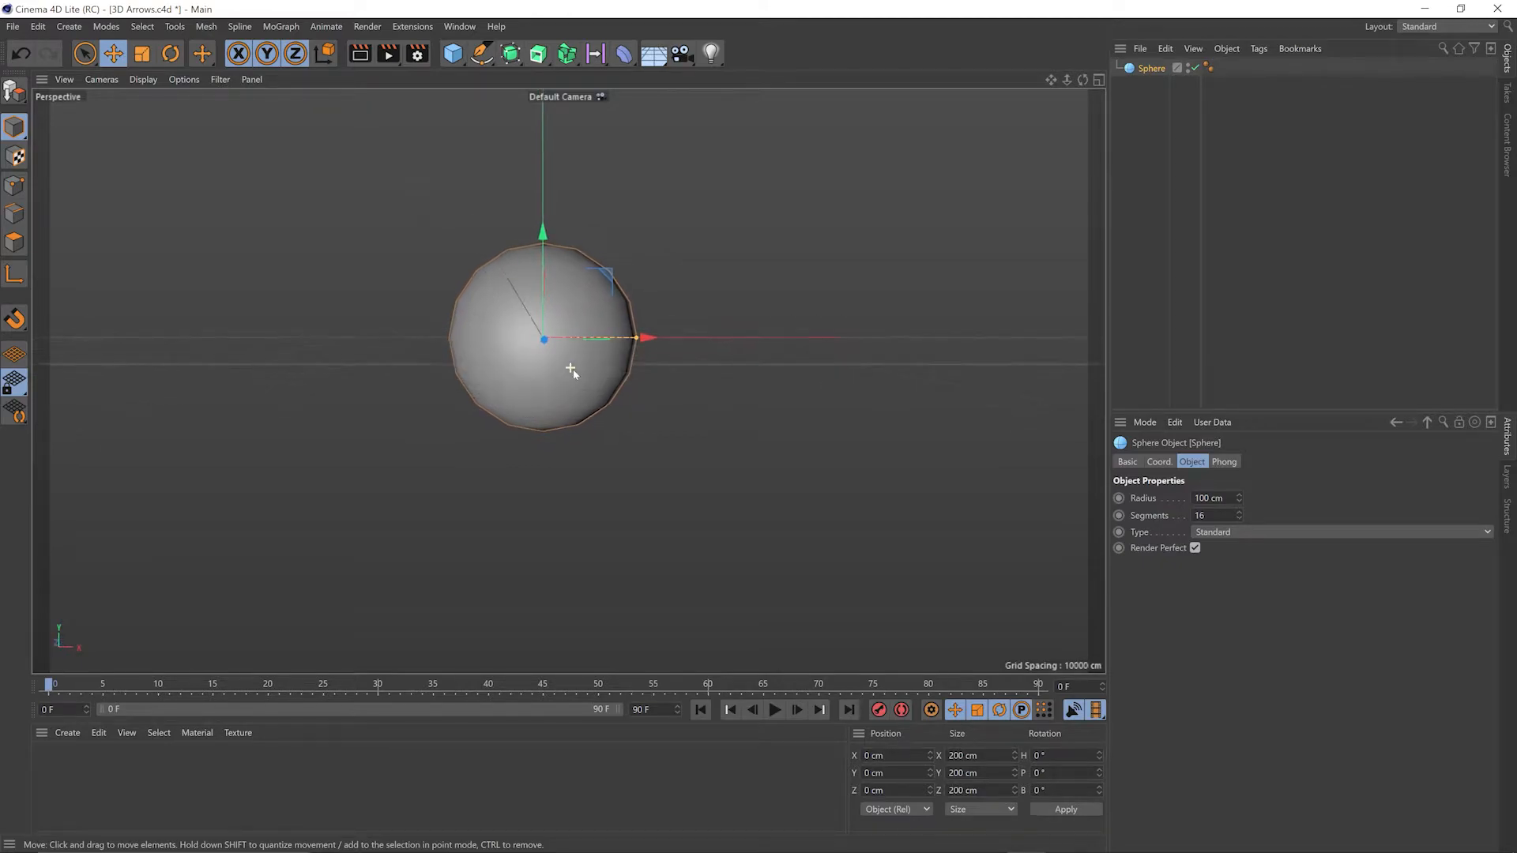
{"action": "mouse_move", "coordinate": [631, 396]}
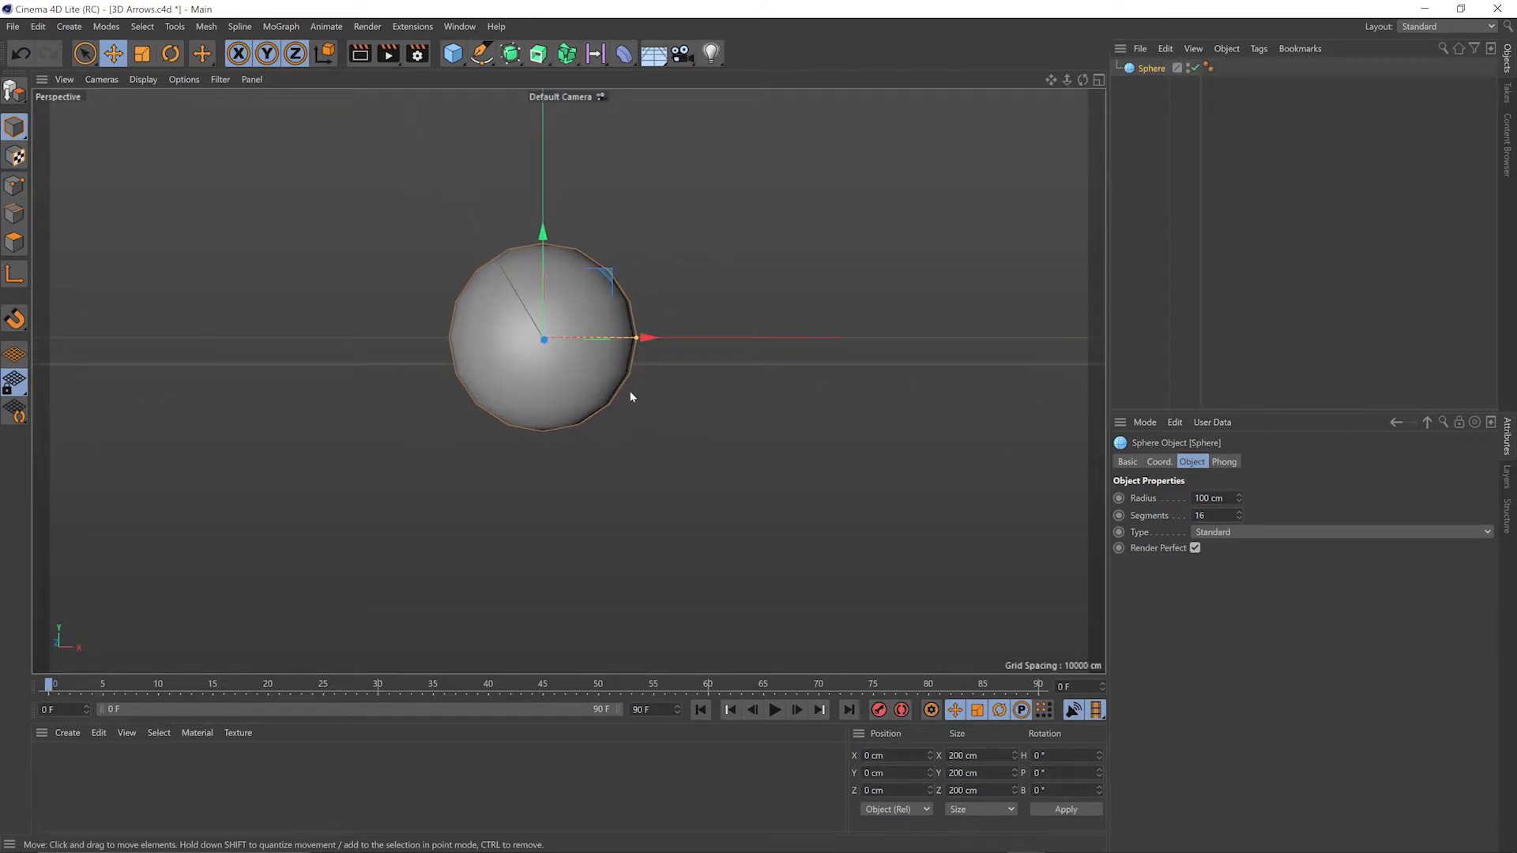
{"action": "mouse_move", "coordinate": [633, 411]}
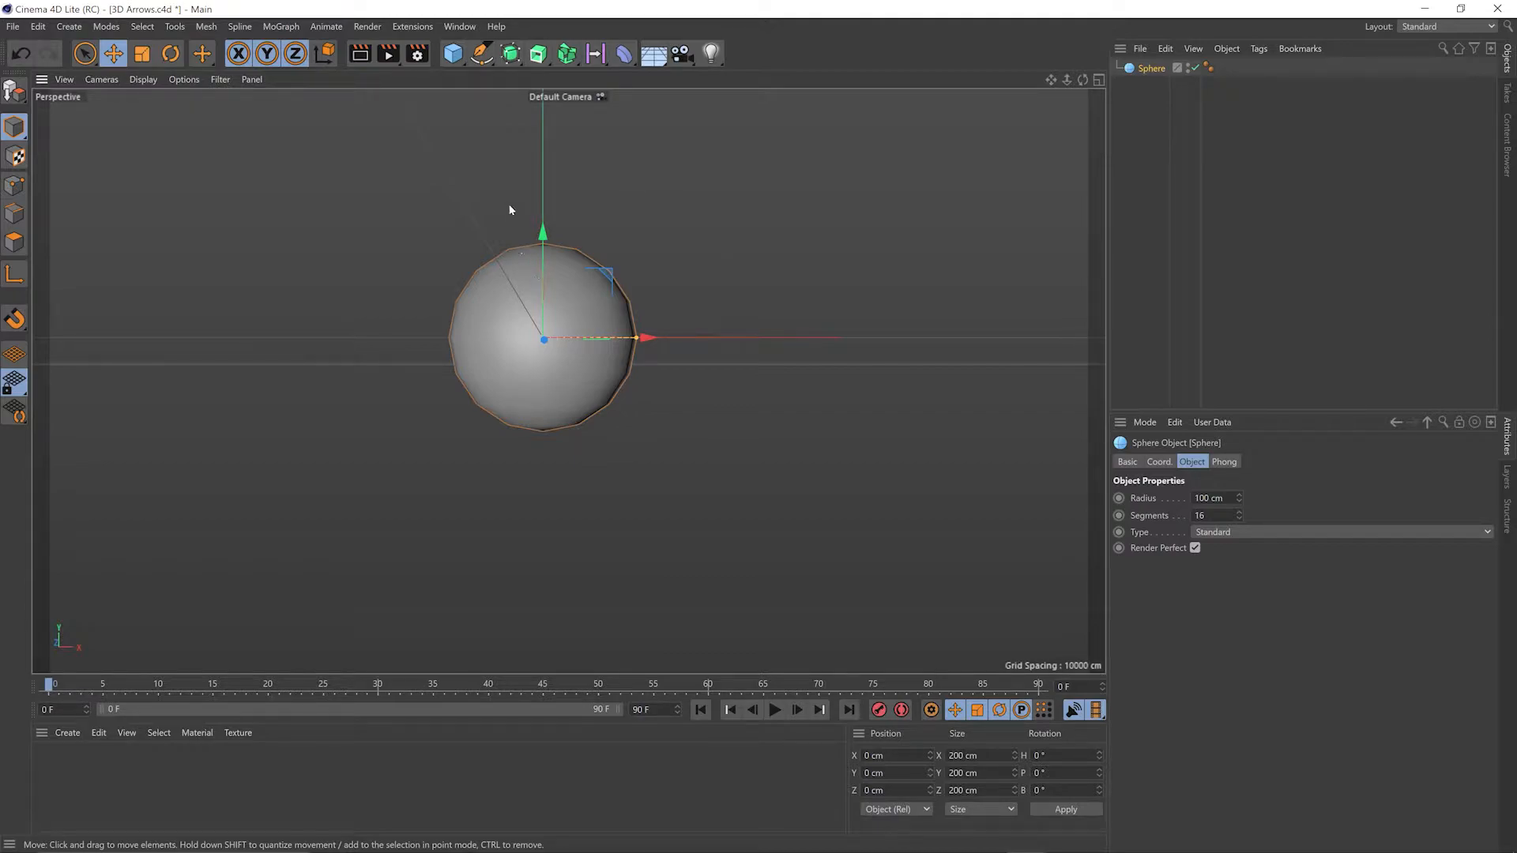
In the Content Browser, browse to Lite > Presets > Animation Presets with the search filter cleared.
{"action": "left_click", "coordinate": [460, 26]}
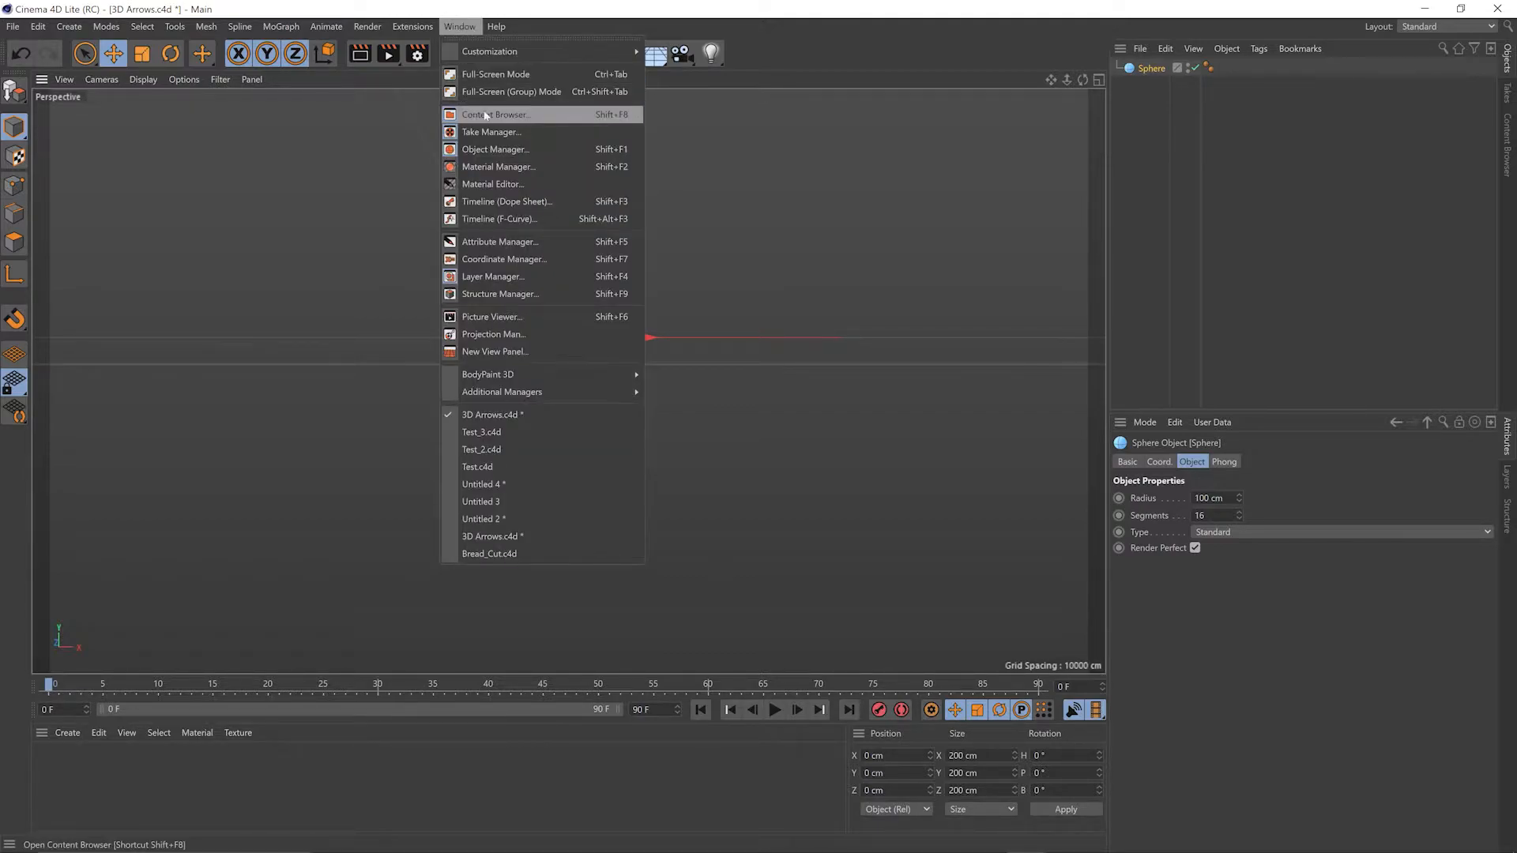
{"action": "left_click", "coordinate": [497, 114]}
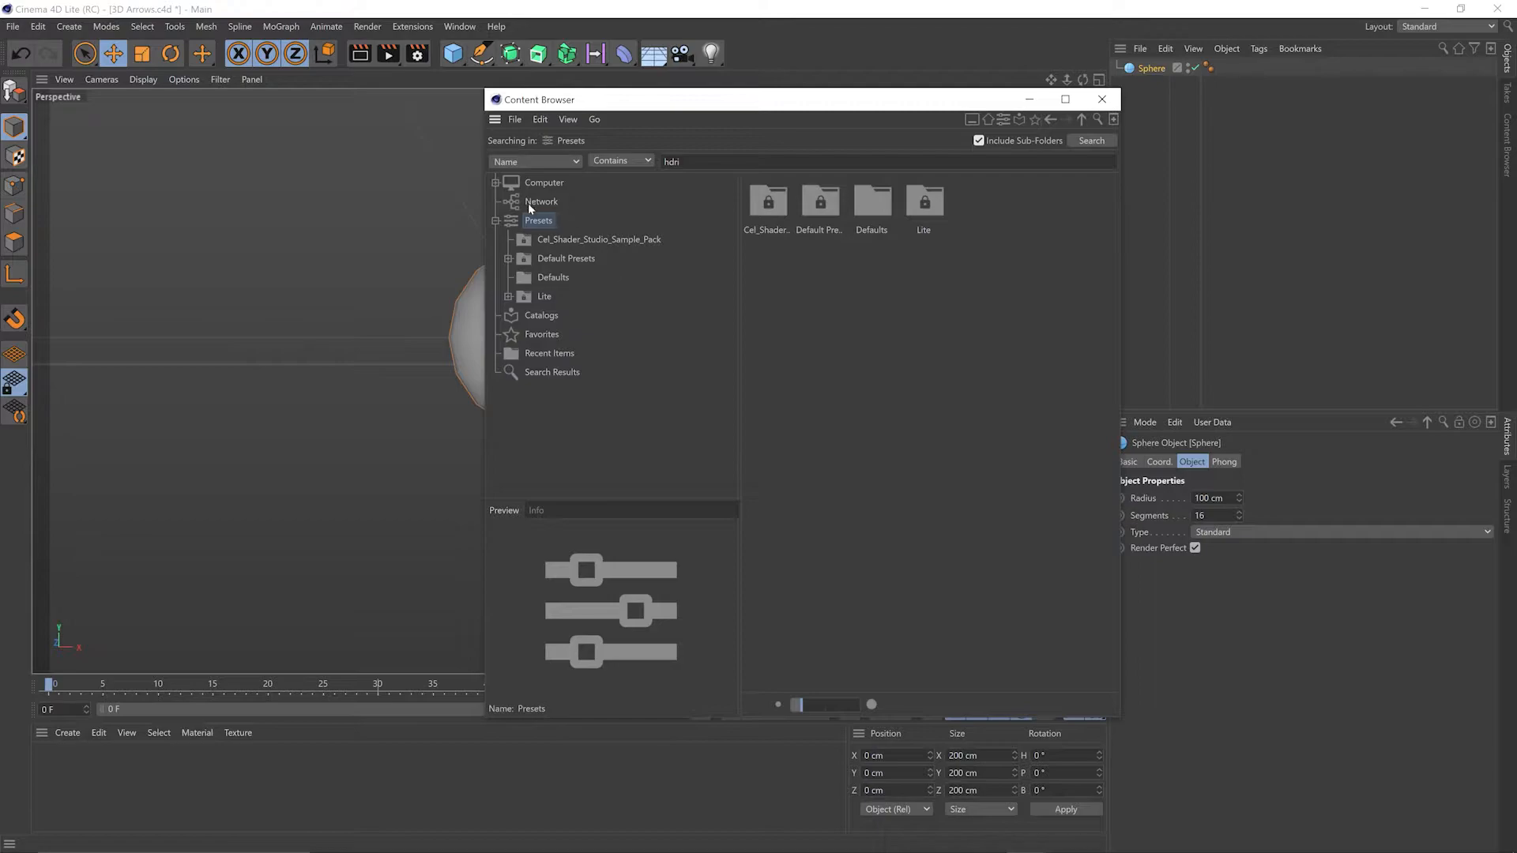
{"action": "mouse_move", "coordinate": [549, 300]}
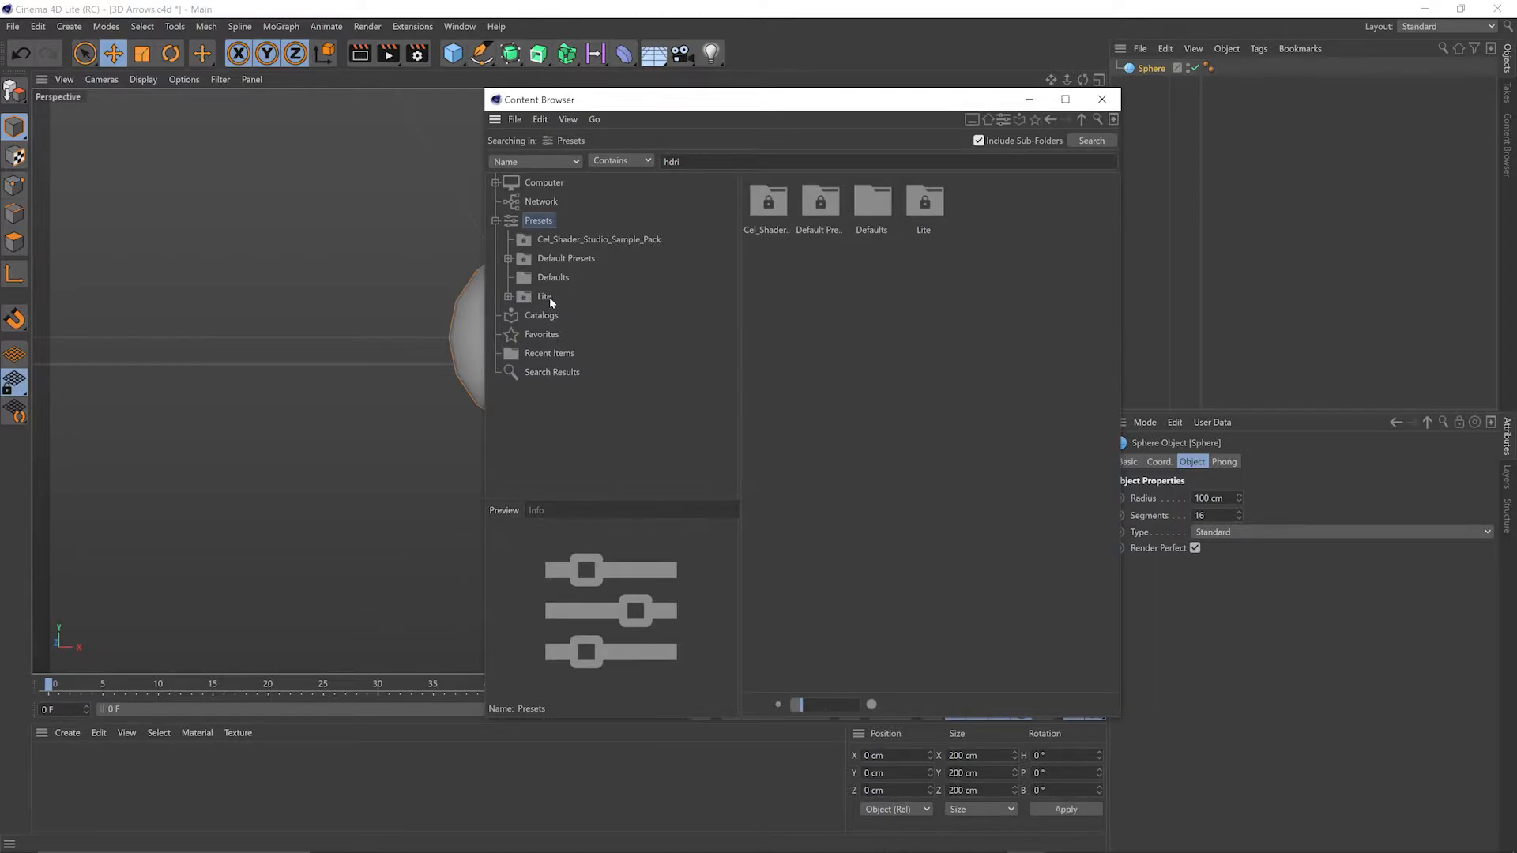
{"action": "left_click", "coordinate": [545, 295]}
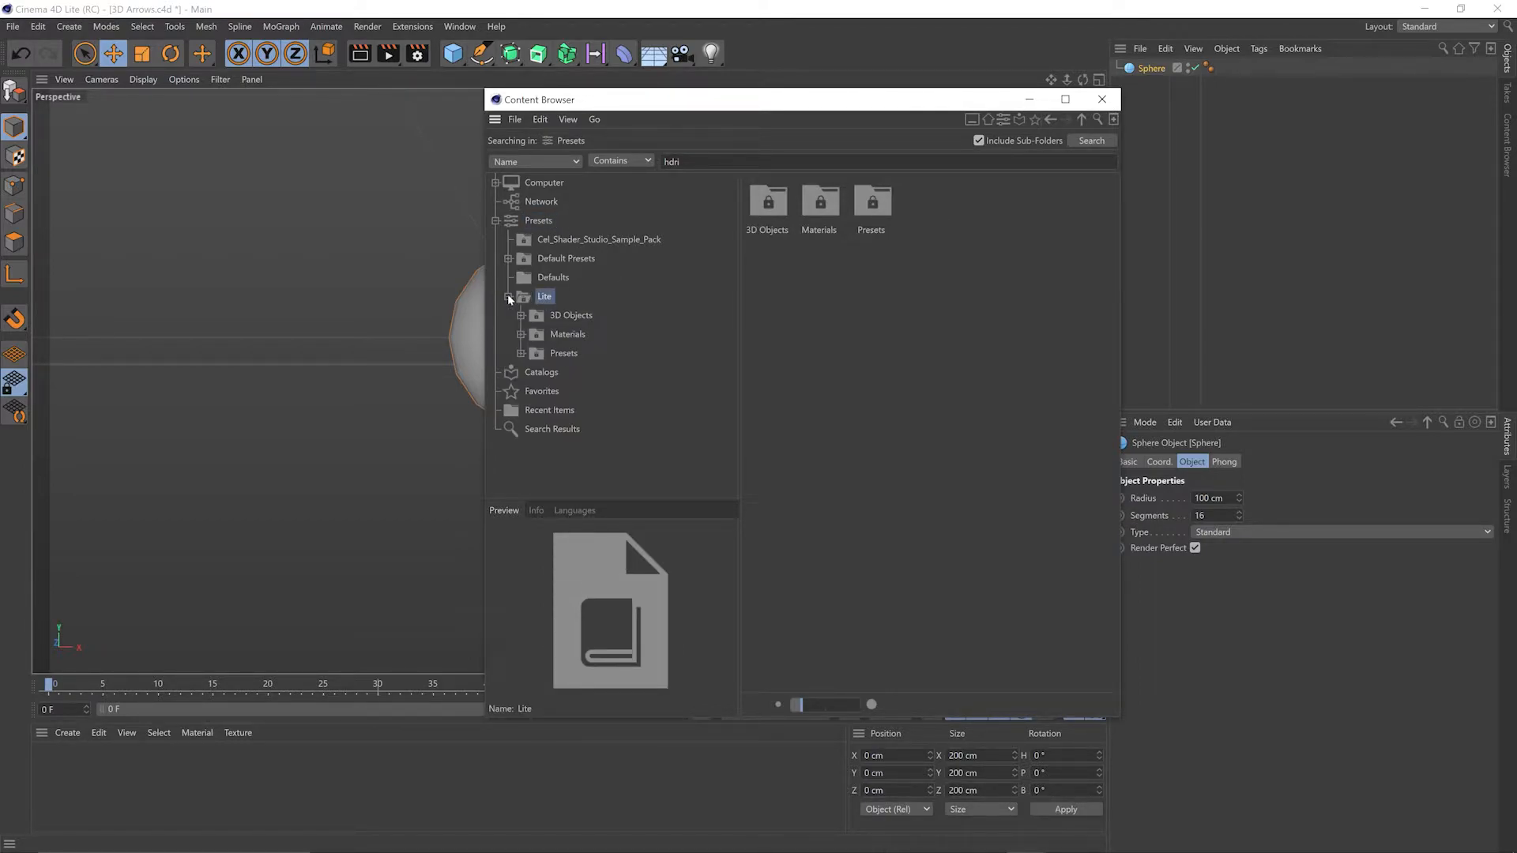
{"action": "left_click", "coordinate": [521, 352]}
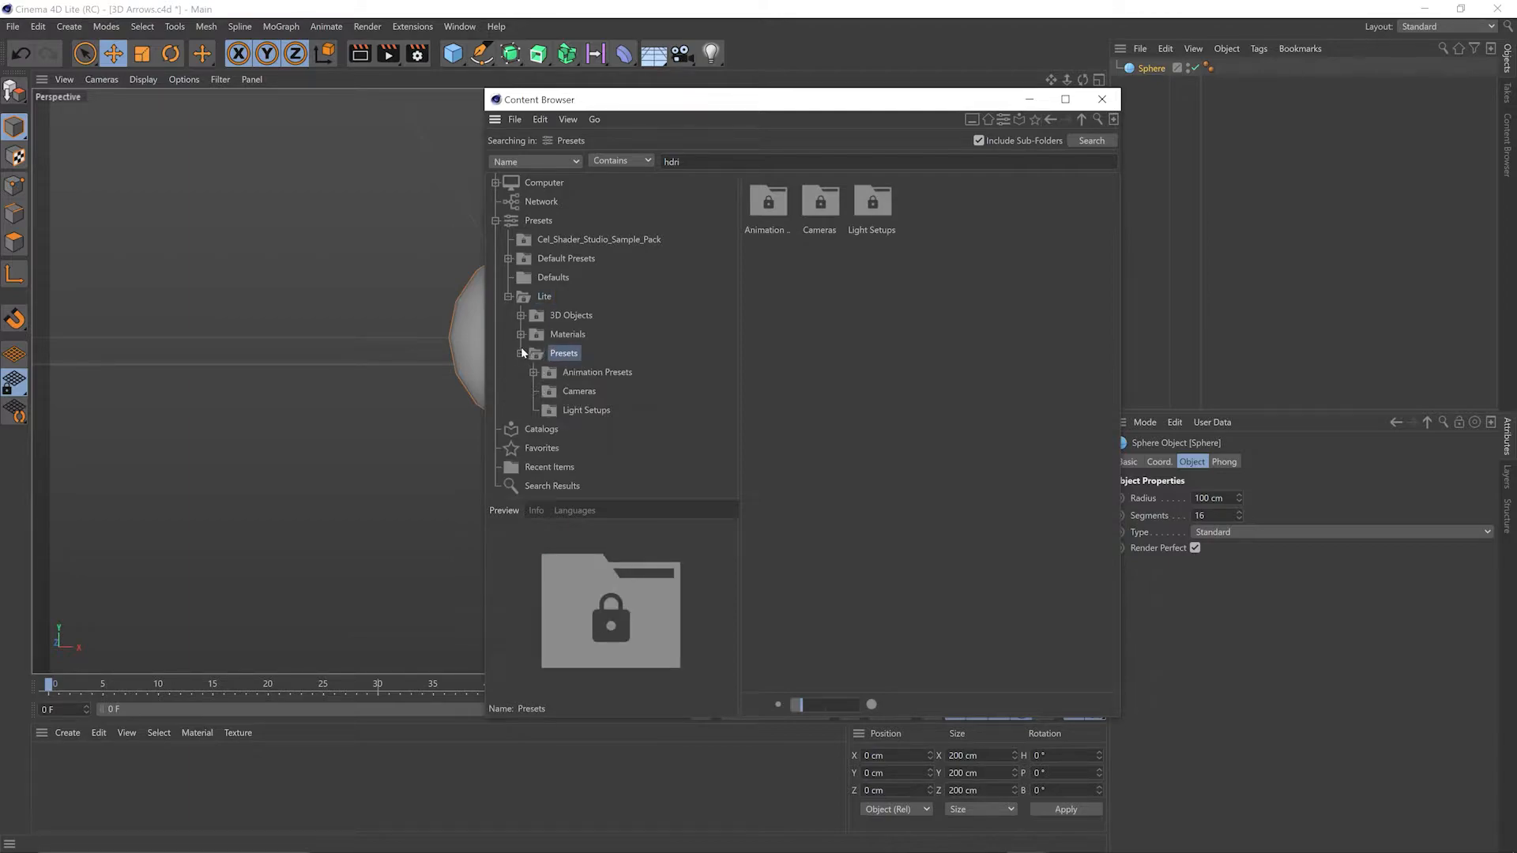
{"action": "left_click", "coordinate": [597, 371]}
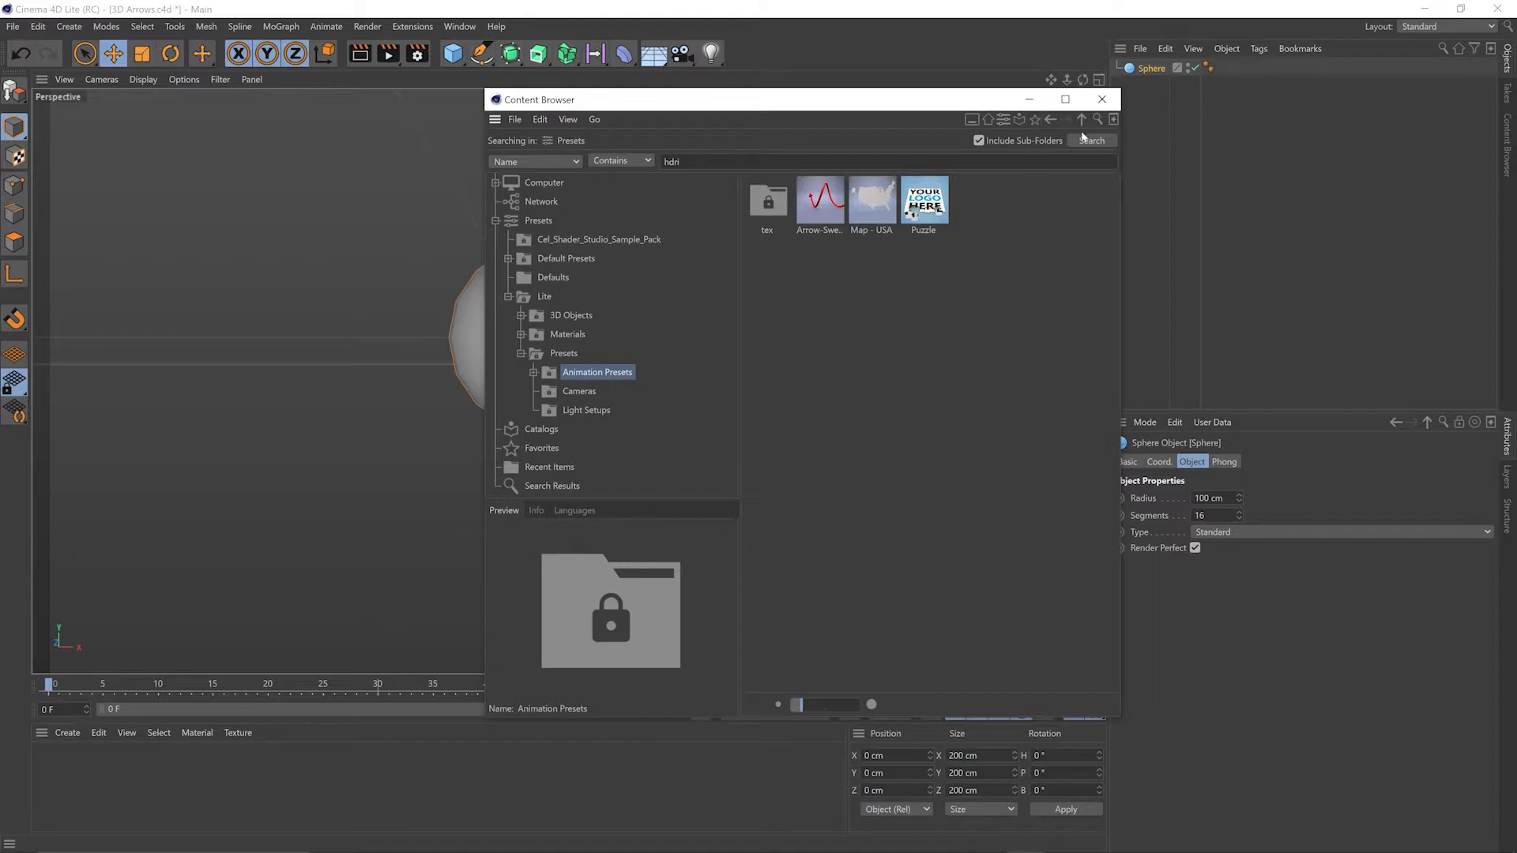
{"action": "left_click", "coordinate": [537, 373]}
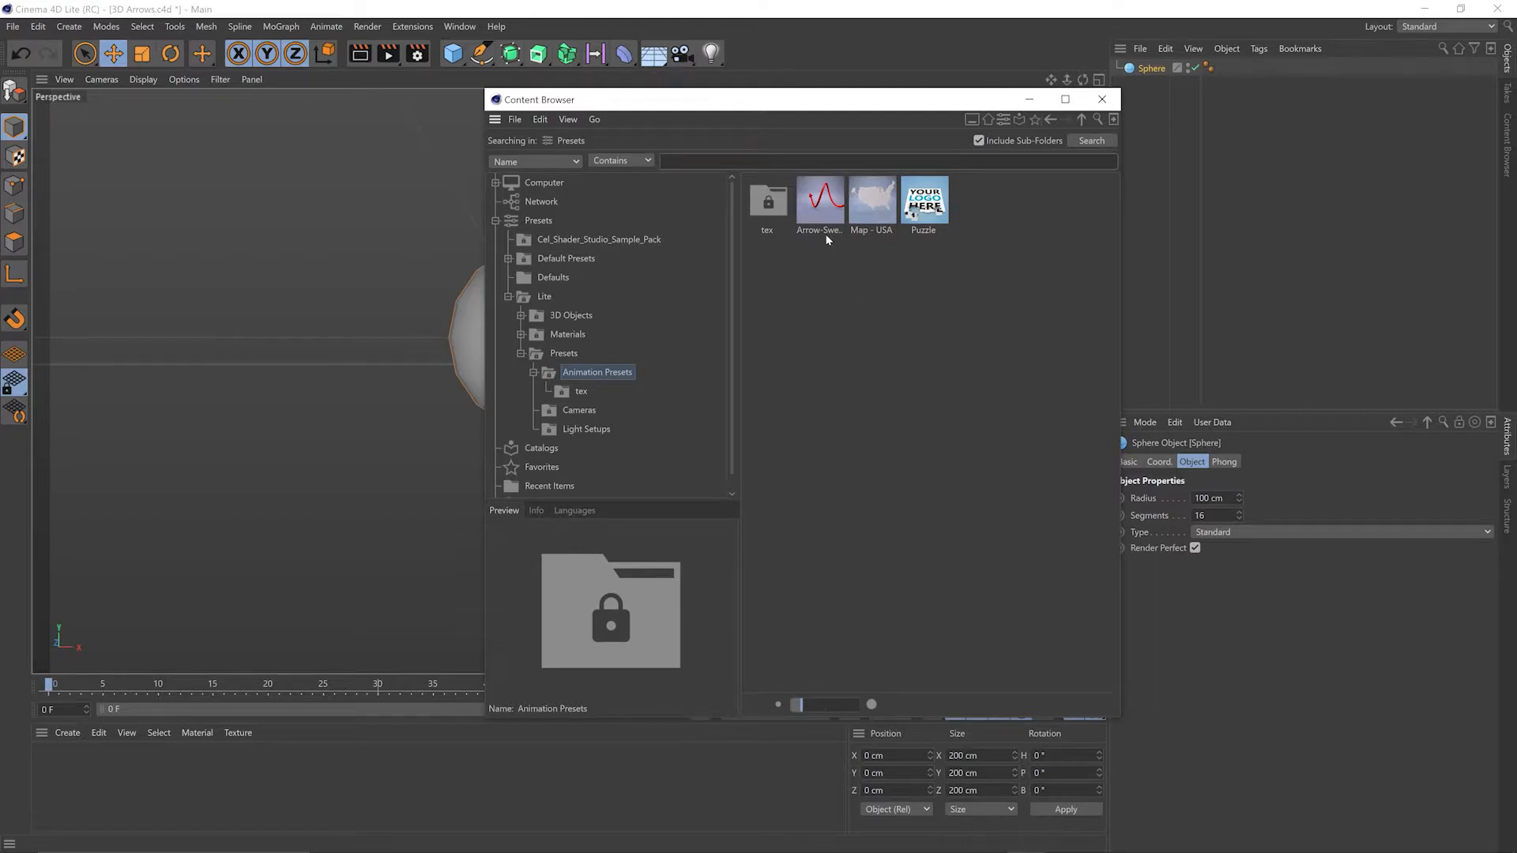
Load the Arrow-Sweep v02 preset into the scene beside the sphere.
{"action": "left_click", "coordinate": [819, 201]}
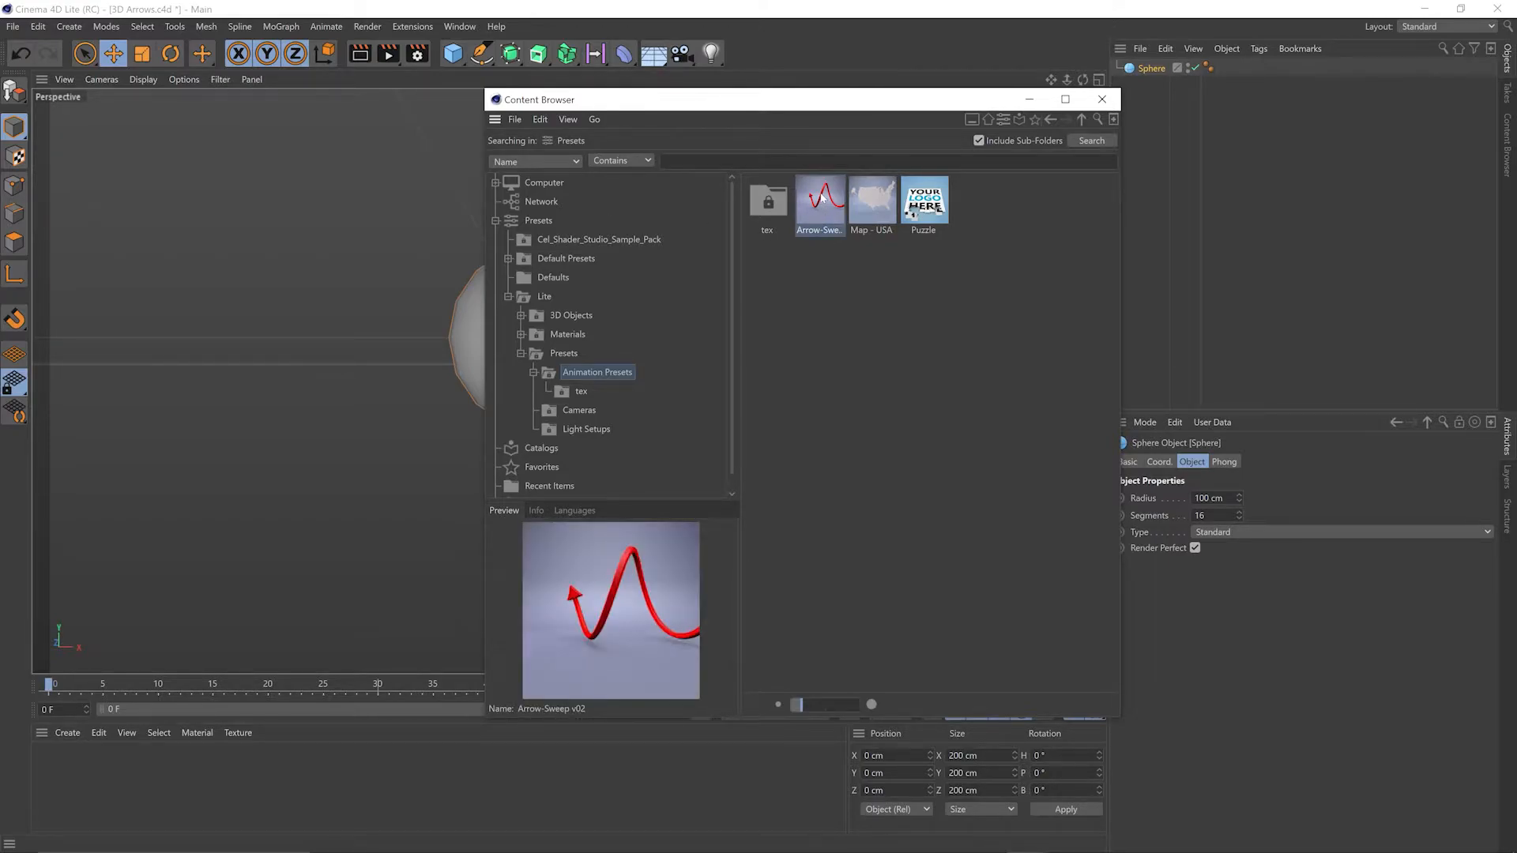
{"action": "double_click", "coordinate": [818, 201]}
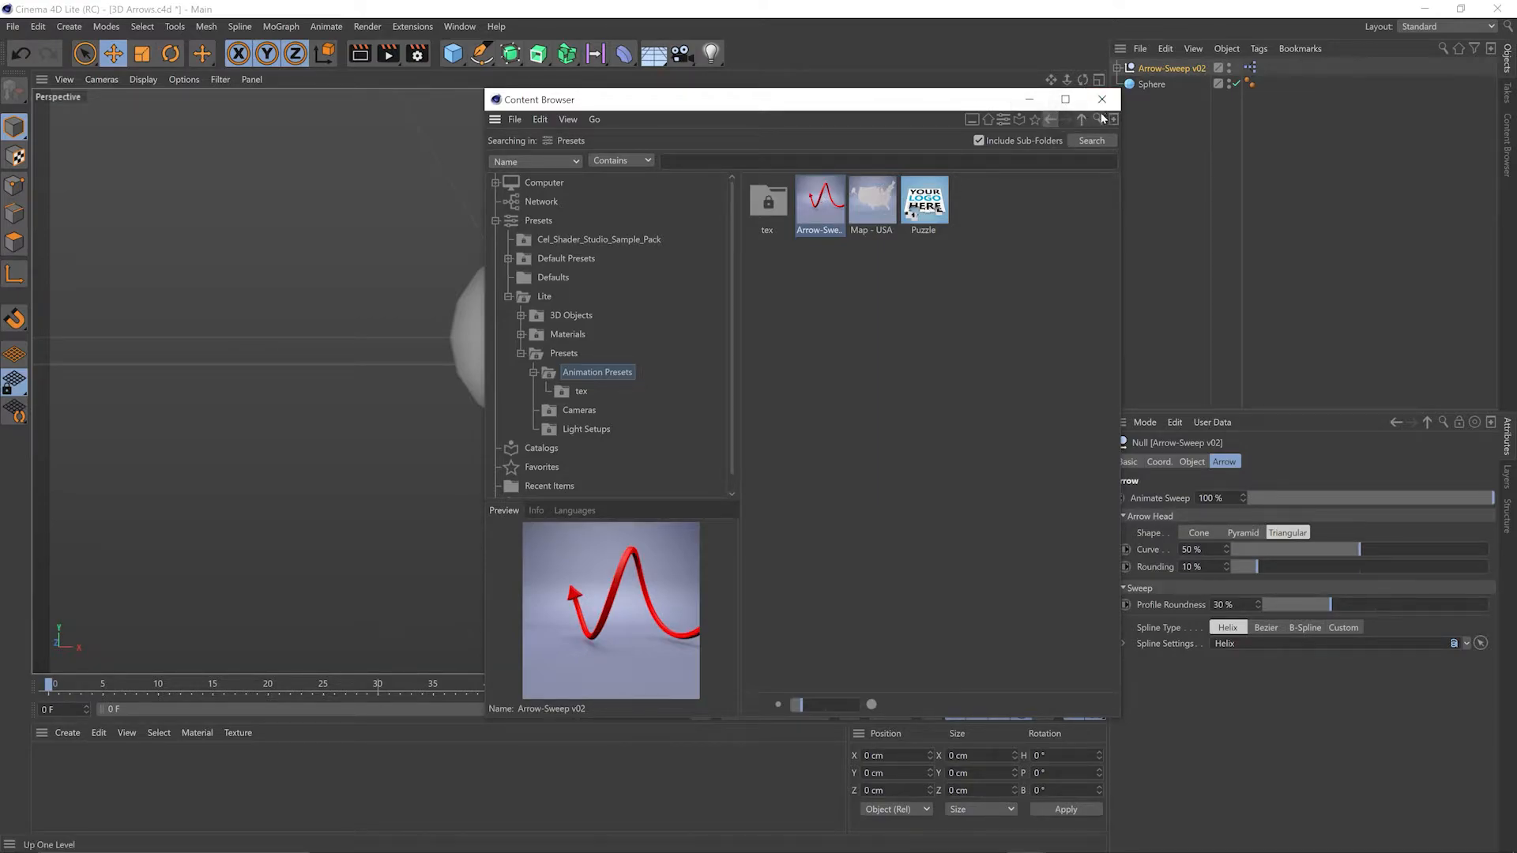
Select the Arrow-Sweep rig and nudge it into place just below and right of the sphere.
{"action": "left_click", "coordinate": [1099, 100]}
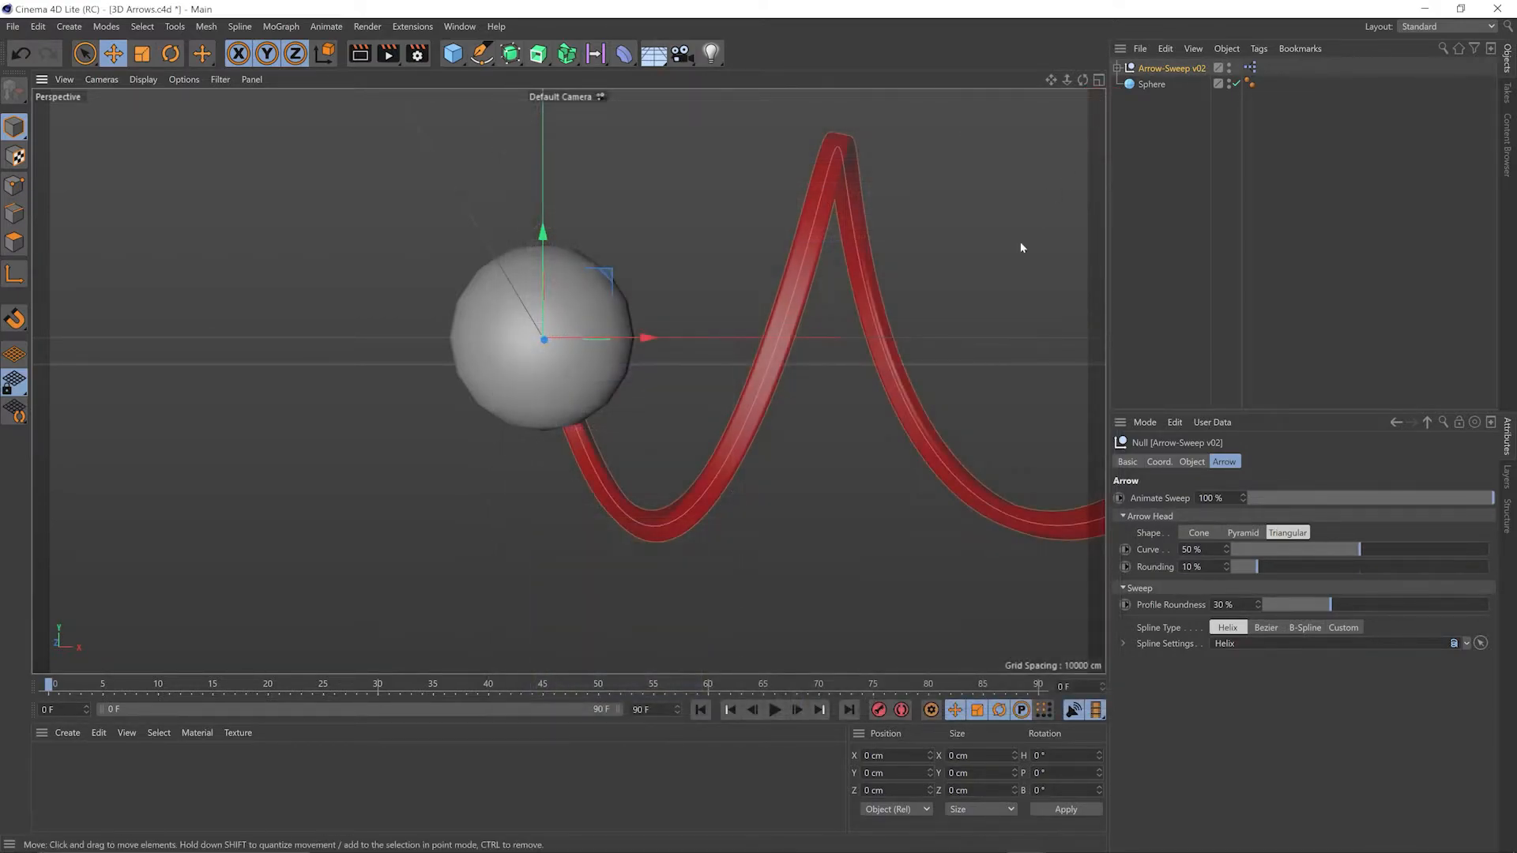
{"action": "left_click", "coordinate": [1171, 68]}
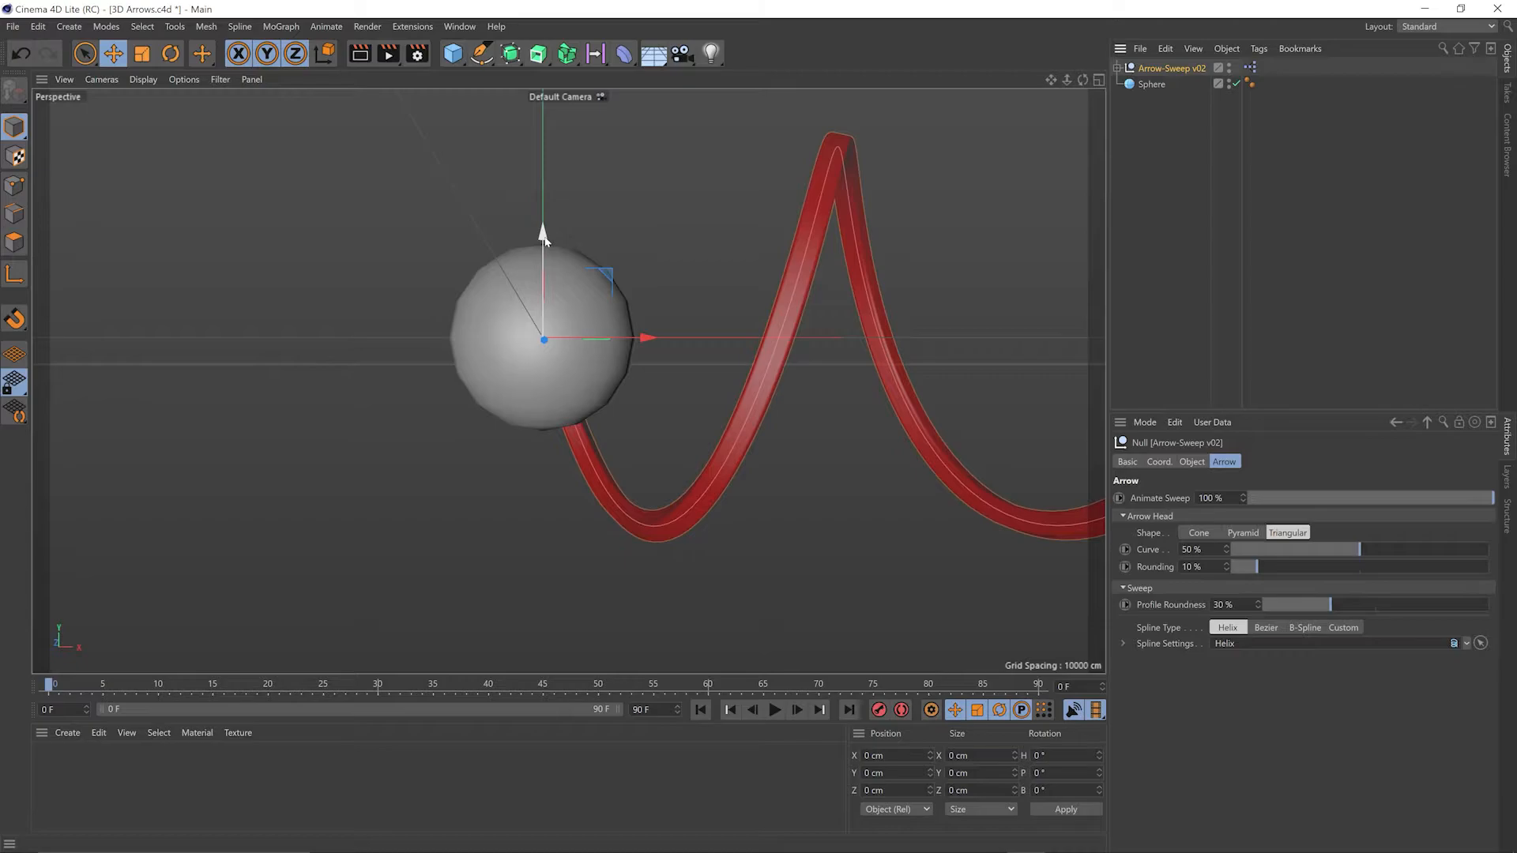
{"action": "left_click_drag", "start_coordinate": [542, 229], "coordinate": [542, 400]}
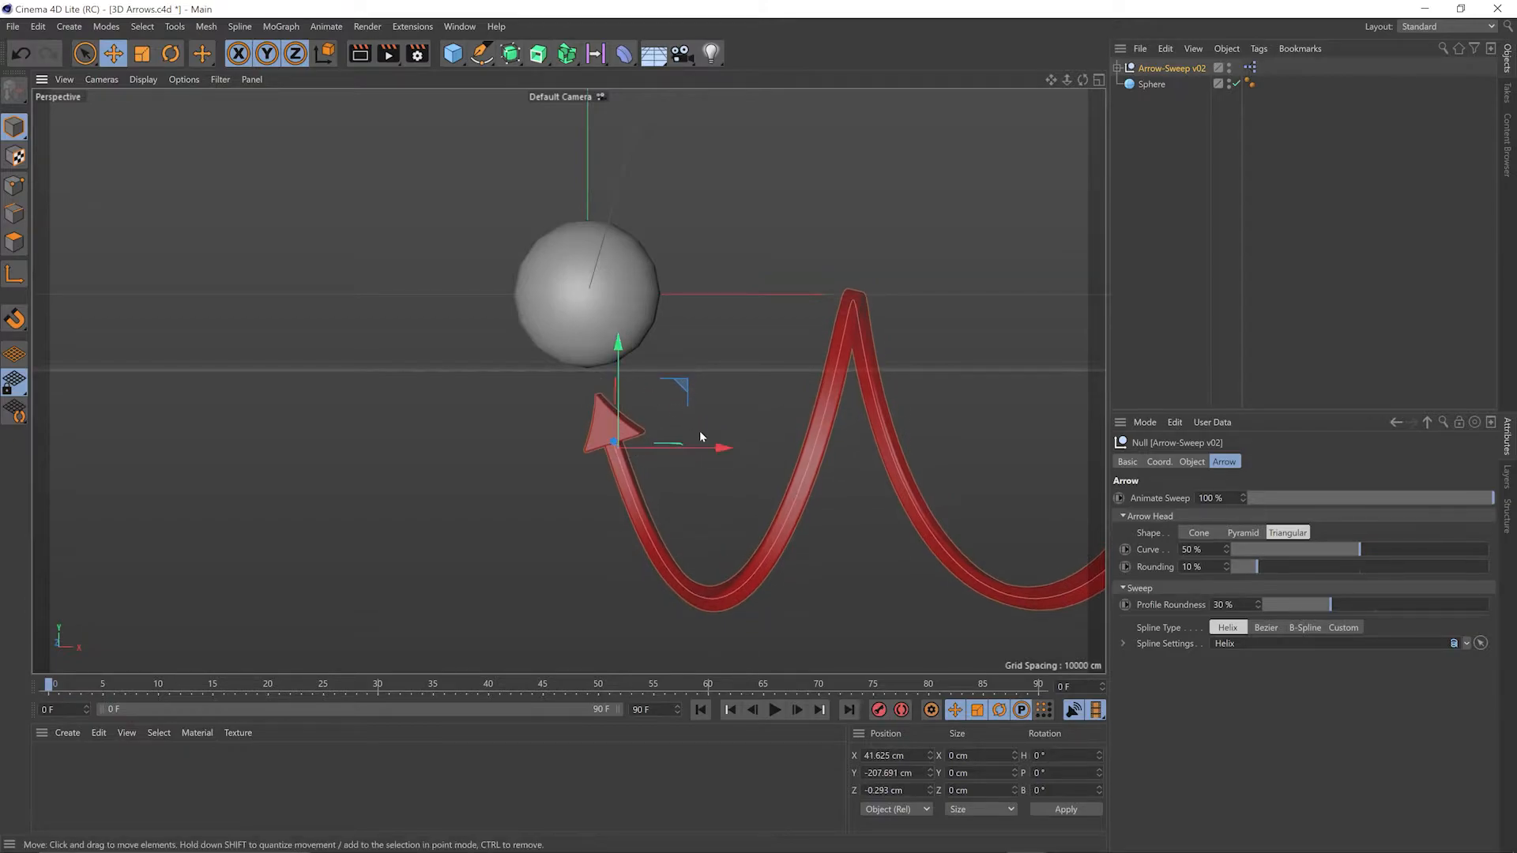
{"action": "left_click_drag", "start_coordinate": [678, 445], "coordinate": [723, 446]}
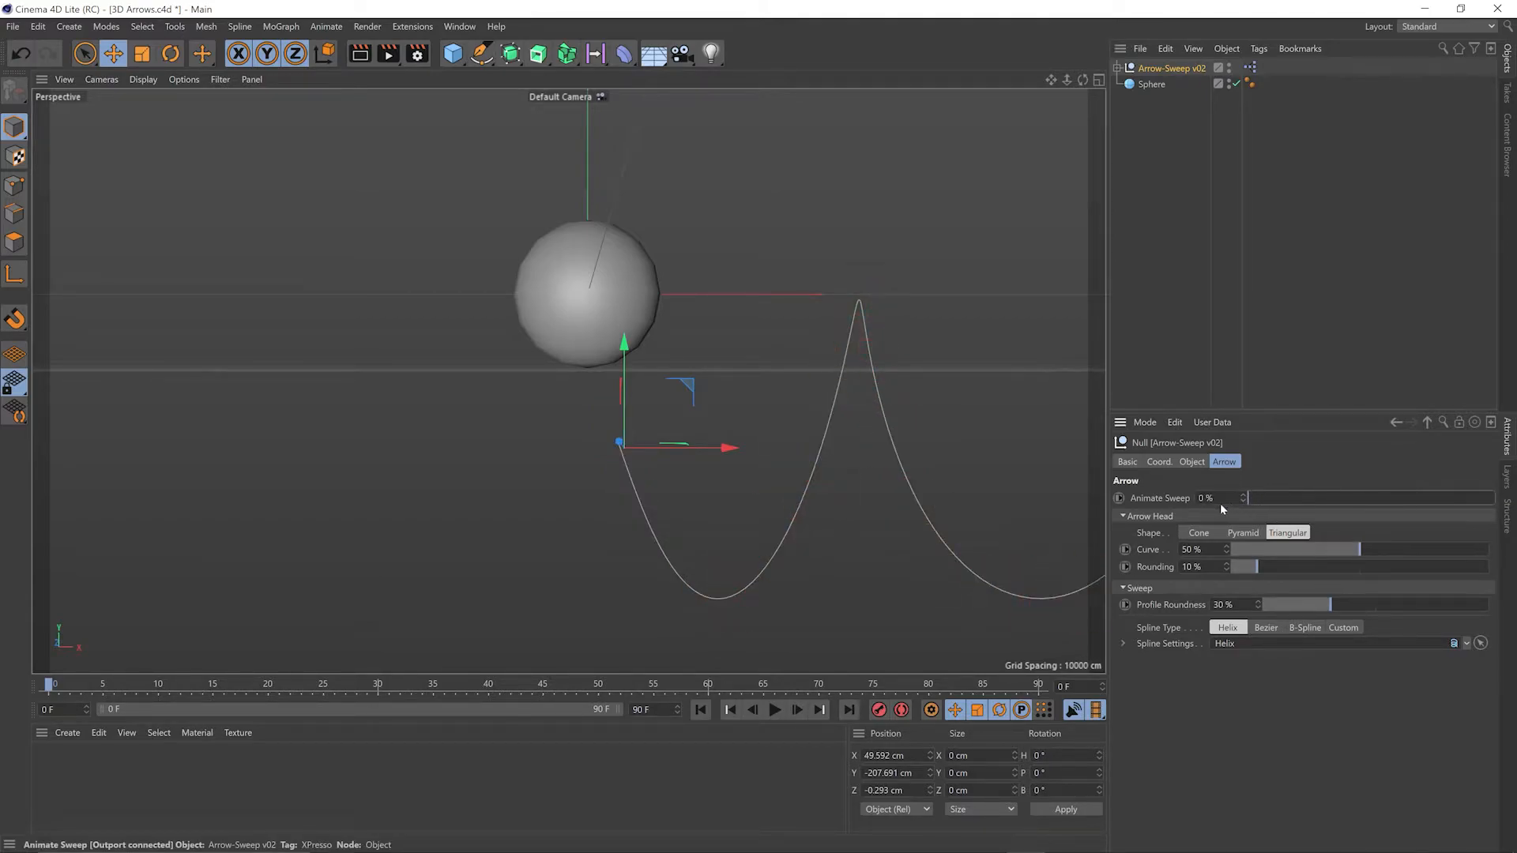
Keyframe Animate Sweep from 0% at frame 0 to 100% at frame 90.
{"action": "left_click_drag", "start_coordinate": [1243, 497], "coordinate": [1490, 498]}
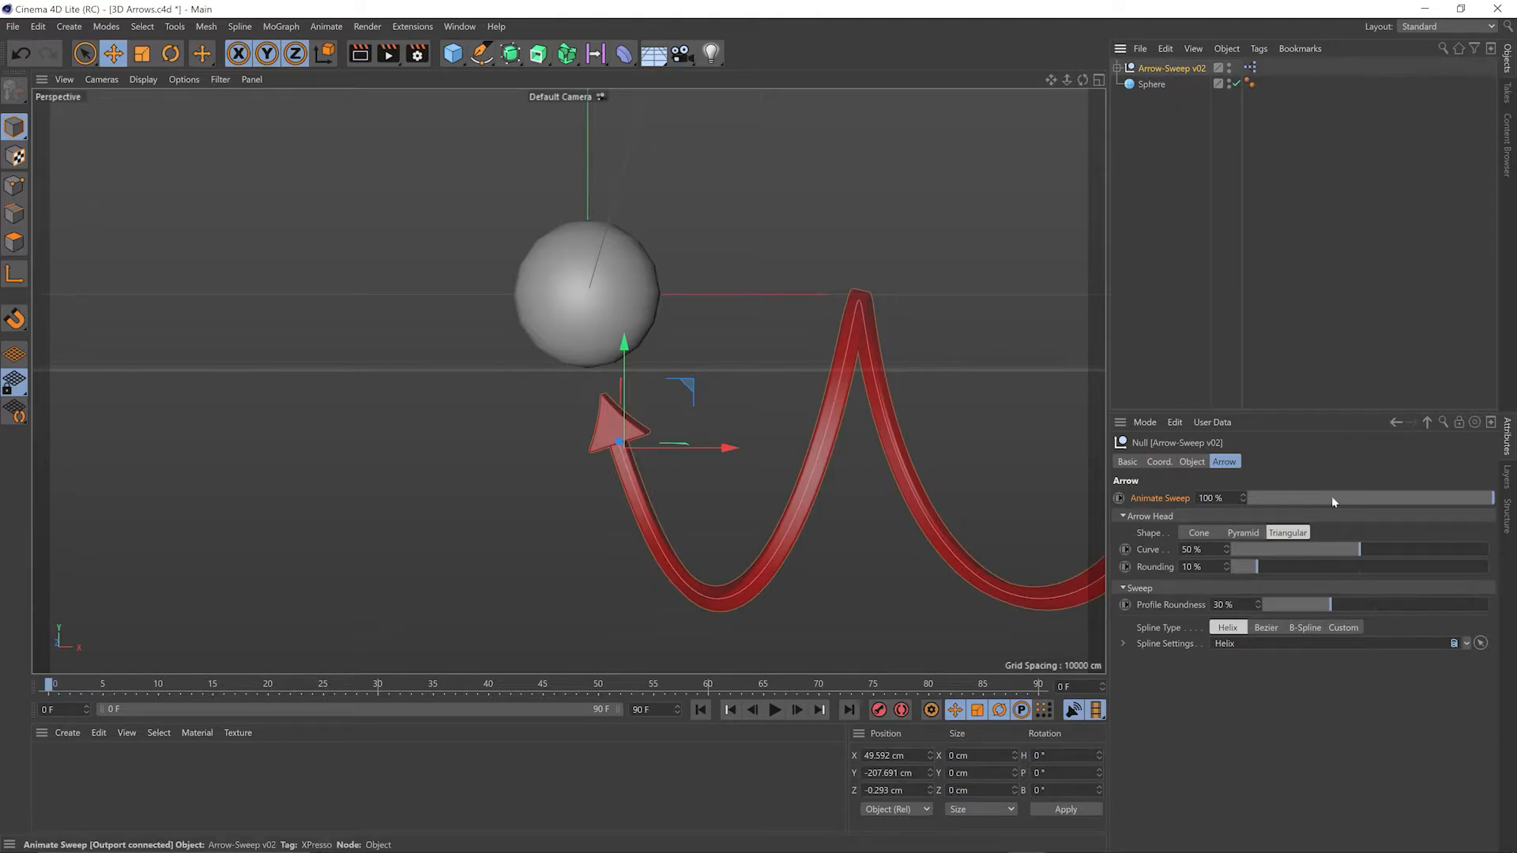
{"action": "left_click_drag", "start_coordinate": [1354, 498], "coordinate": [1248, 498]}
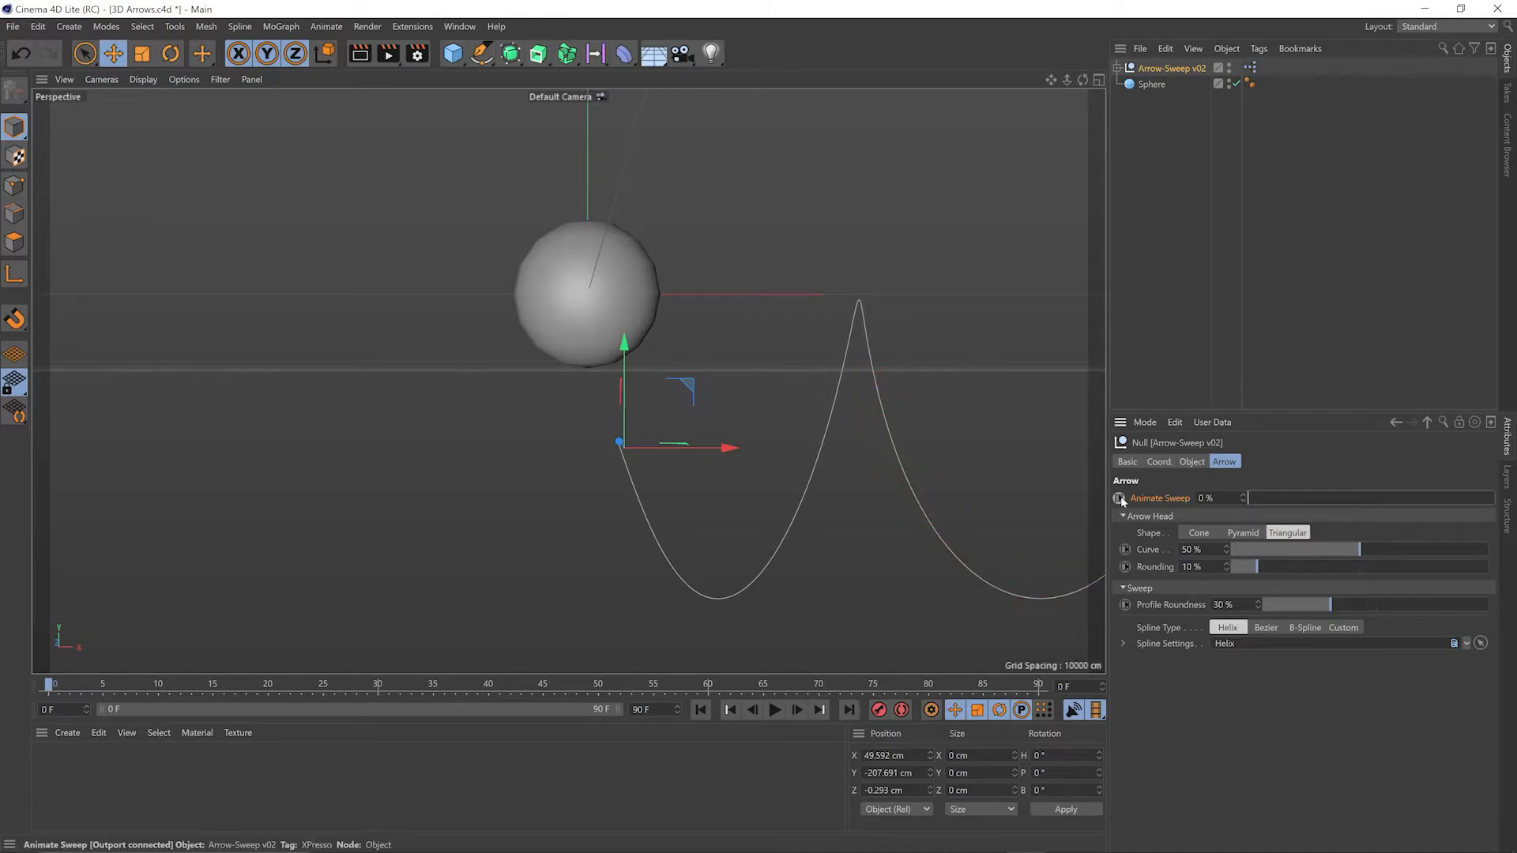
{"action": "left_click", "coordinate": [615, 684]}
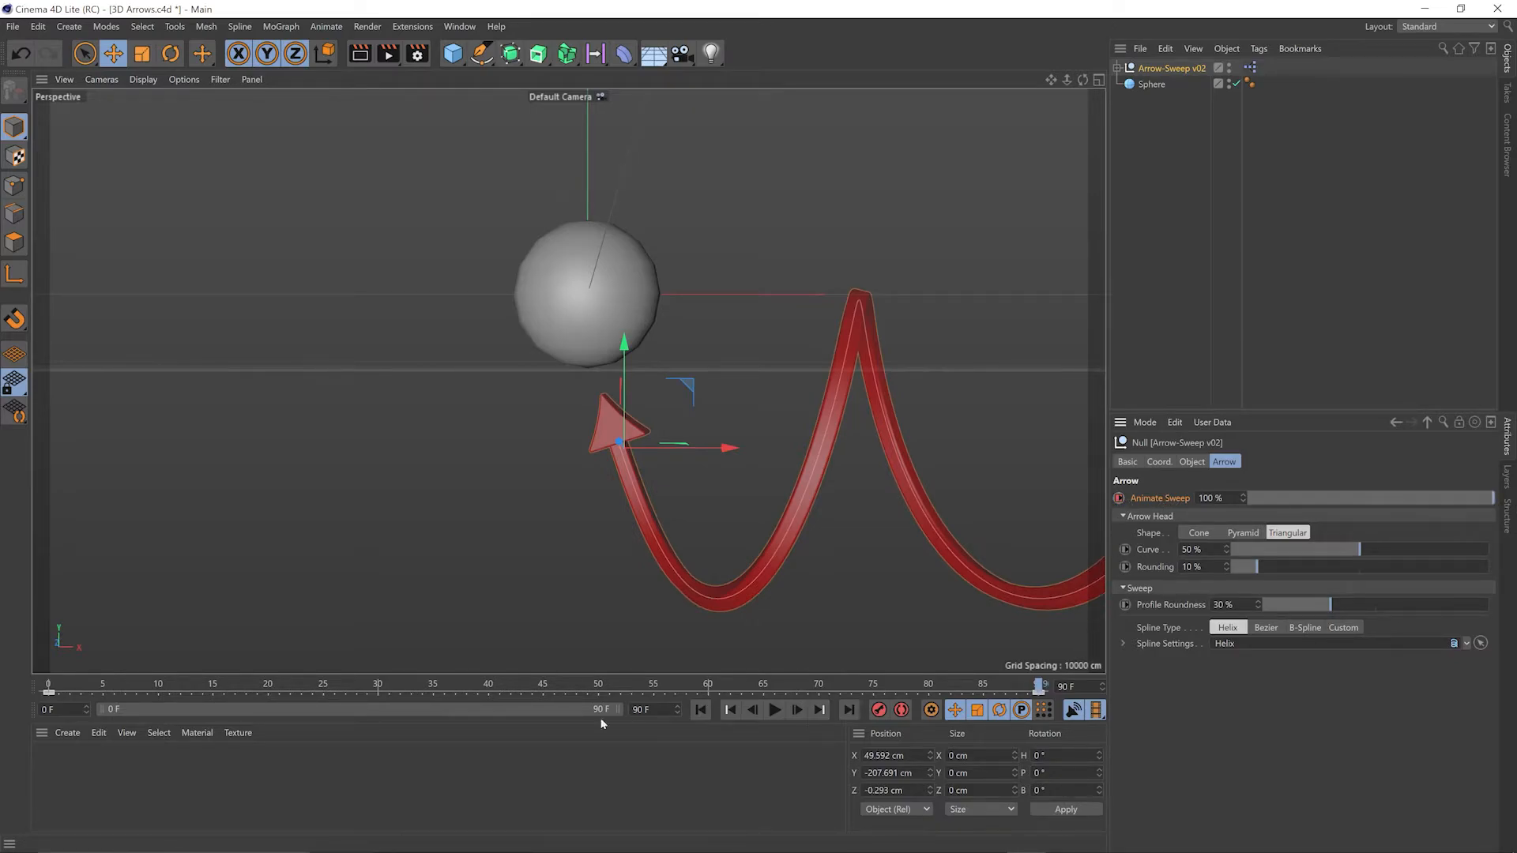
{"action": "left_click", "coordinate": [774, 709]}
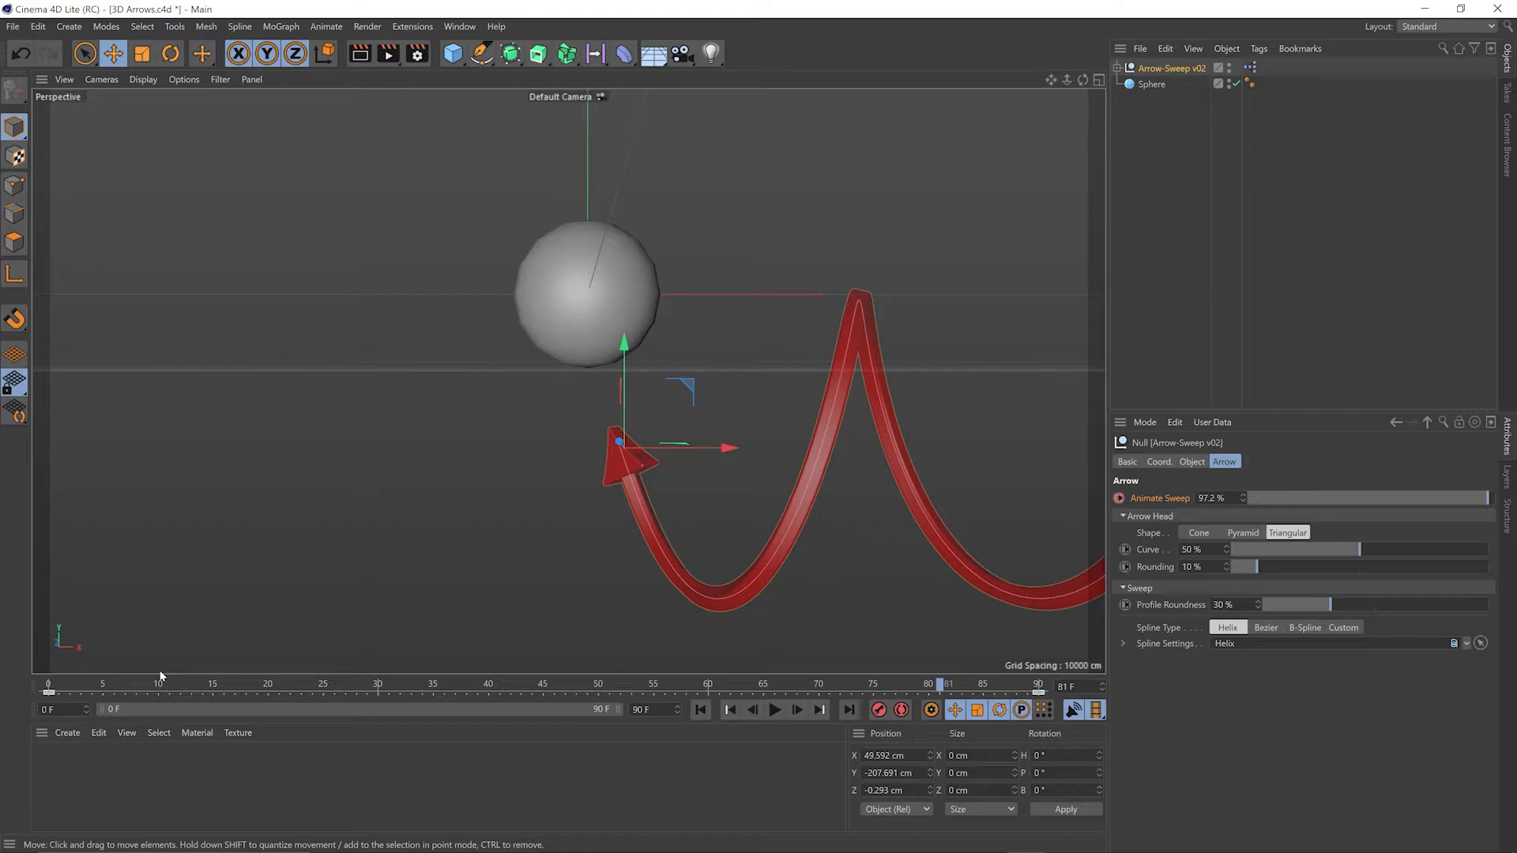
{"action": "mouse_move", "coordinate": [420, 573]}
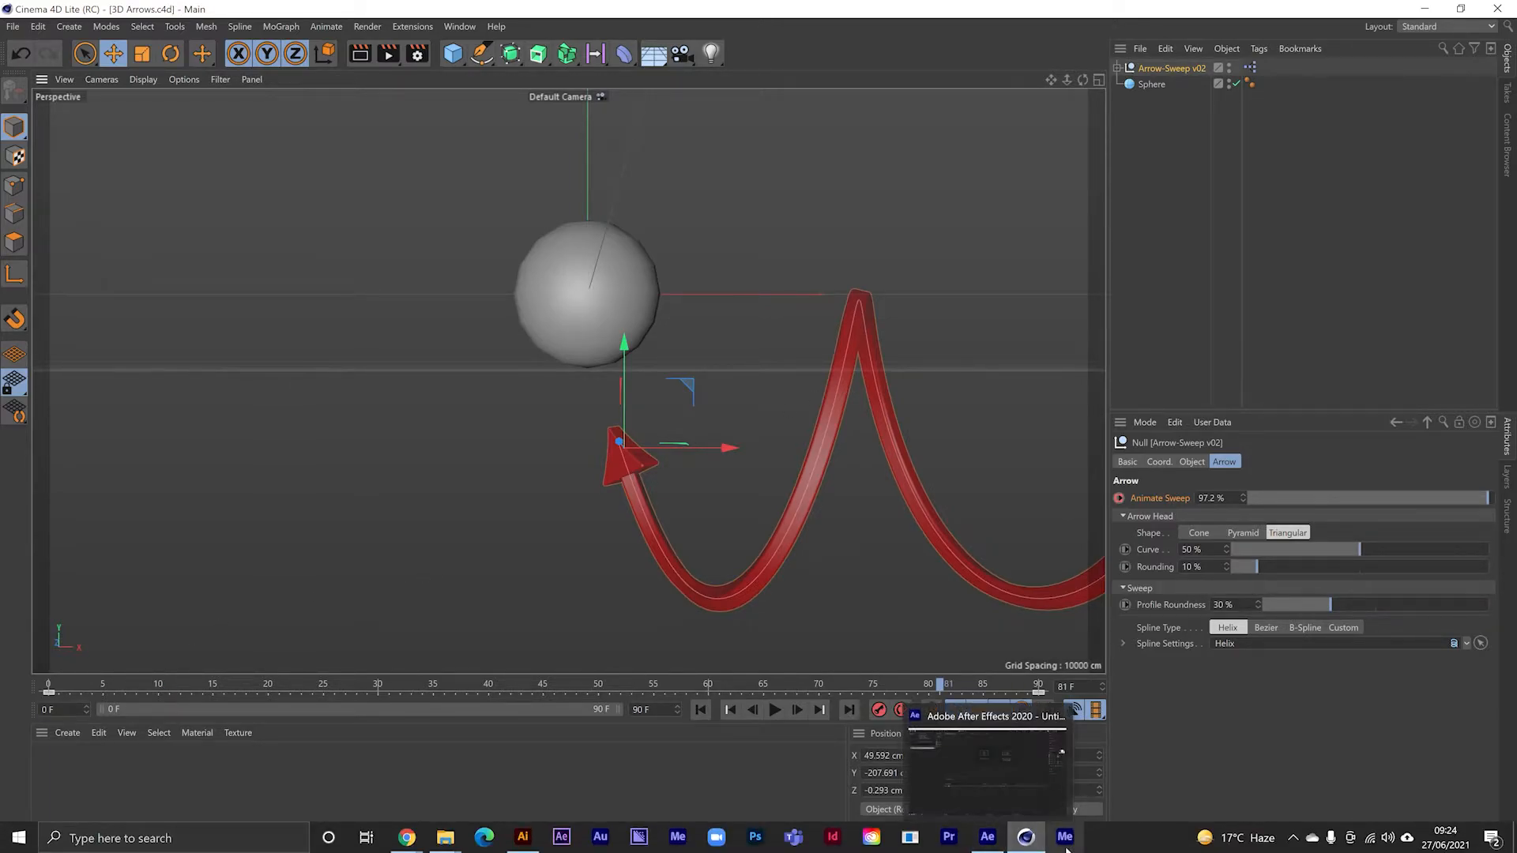
Back in After Effects, make a 3D Arrows composition from the imported 3D Arrows.c4d footage.
{"action": "left_click", "coordinate": [984, 837]}
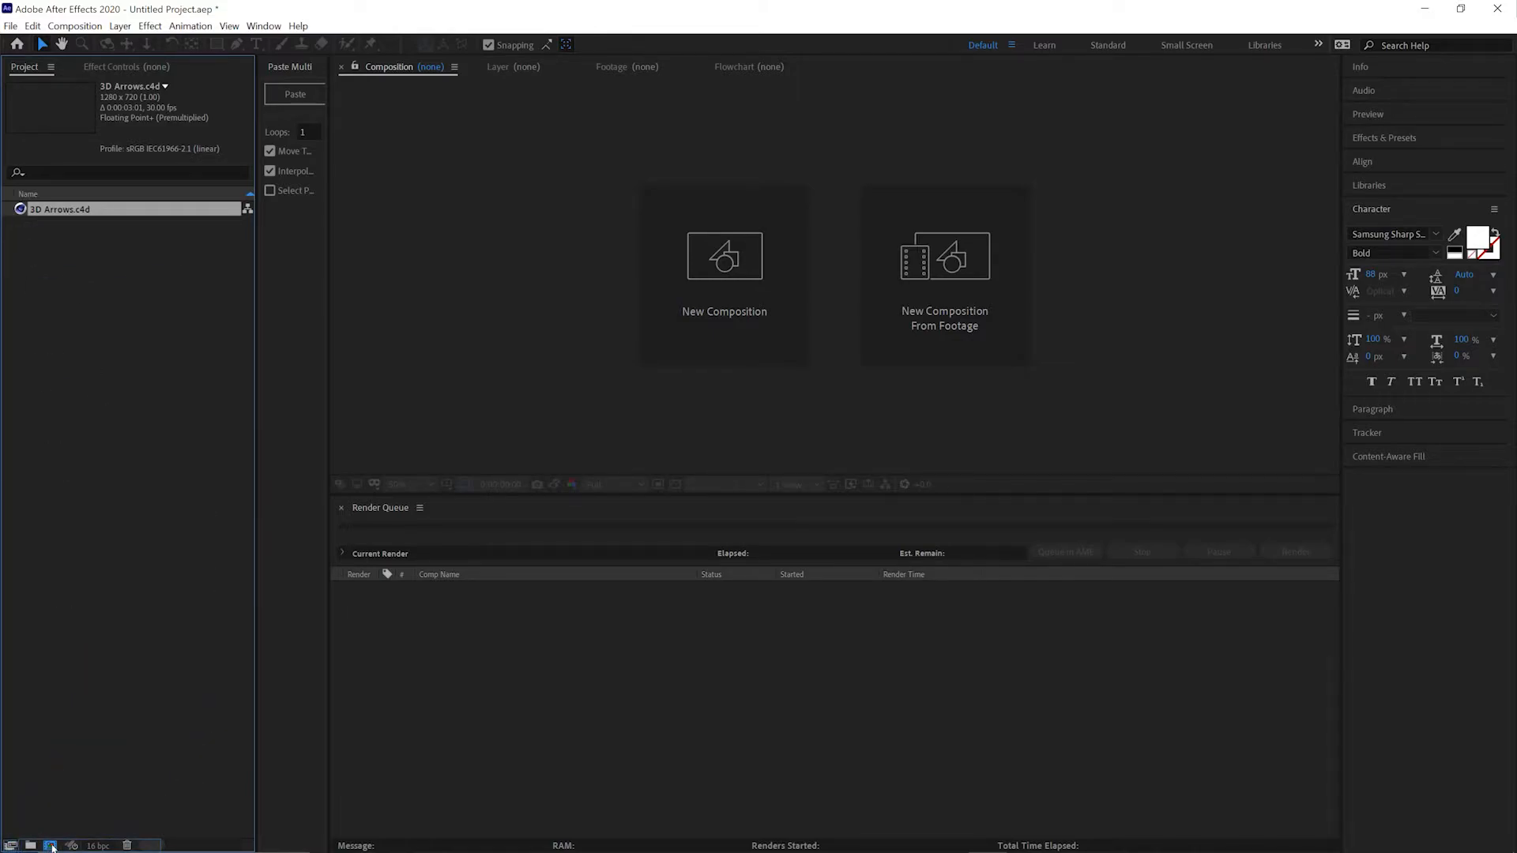
{"action": "double_click", "coordinate": [60, 208]}
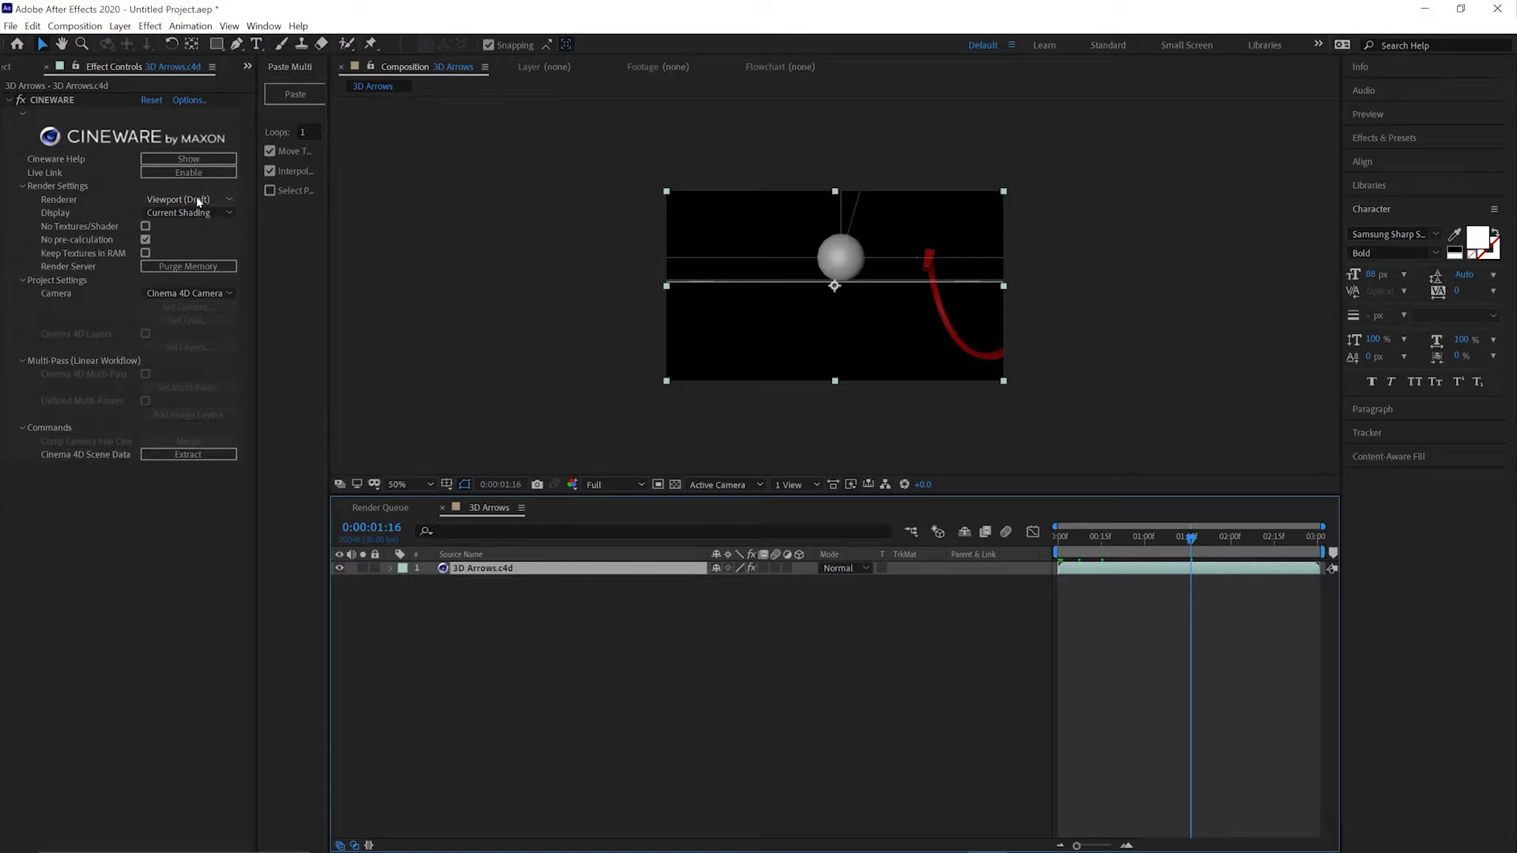
Set the Cineware Renderer to Current and scrub to a later frame to see the shaded arrow.
{"action": "left_click", "coordinate": [188, 199]}
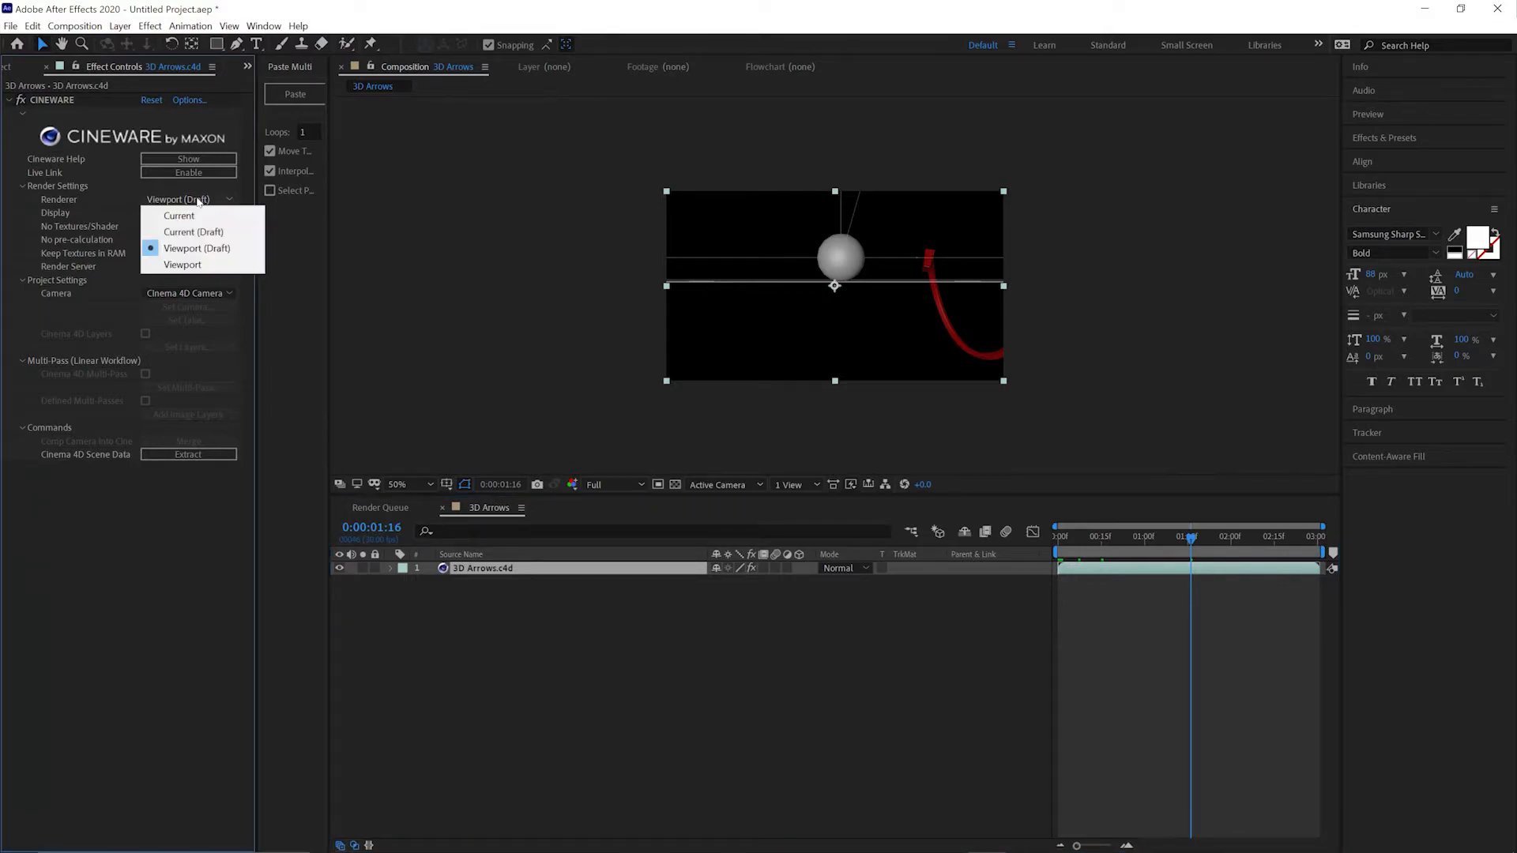
{"action": "left_click", "coordinate": [179, 214]}
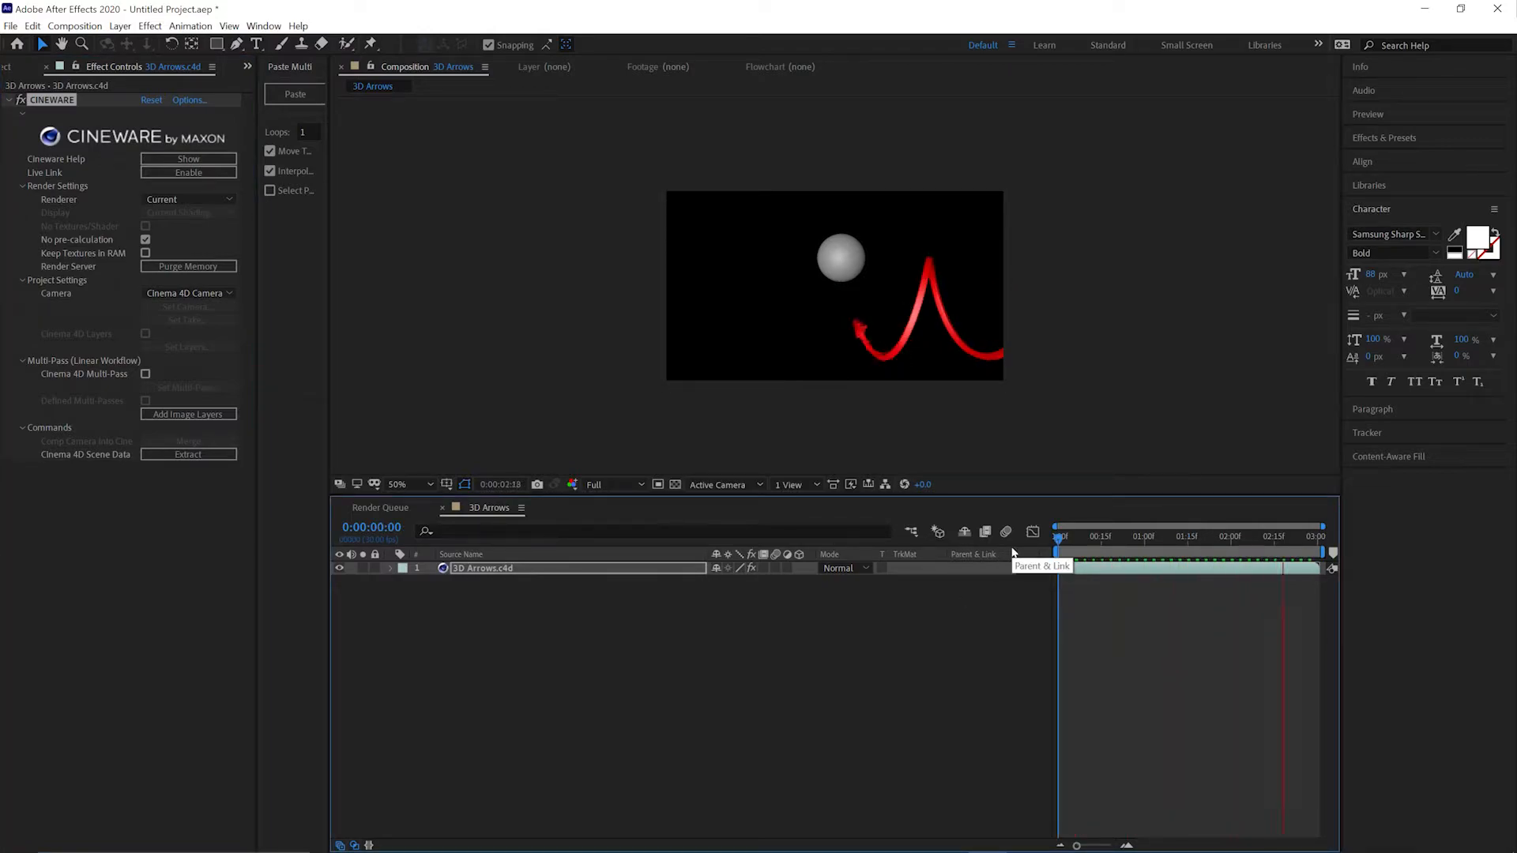
{"action": "left_click", "coordinate": [1192, 535]}
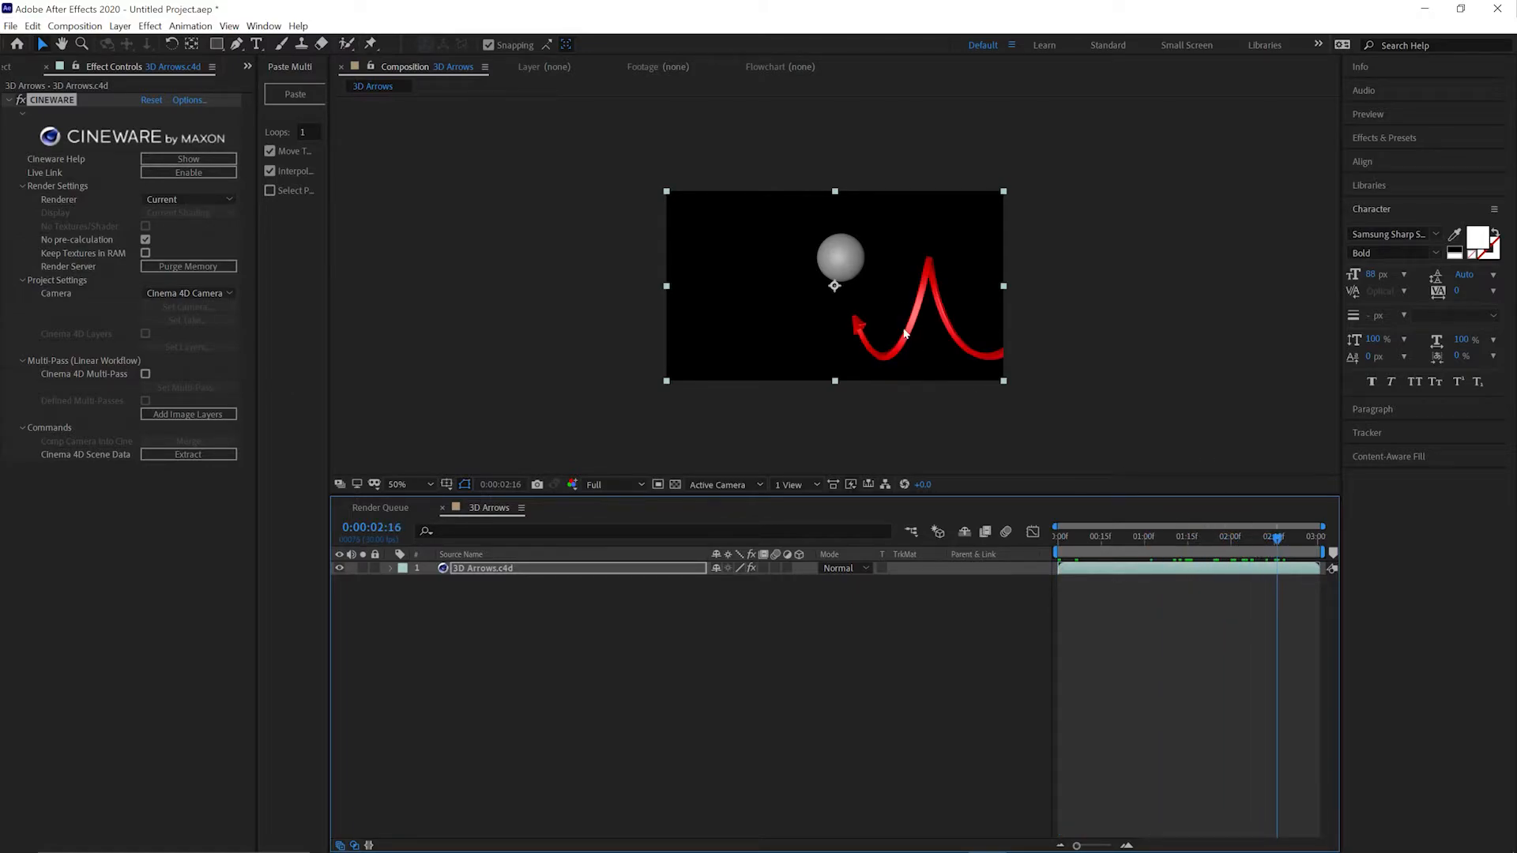
{"action": "mouse_move", "coordinate": [692, 324]}
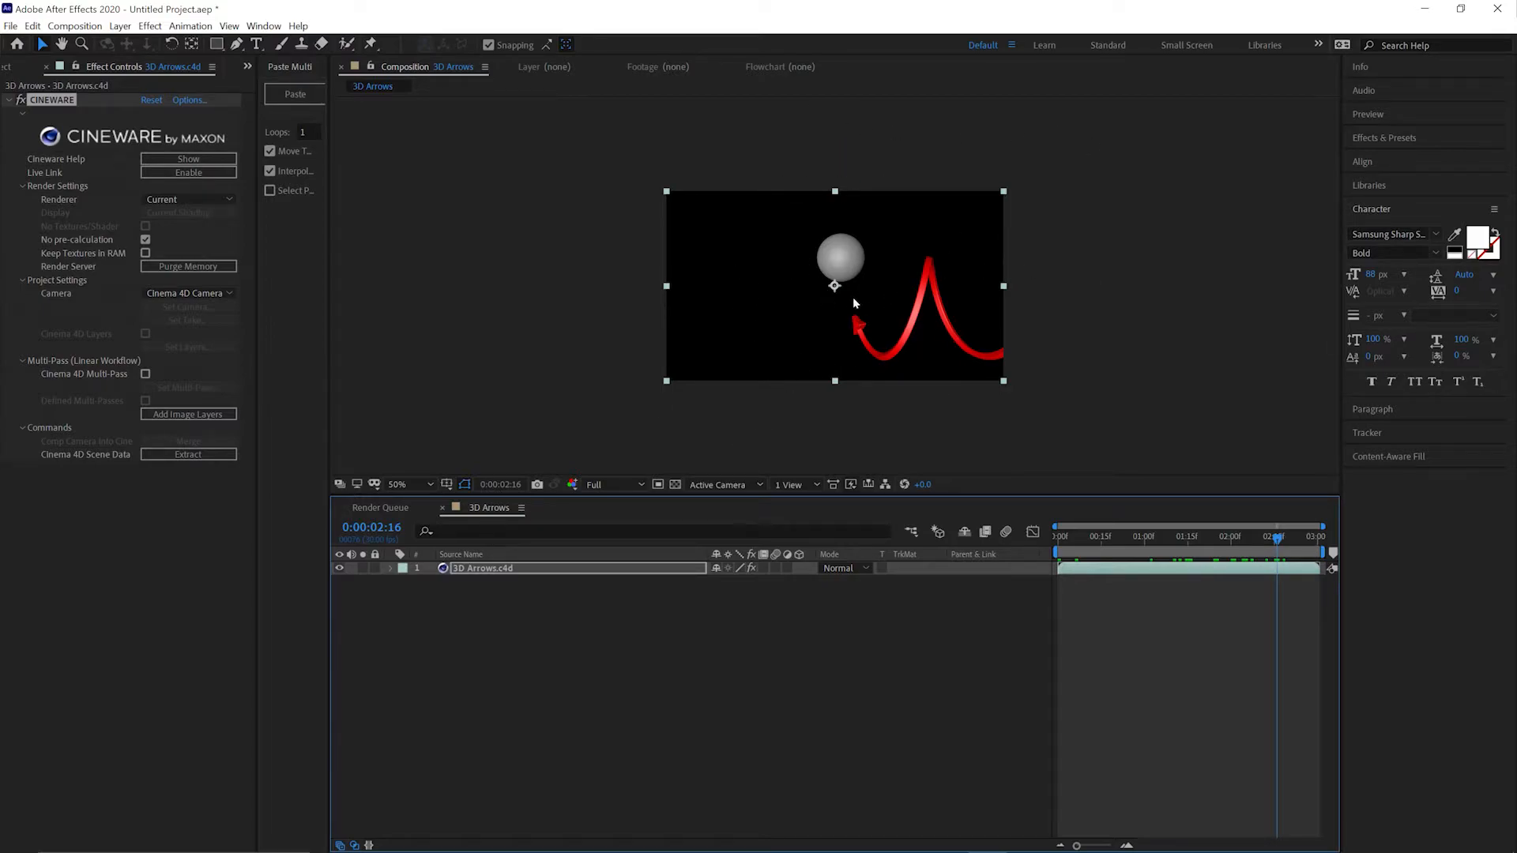
{"action": "mouse_move", "coordinate": [759, 274]}
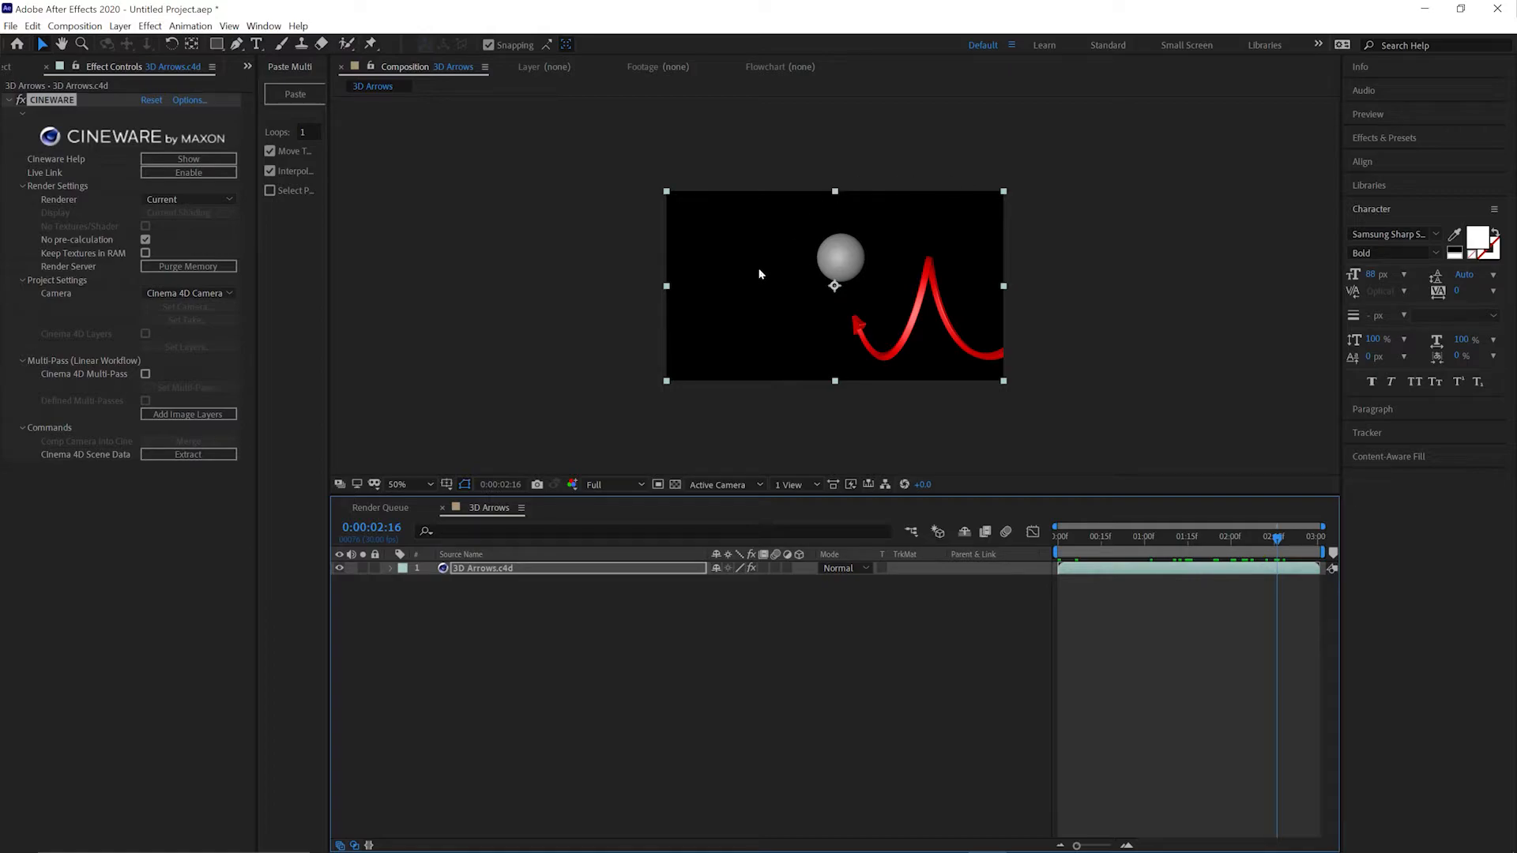
{"action": "mouse_move", "coordinate": [951, 321]}
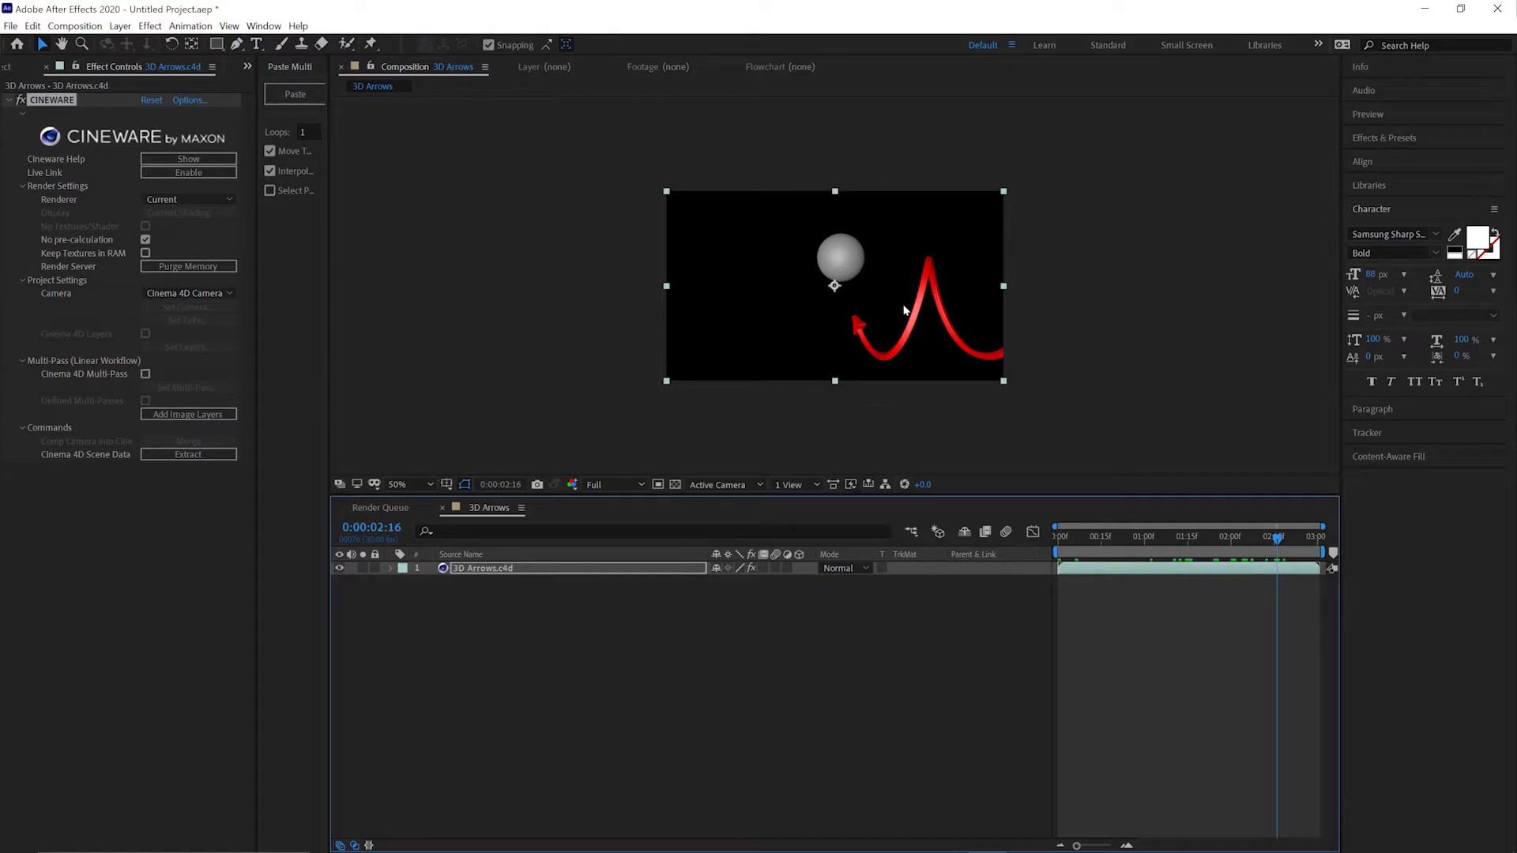
{"action": "mouse_move", "coordinate": [880, 422]}
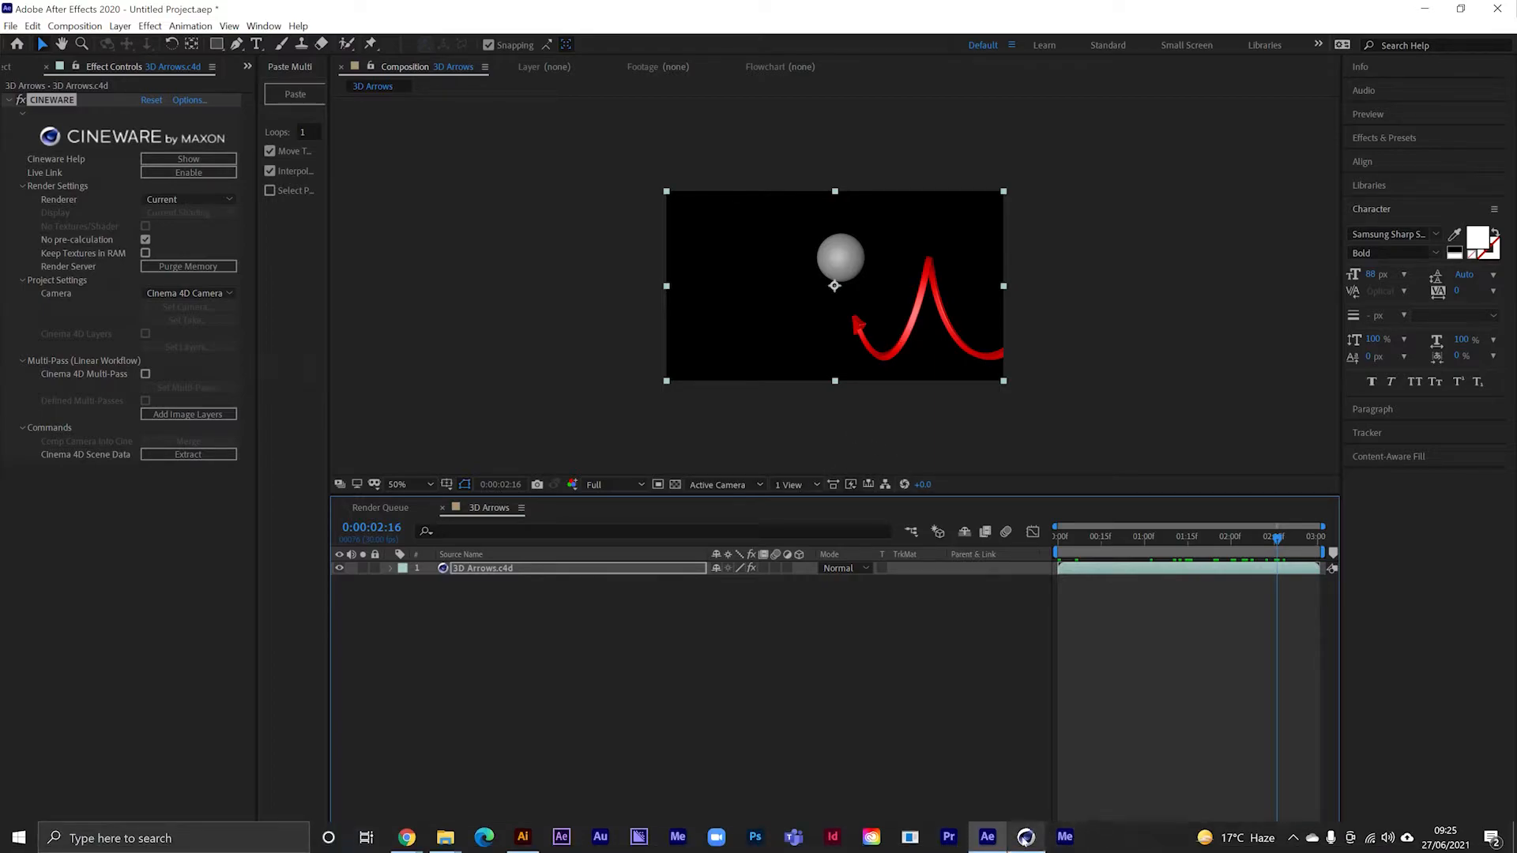
{"action": "mouse_move", "coordinate": [1027, 838]}
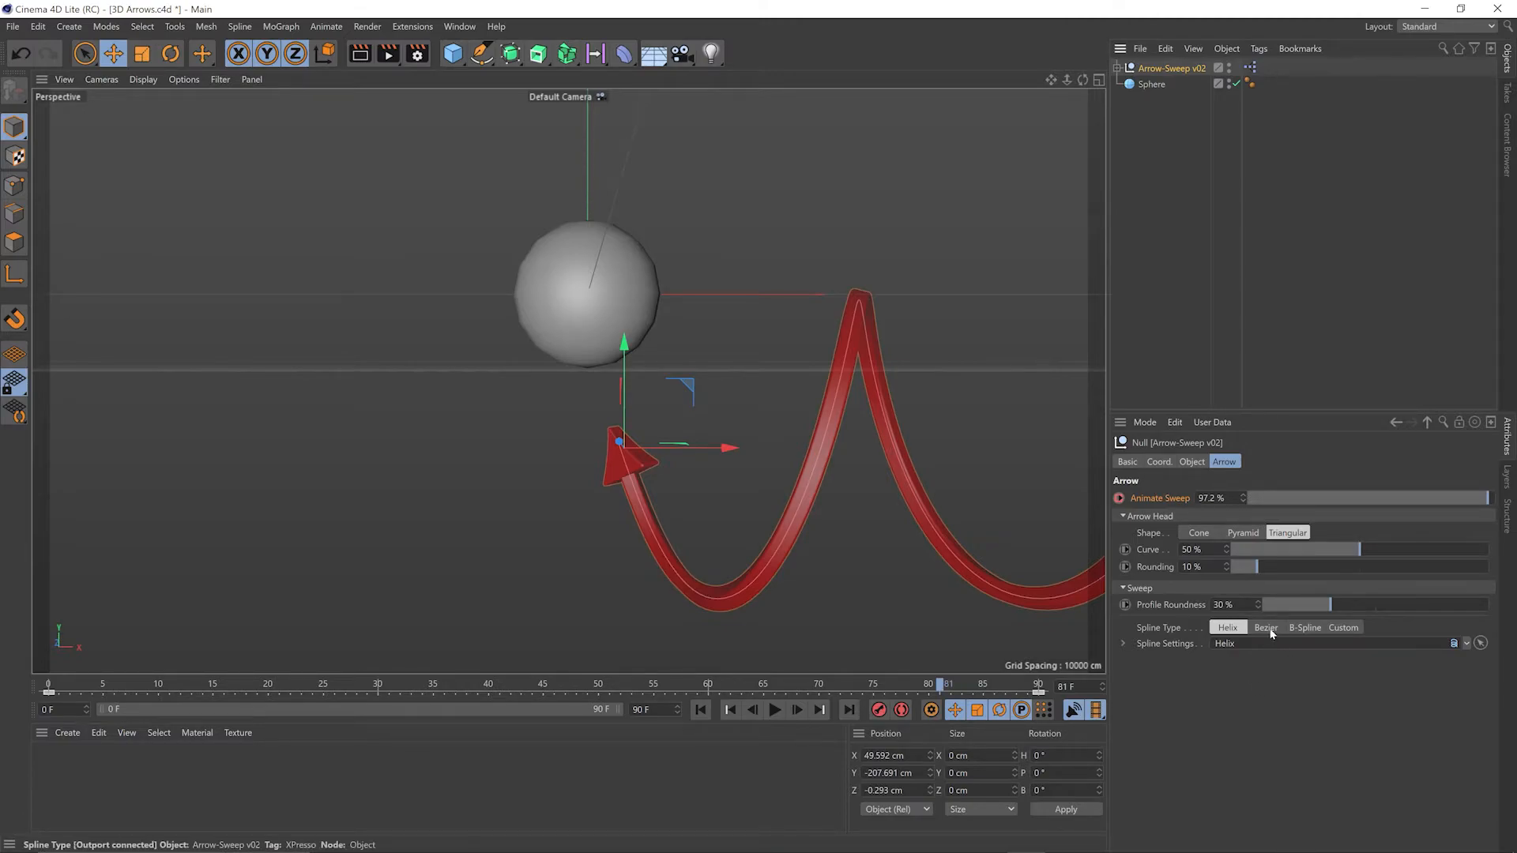
Set the Arrow-Sweep Spline Type to Bezier so the arrow arches past the sphere.
{"action": "left_click", "coordinate": [1265, 628]}
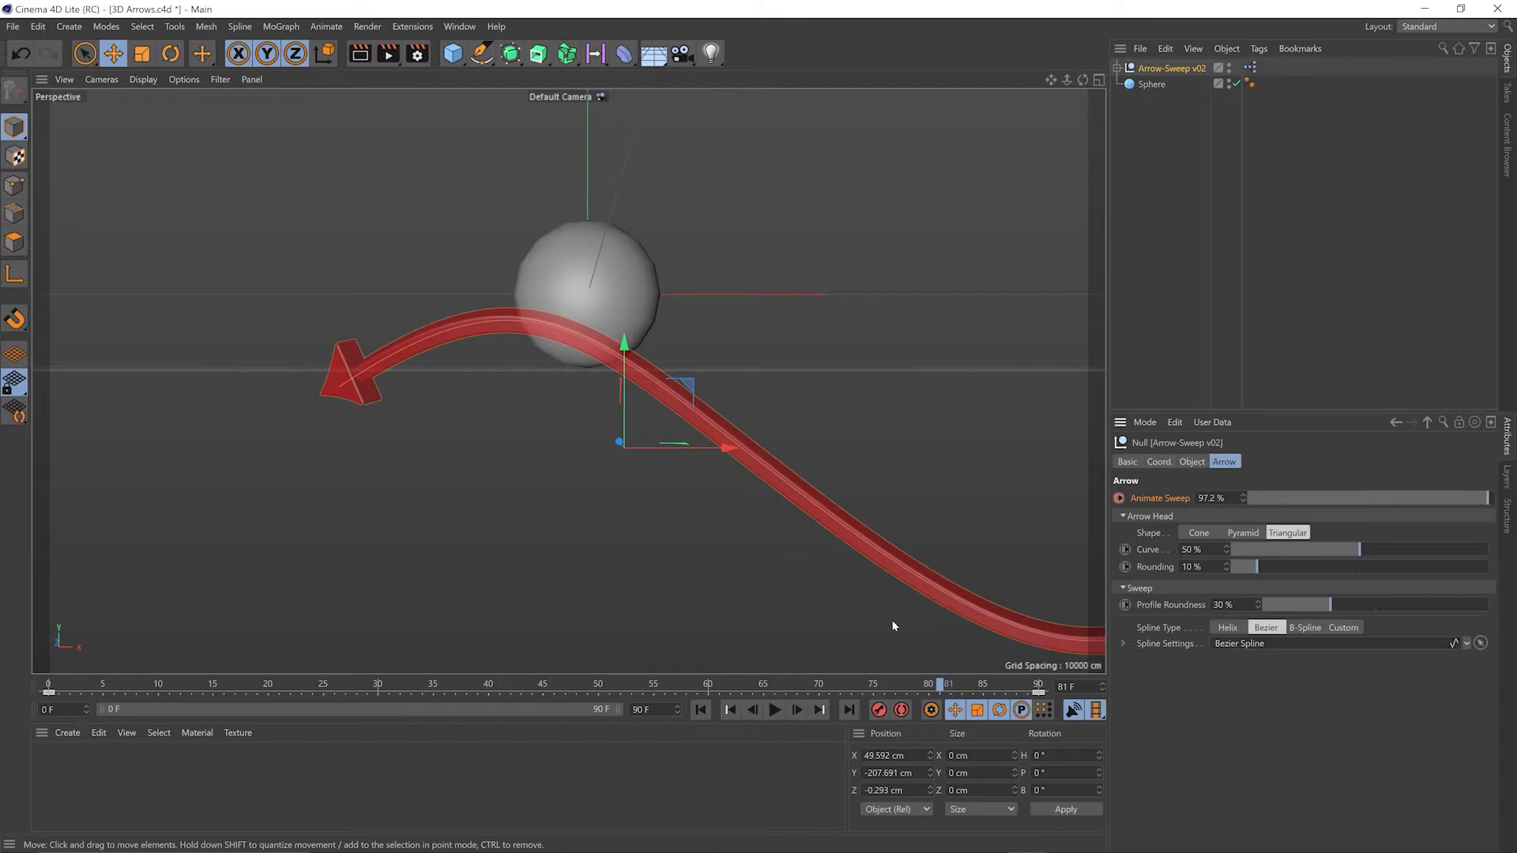
{"action": "mouse_move", "coordinate": [363, 231]}
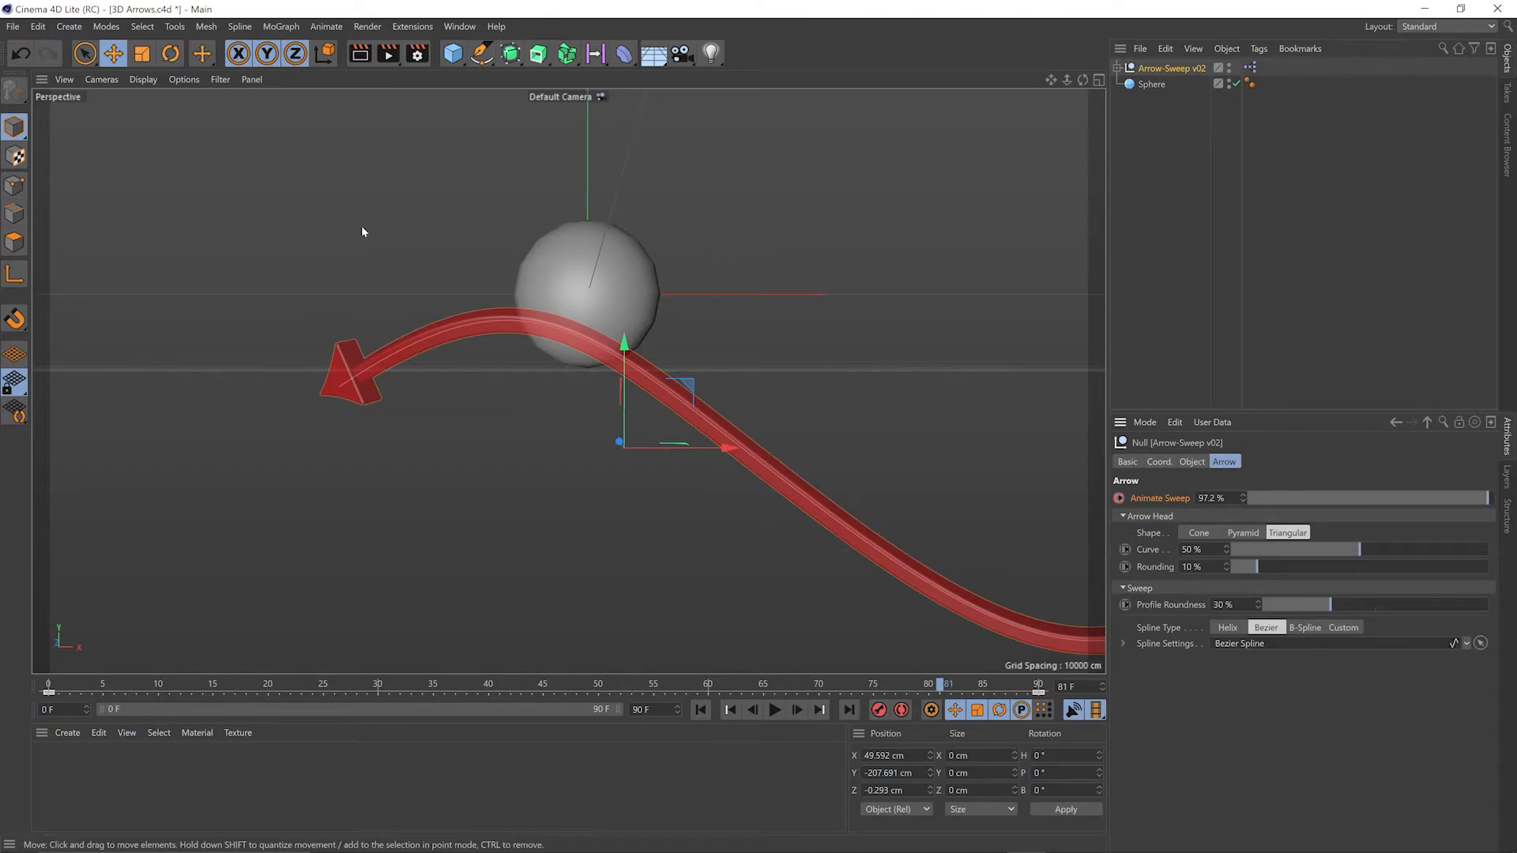
{"action": "mouse_move", "coordinate": [732, 433]}
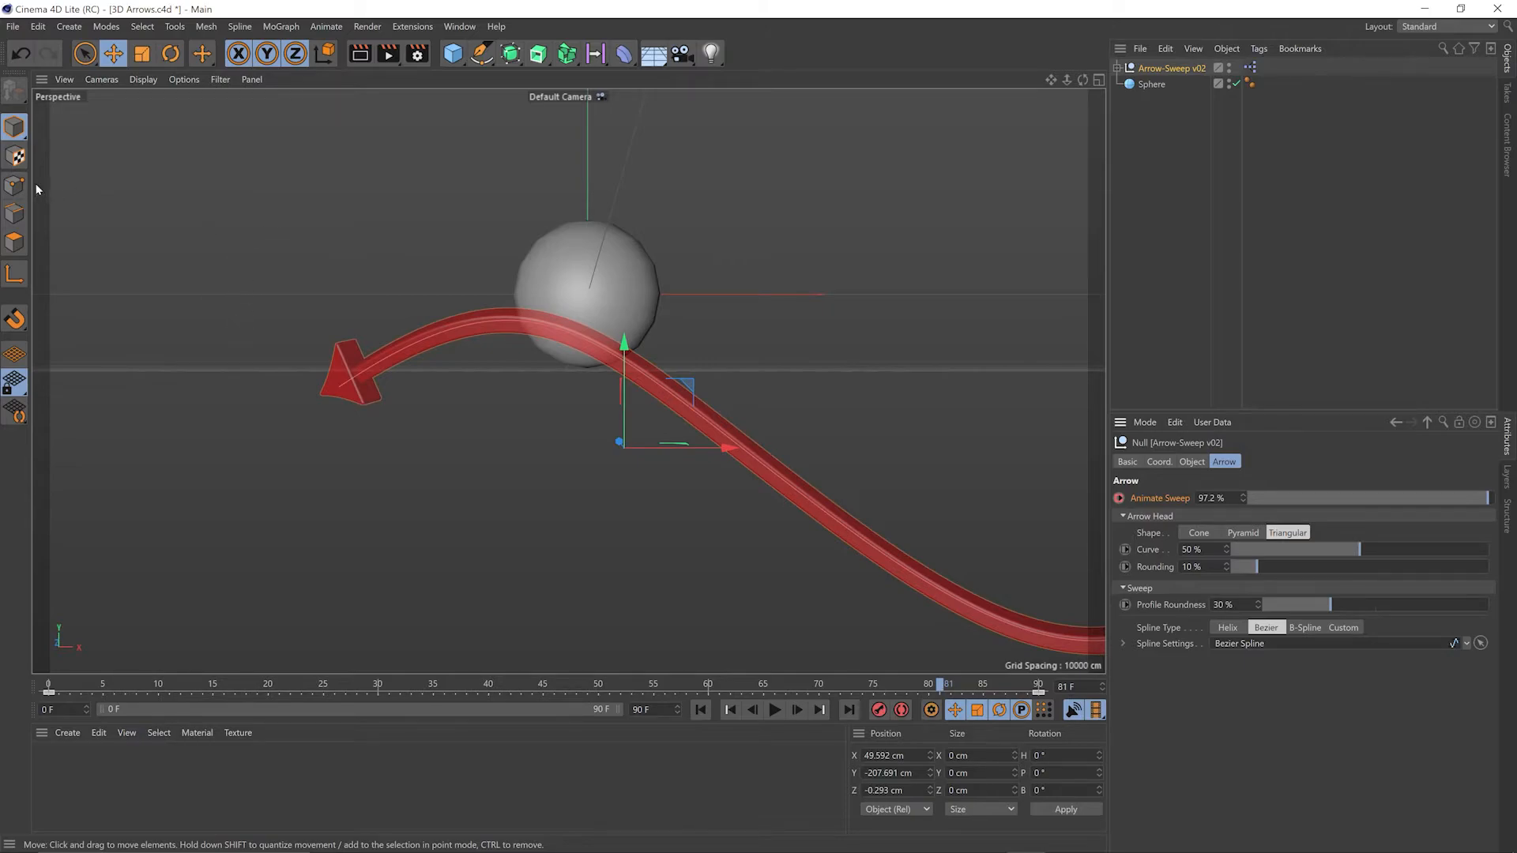
In Point mode, expand Arrow-Sweep > Spline Shapes and select the Bezier Spline for reshaping.
{"action": "left_click", "coordinate": [15, 185]}
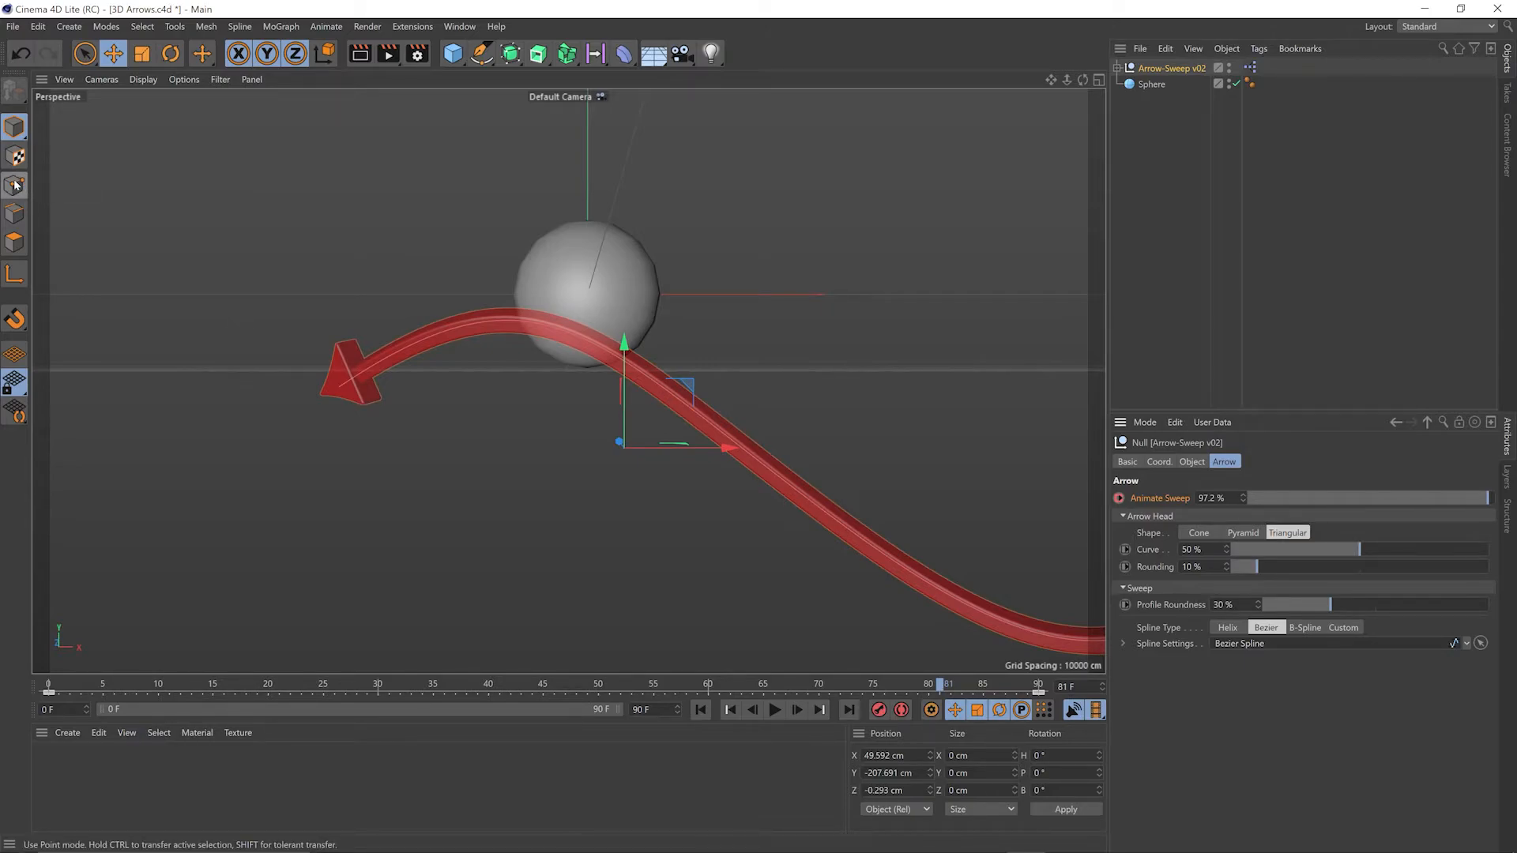
{"action": "mouse_move", "coordinate": [14, 185]}
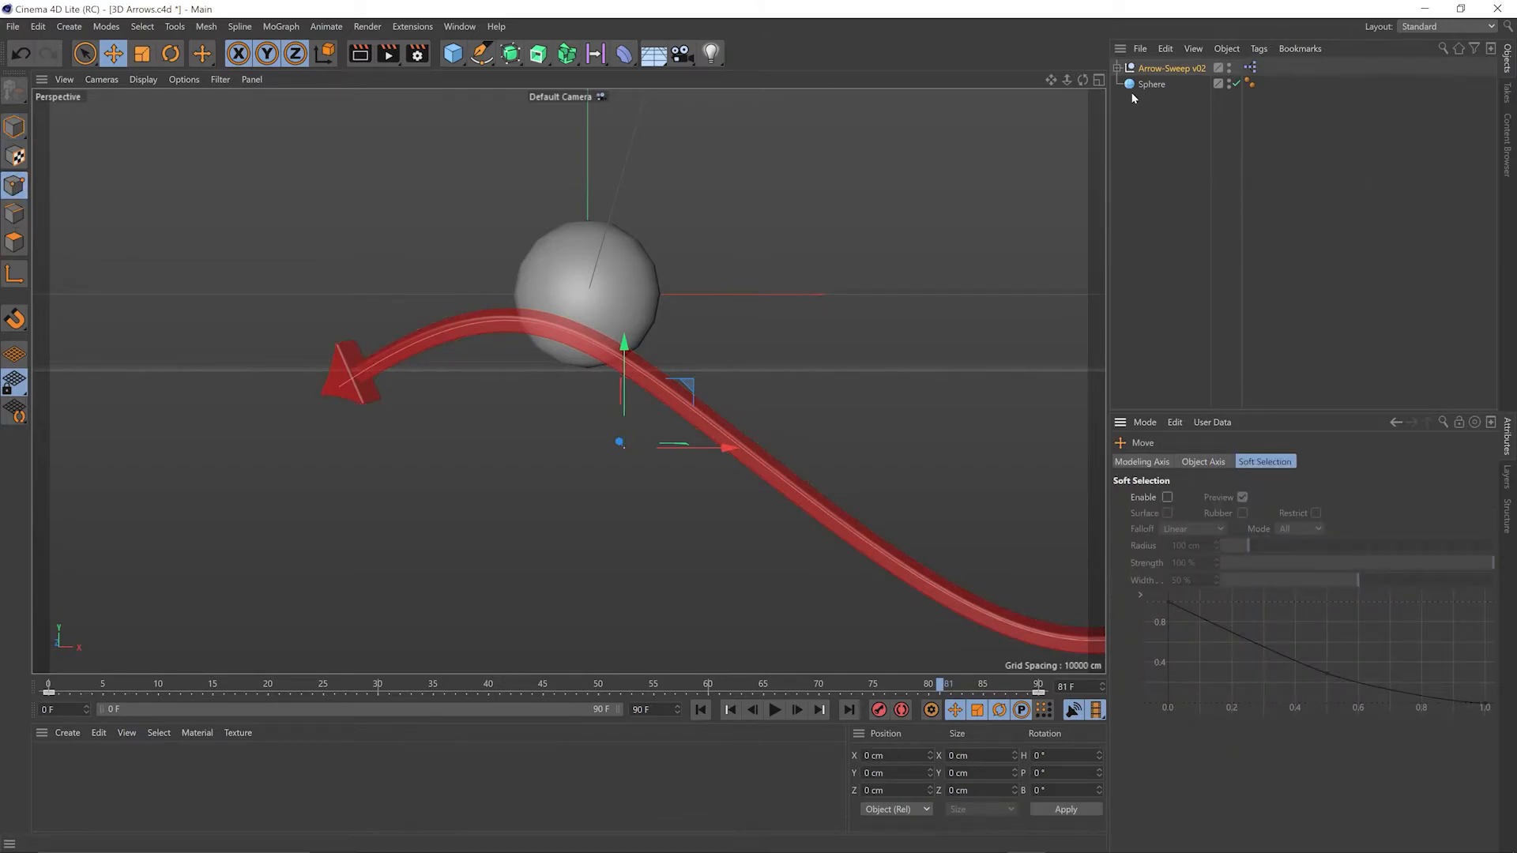
{"action": "left_click", "coordinate": [1169, 68]}
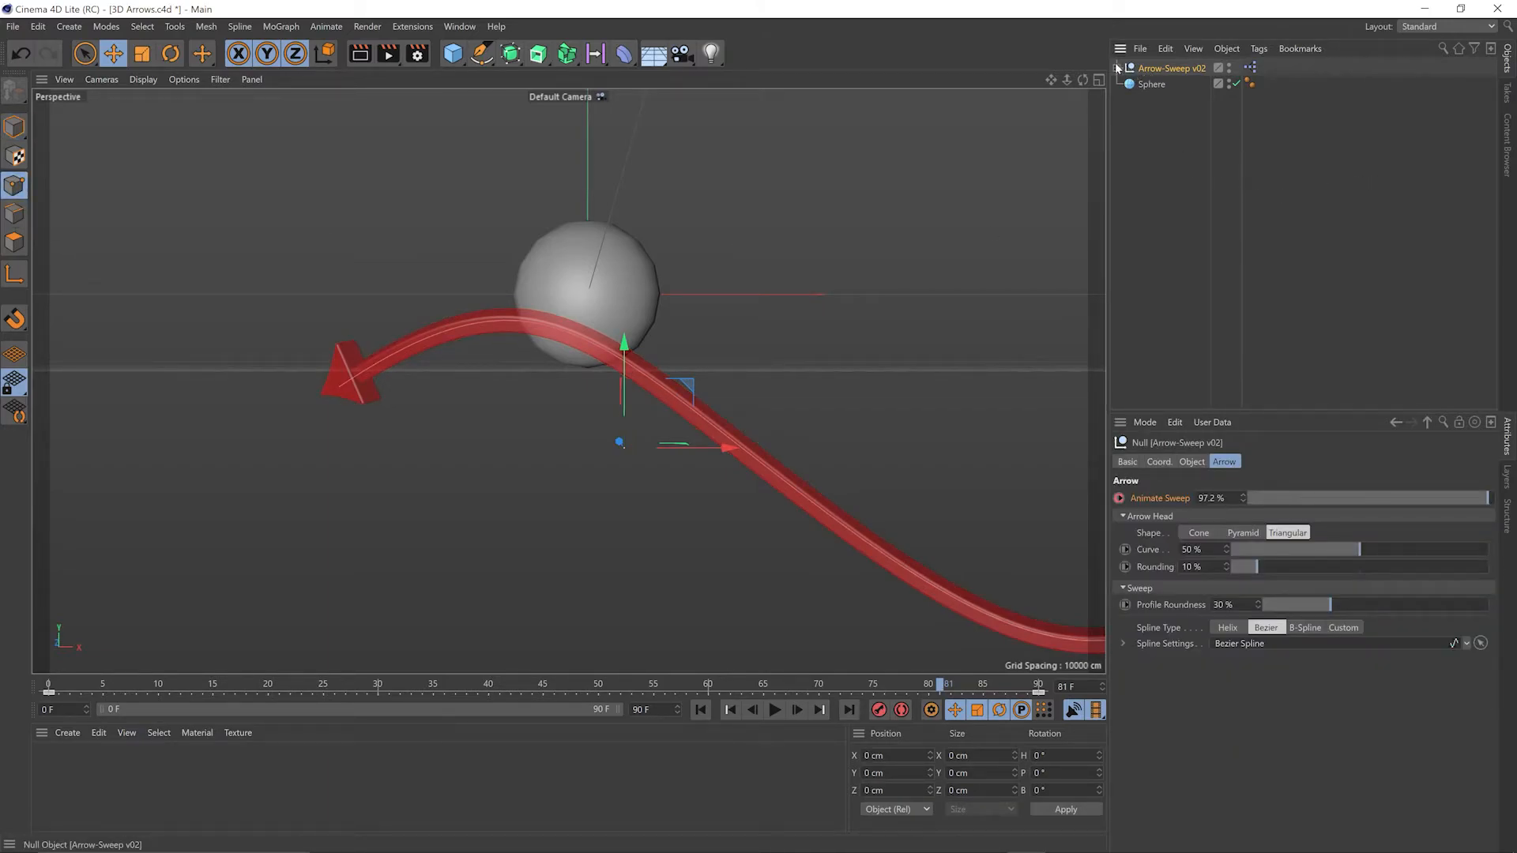
{"action": "left_click", "coordinate": [1118, 68]}
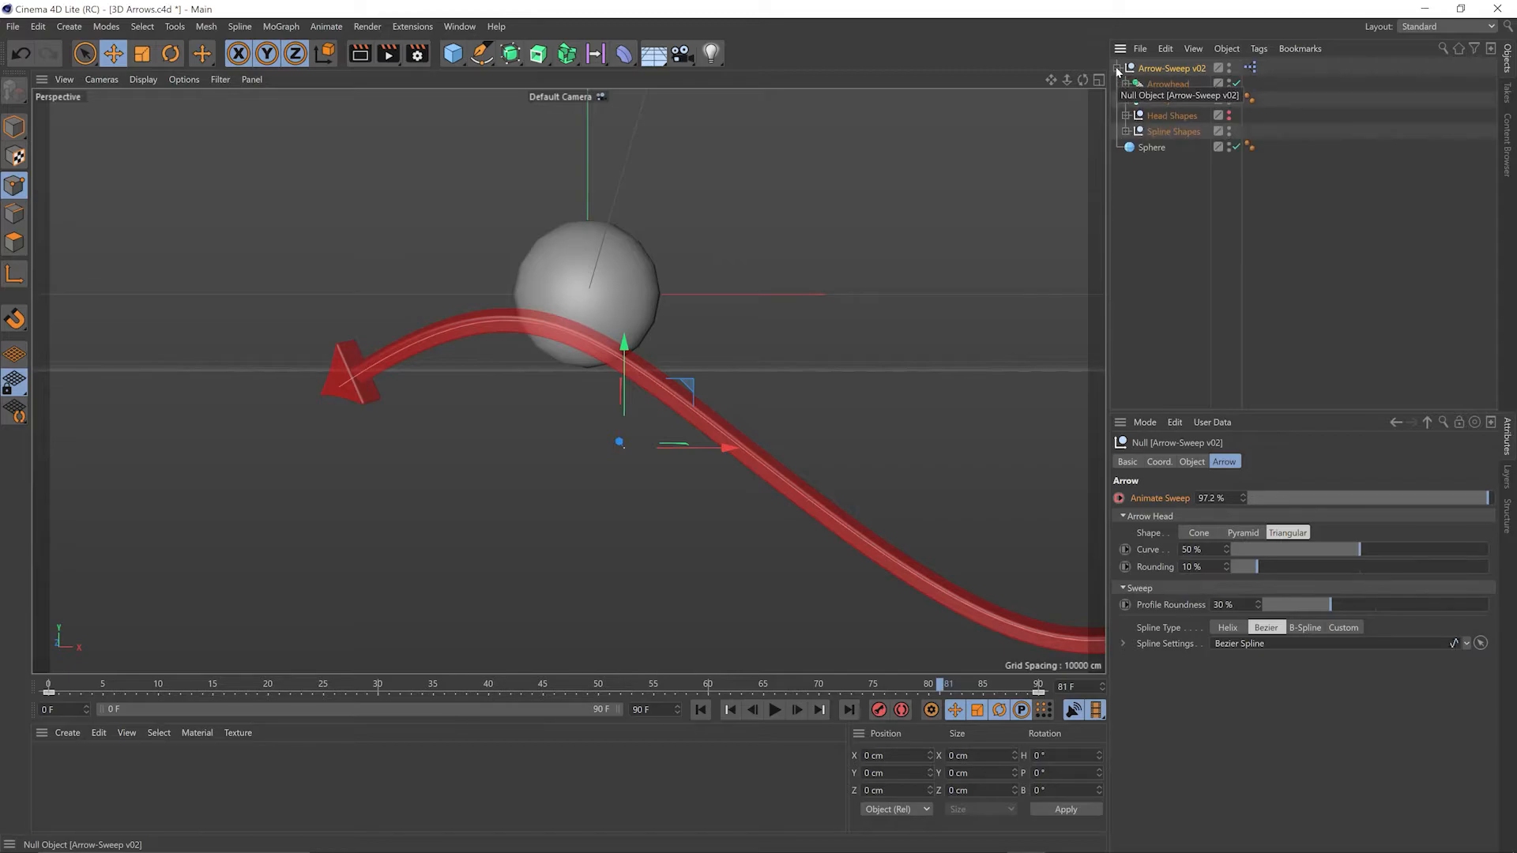
{"action": "left_click", "coordinate": [1176, 131]}
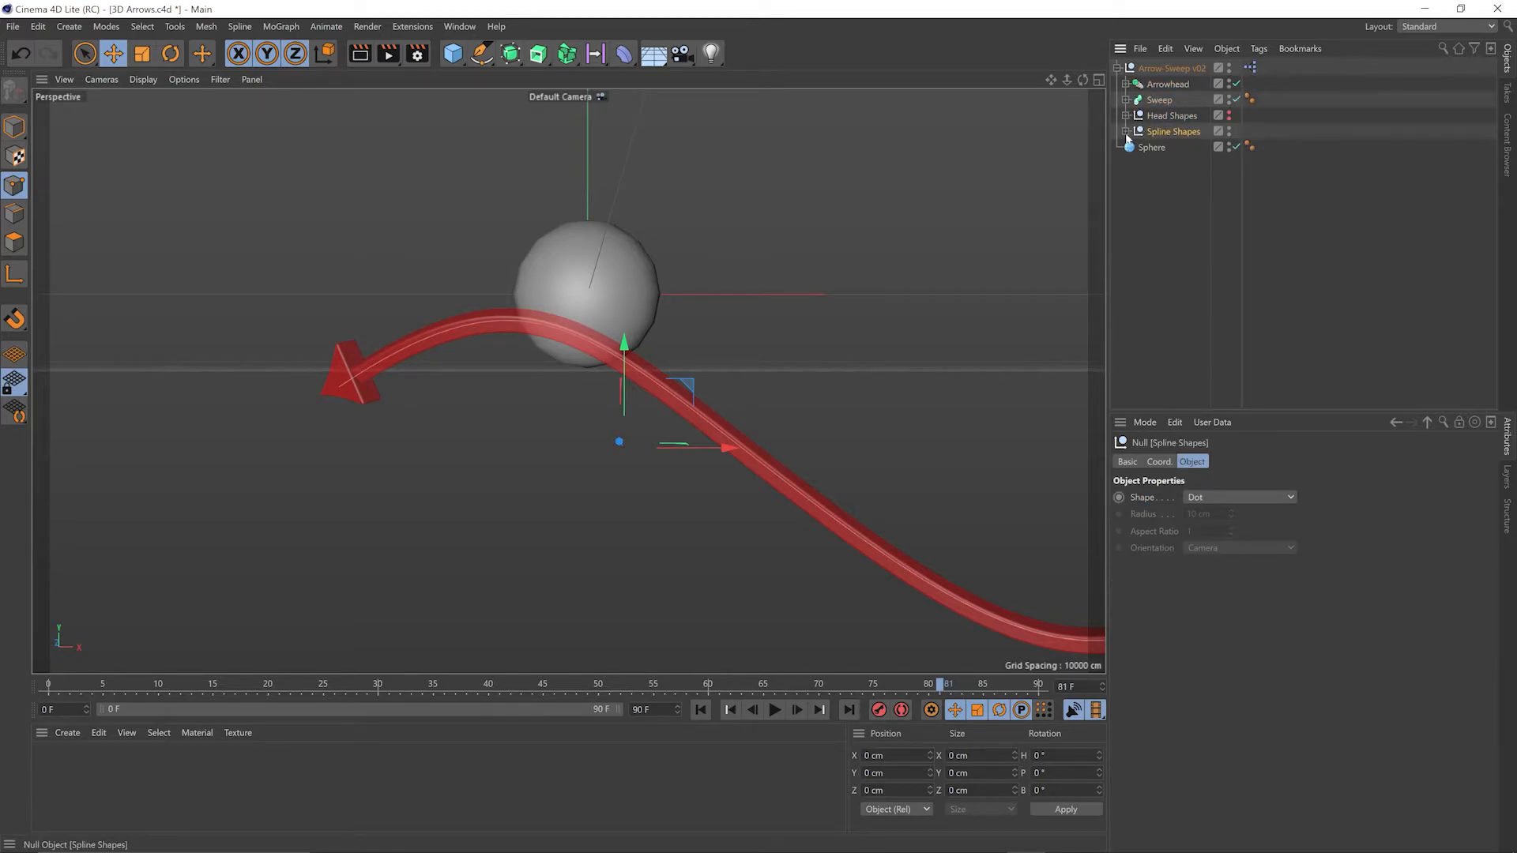
{"action": "left_click", "coordinate": [1128, 132]}
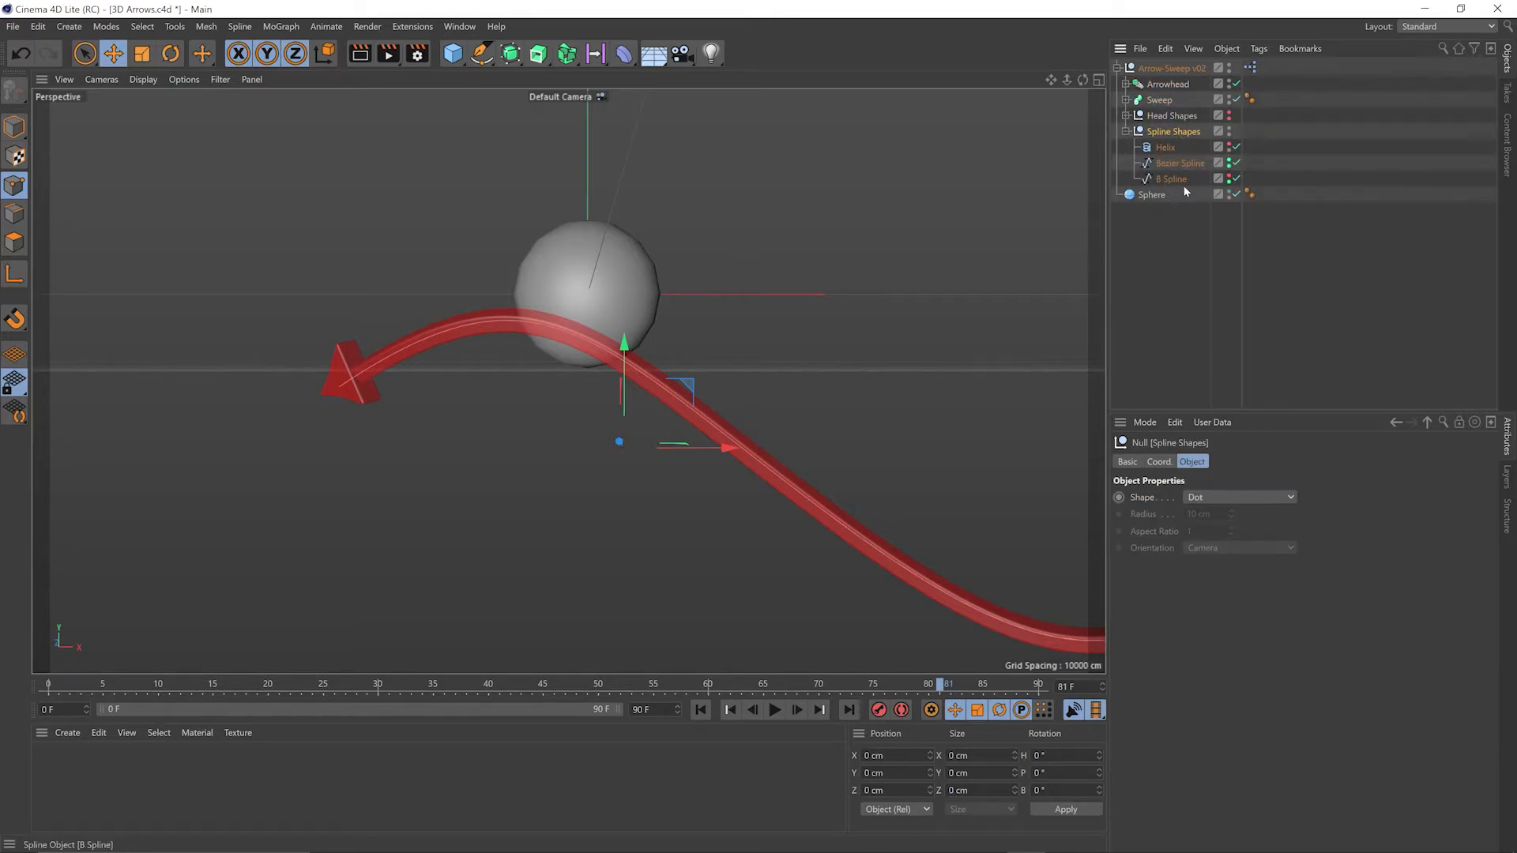
{"action": "mouse_move", "coordinate": [1180, 162]}
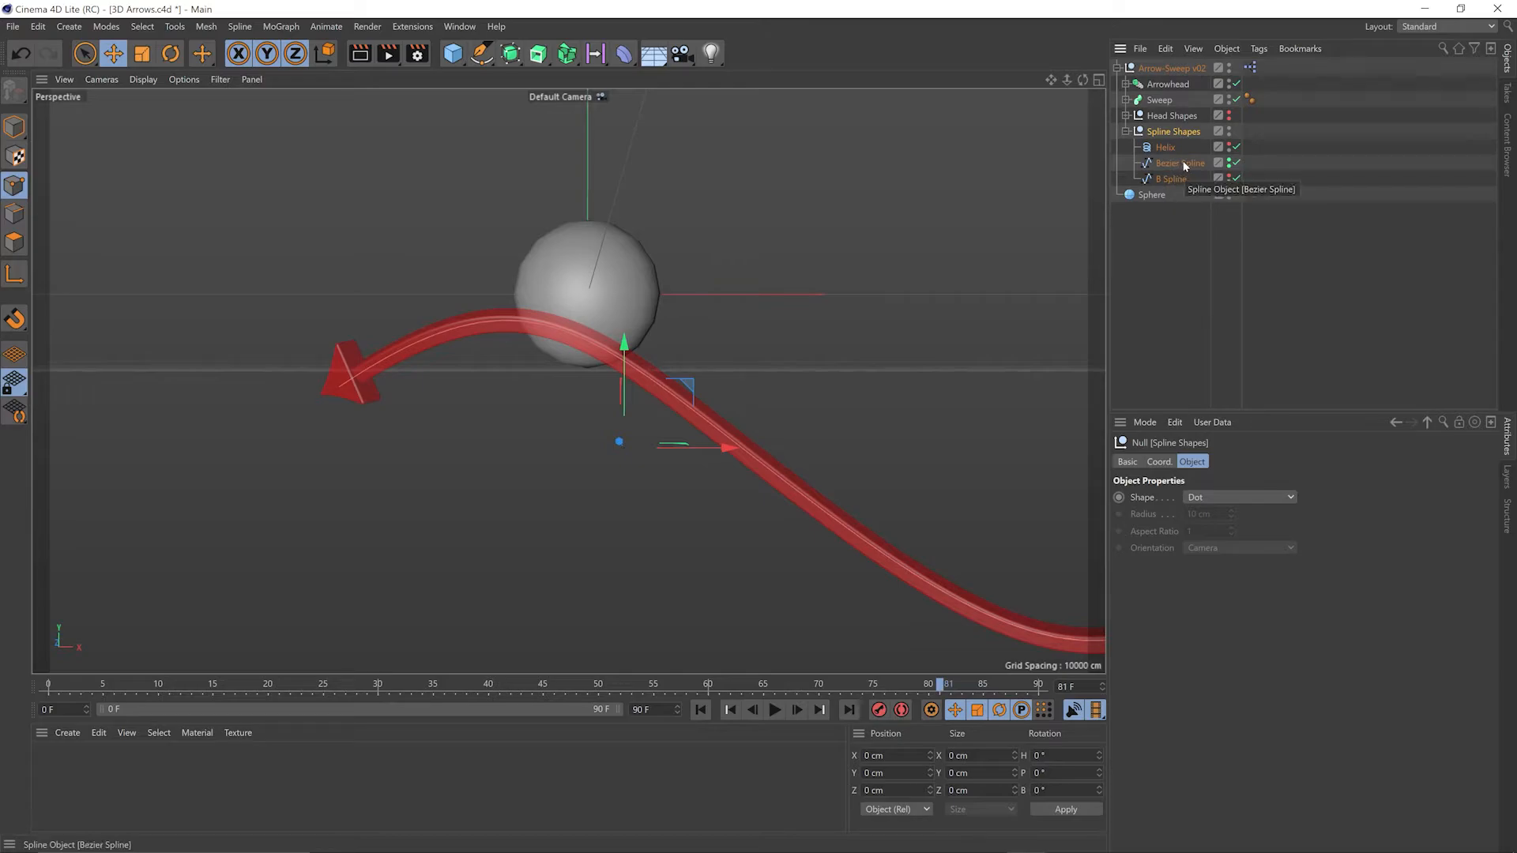
{"action": "left_click", "coordinate": [1179, 162]}
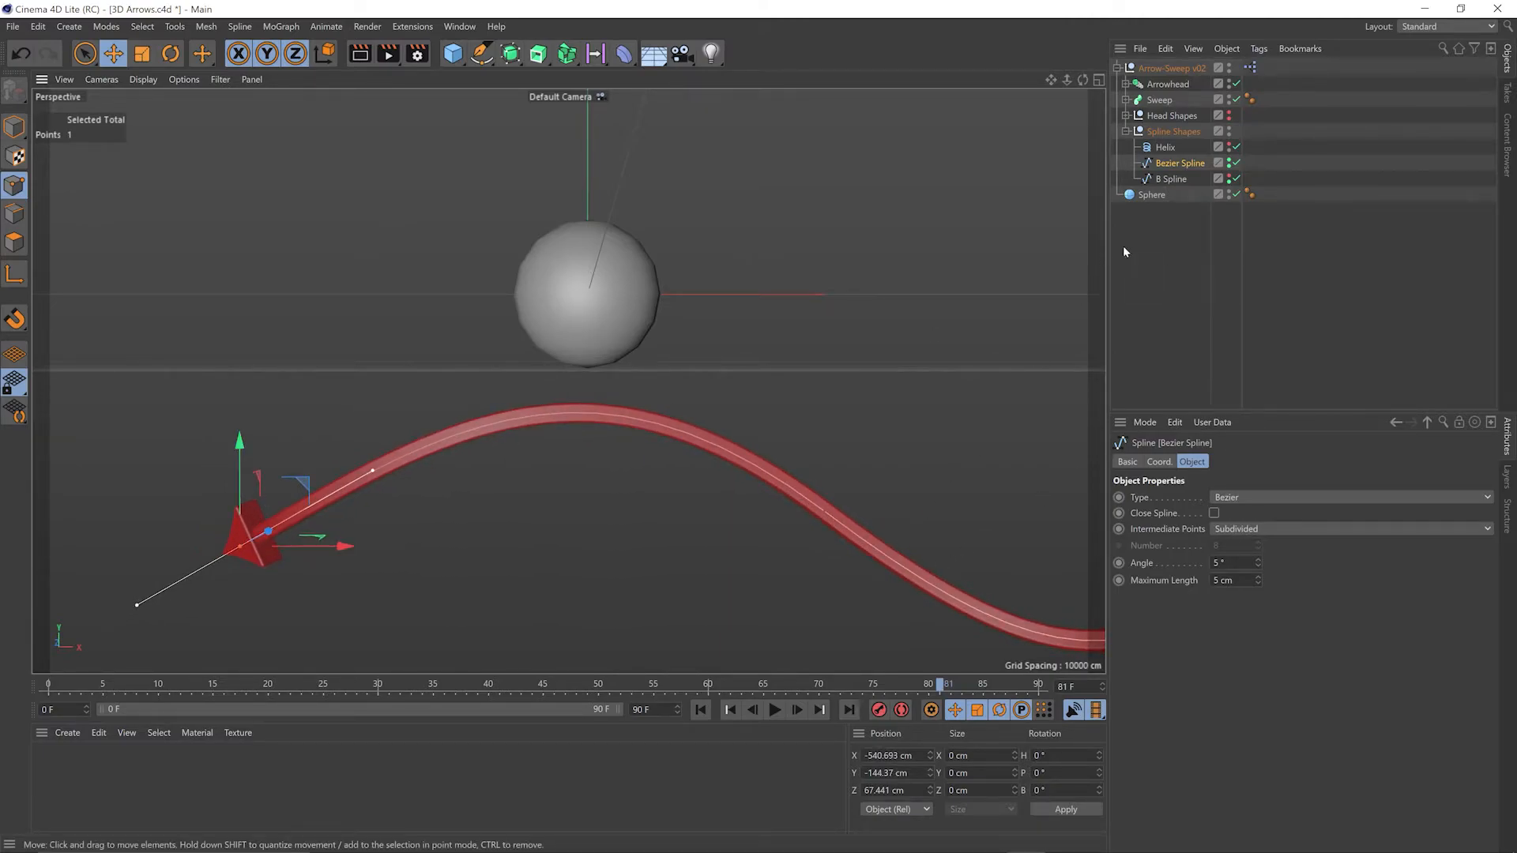
Drag the sphere point's tangent handle long and nearly level, then keep the Spline Pen active.
{"action": "left_click_drag", "start_coordinate": [267, 532], "coordinate": [799, 501]}
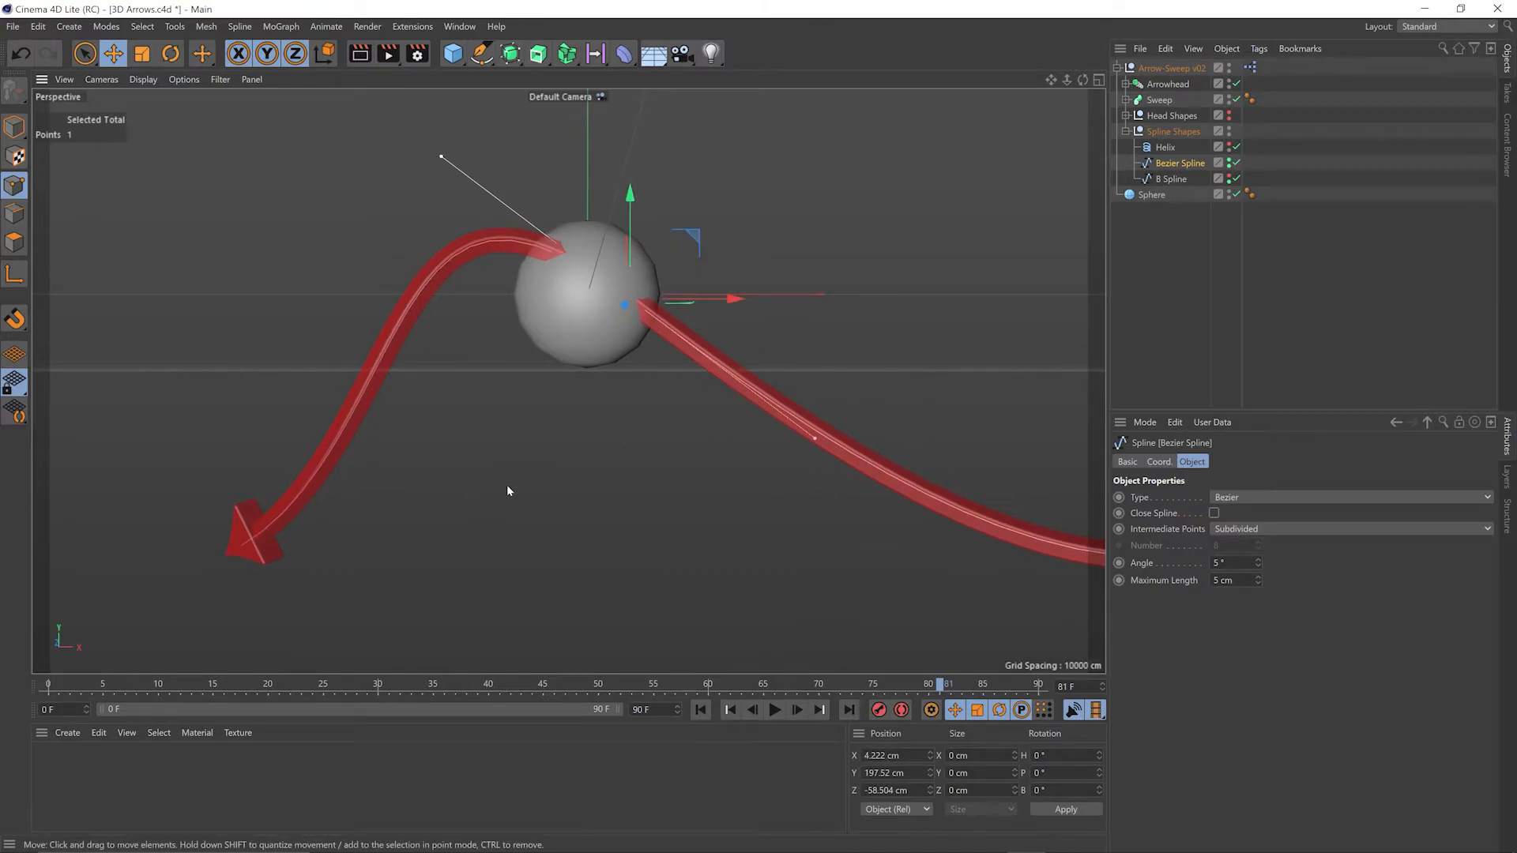
{"action": "mouse_move", "coordinate": [480, 54]}
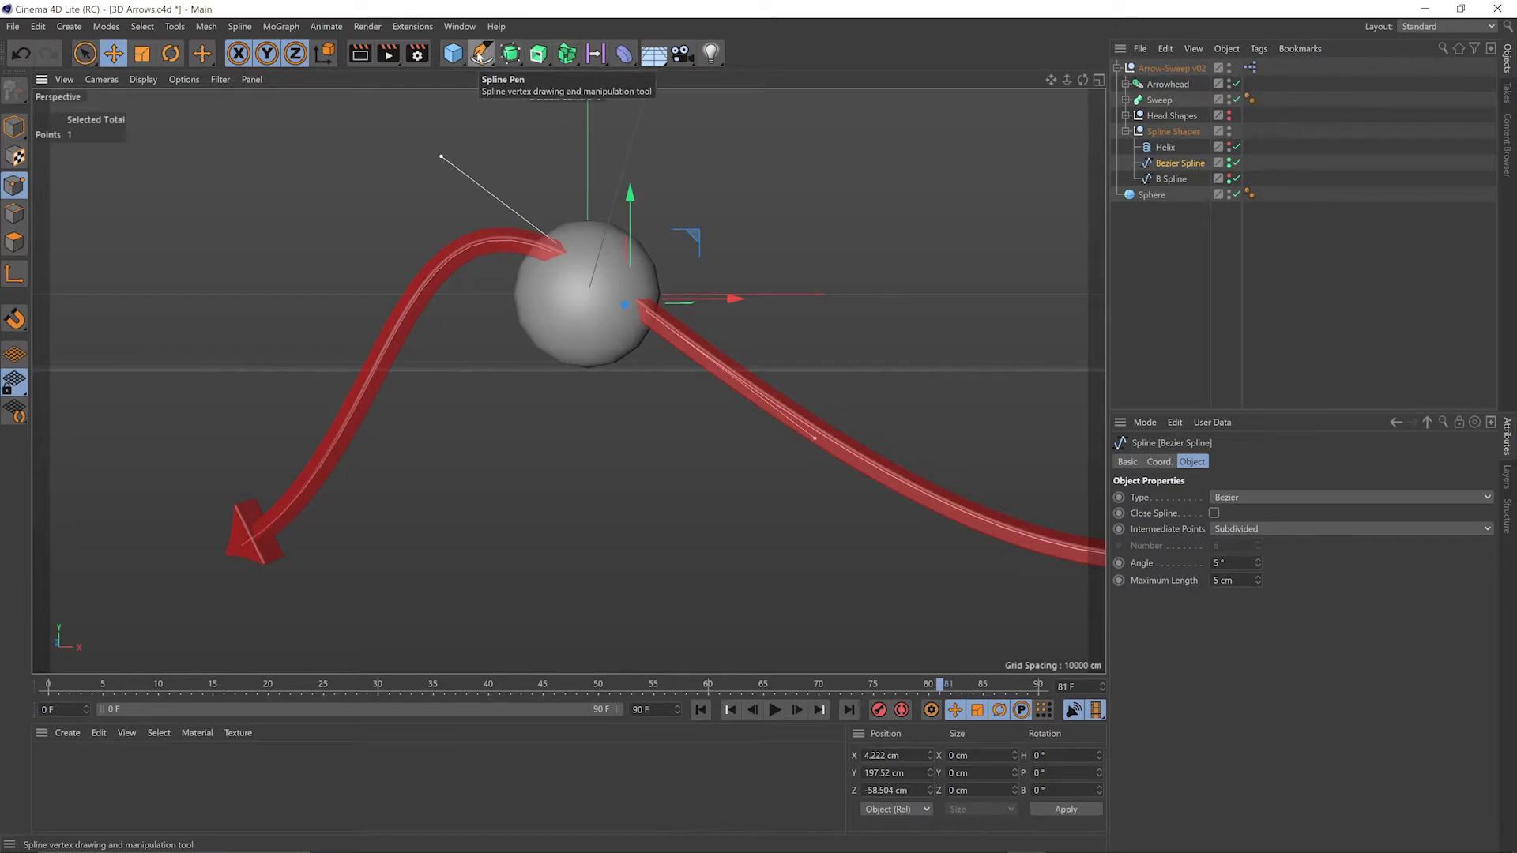
{"action": "left_click", "coordinate": [481, 53]}
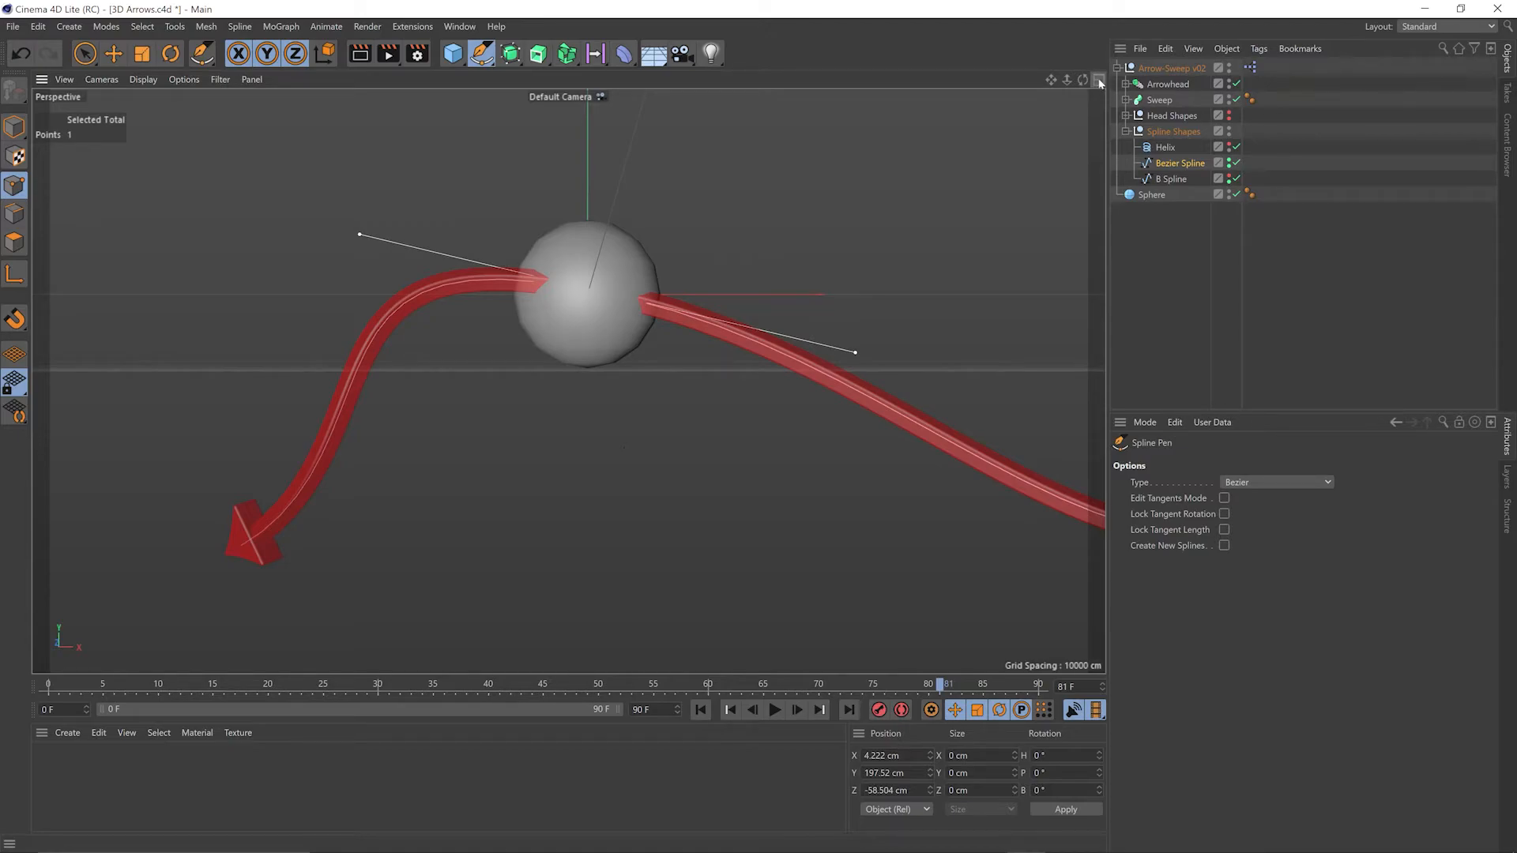
In the 4-view layout, select the point near the sphere and level the tangent at the top of the arch.
{"action": "left_click", "coordinate": [1098, 79]}
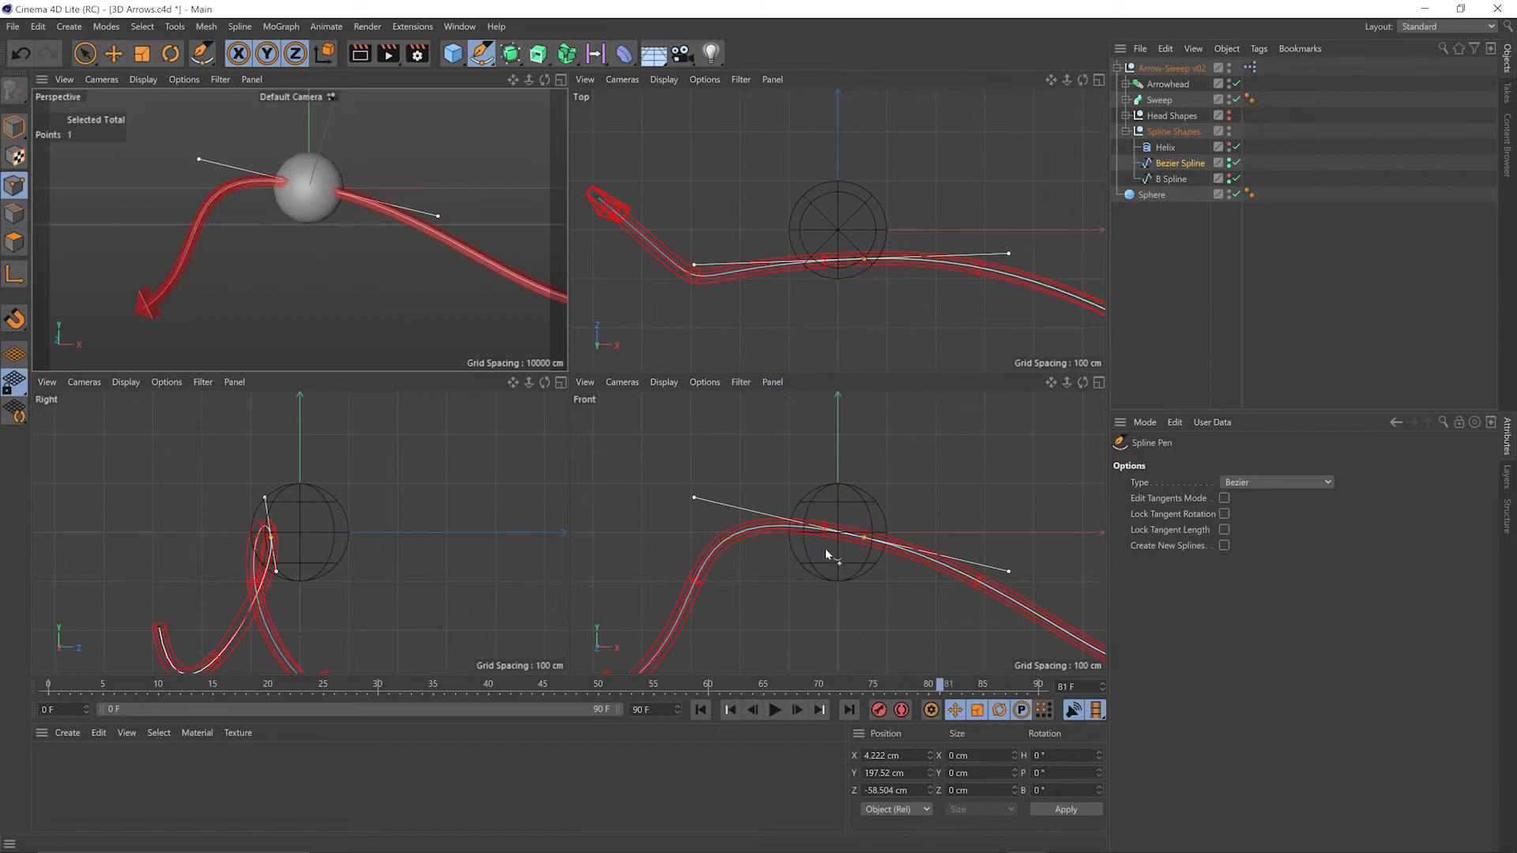
{"action": "mouse_move", "coordinate": [309, 540]}
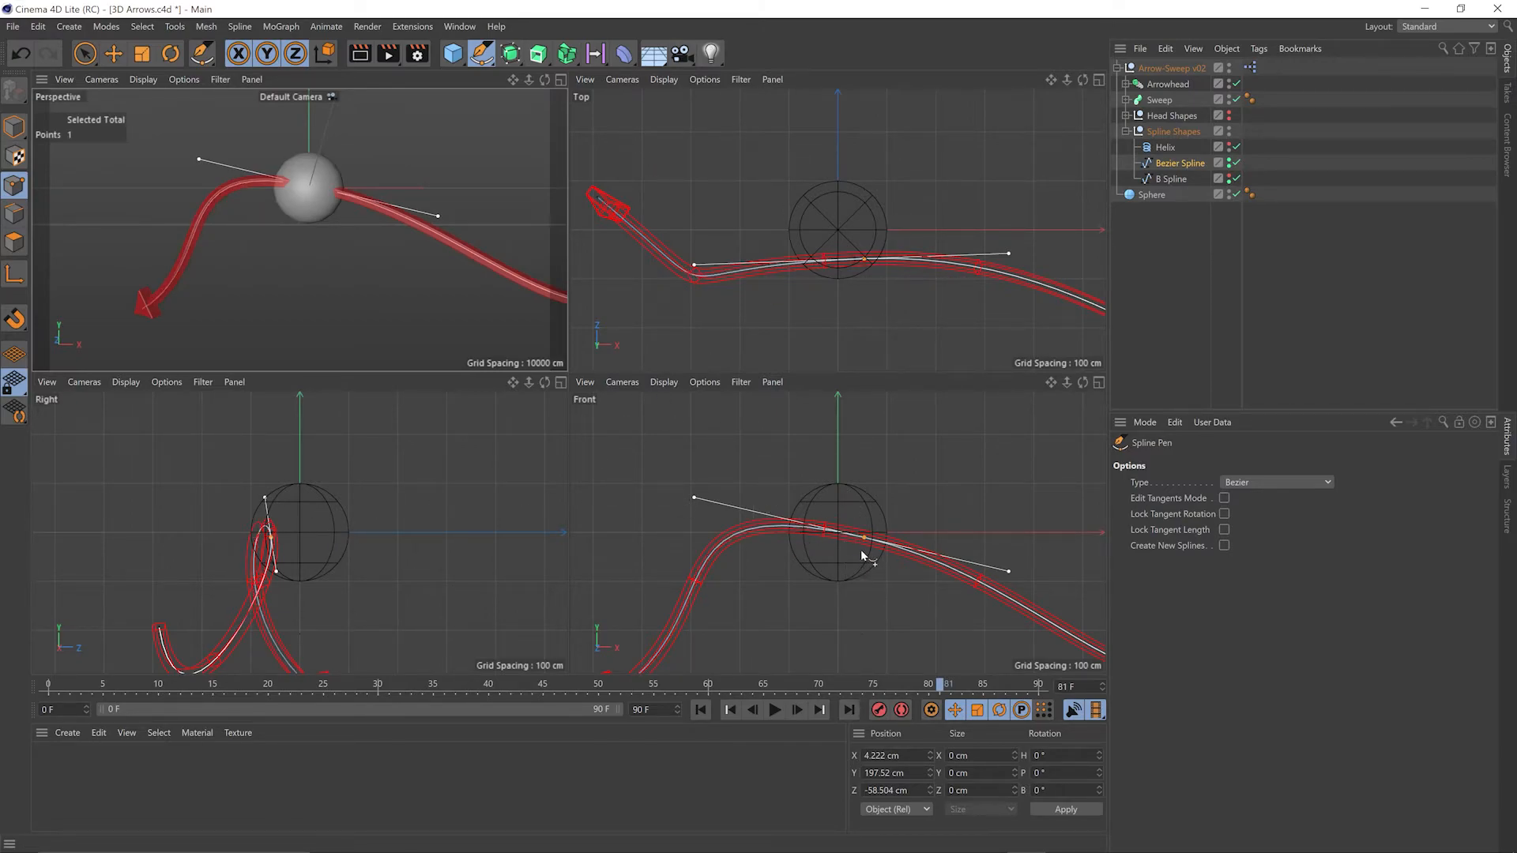
{"action": "mouse_move", "coordinate": [847, 510]}
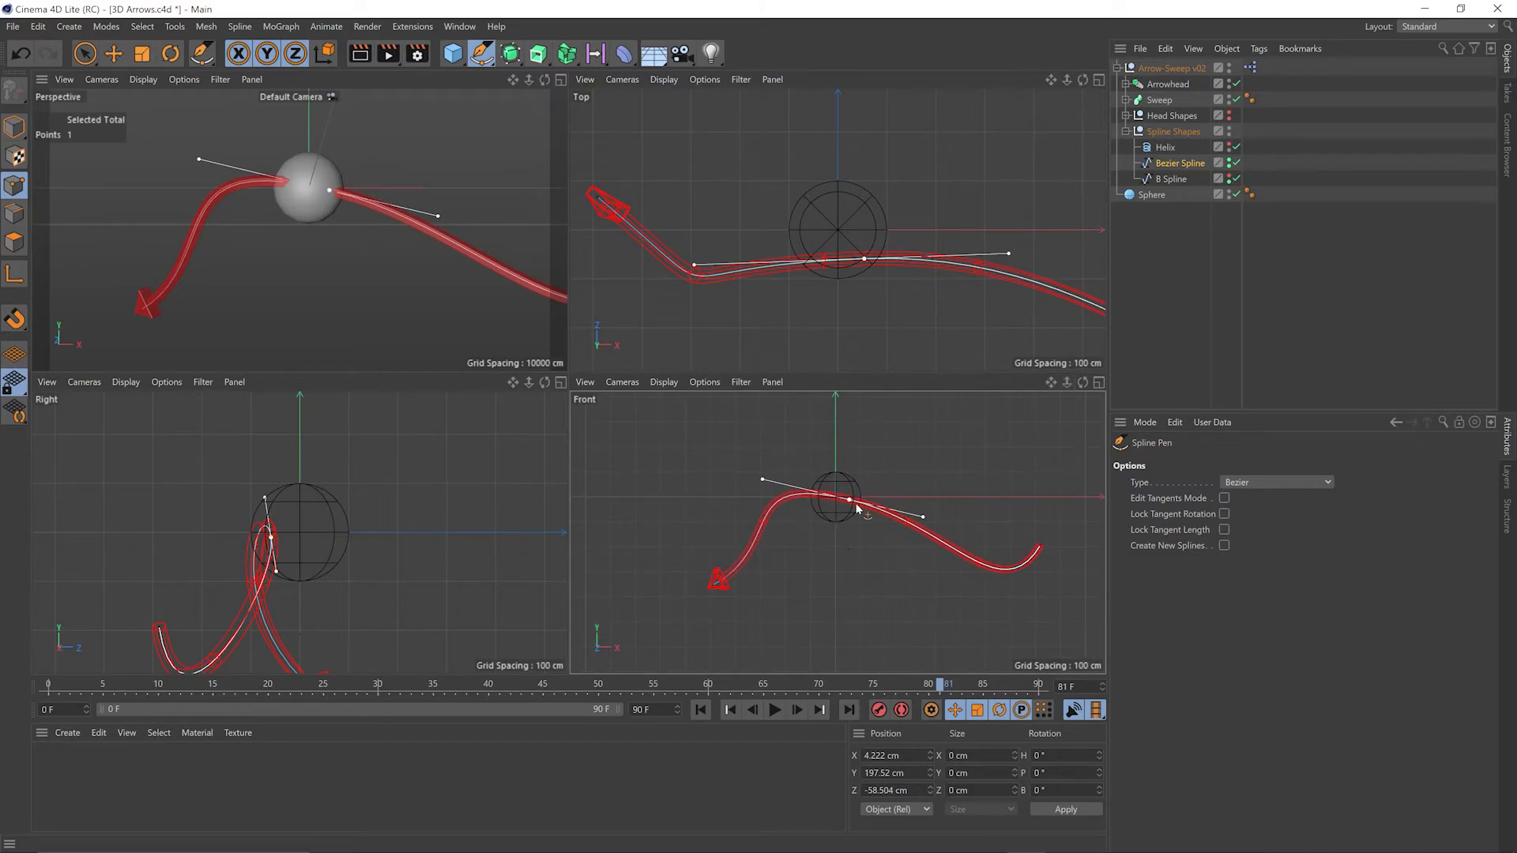
{"action": "left_click", "coordinate": [83, 54]}
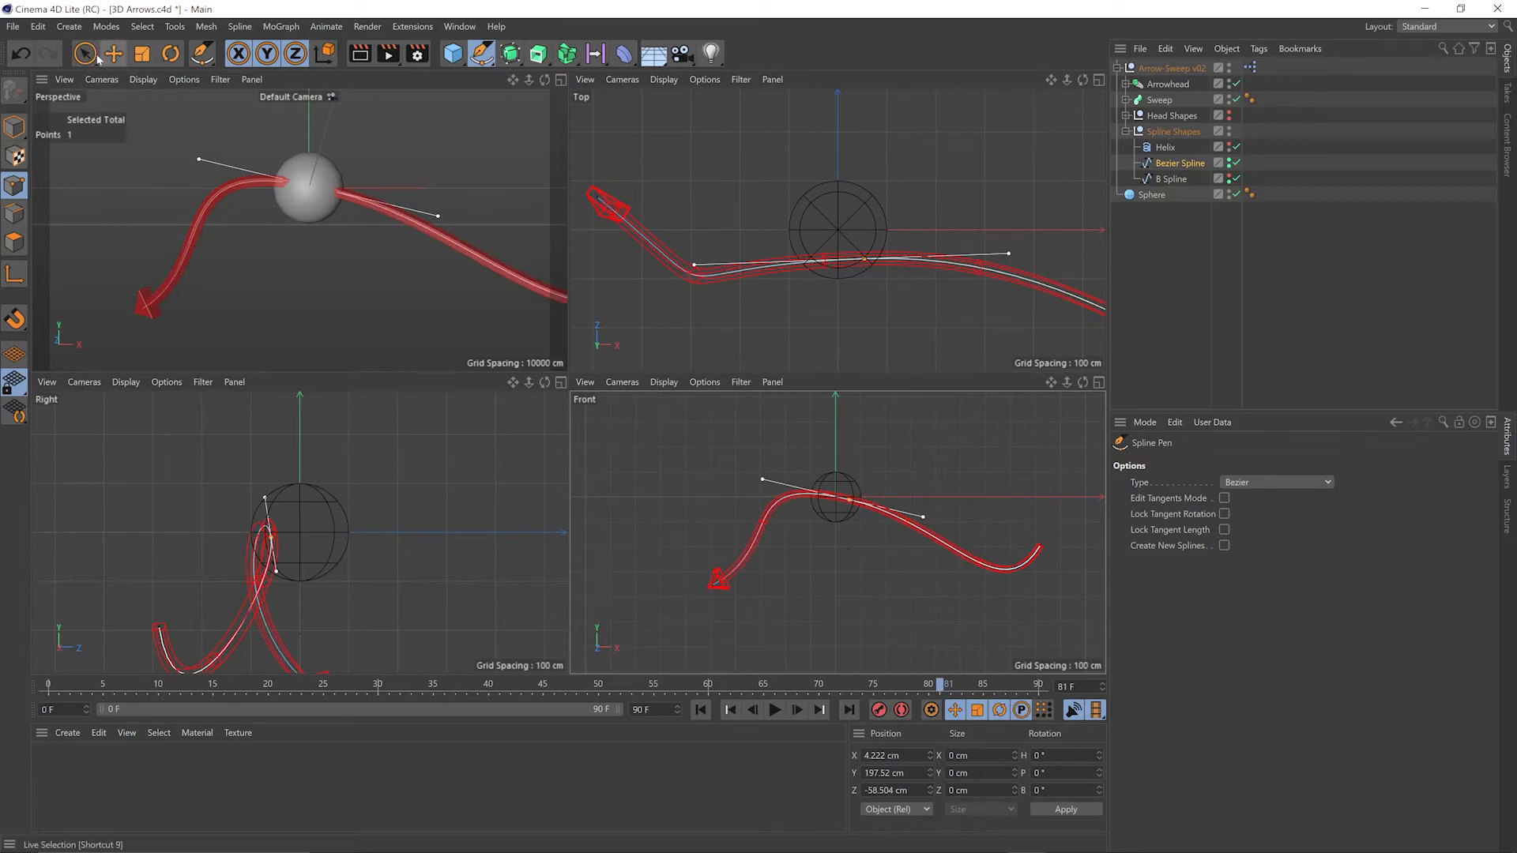
{"action": "left_click", "coordinate": [84, 53]}
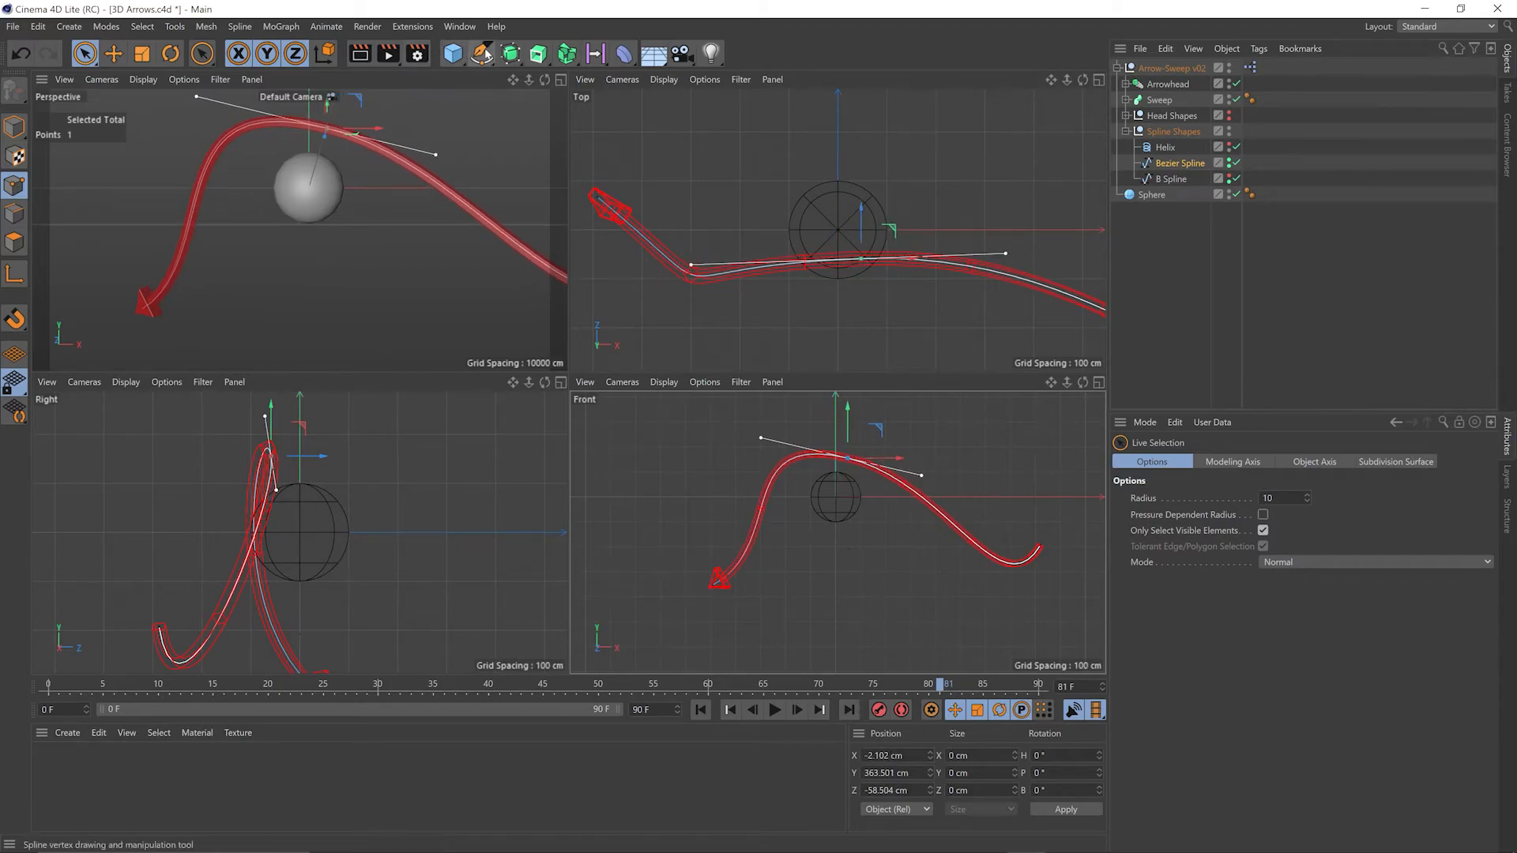
{"action": "left_click", "coordinate": [201, 54]}
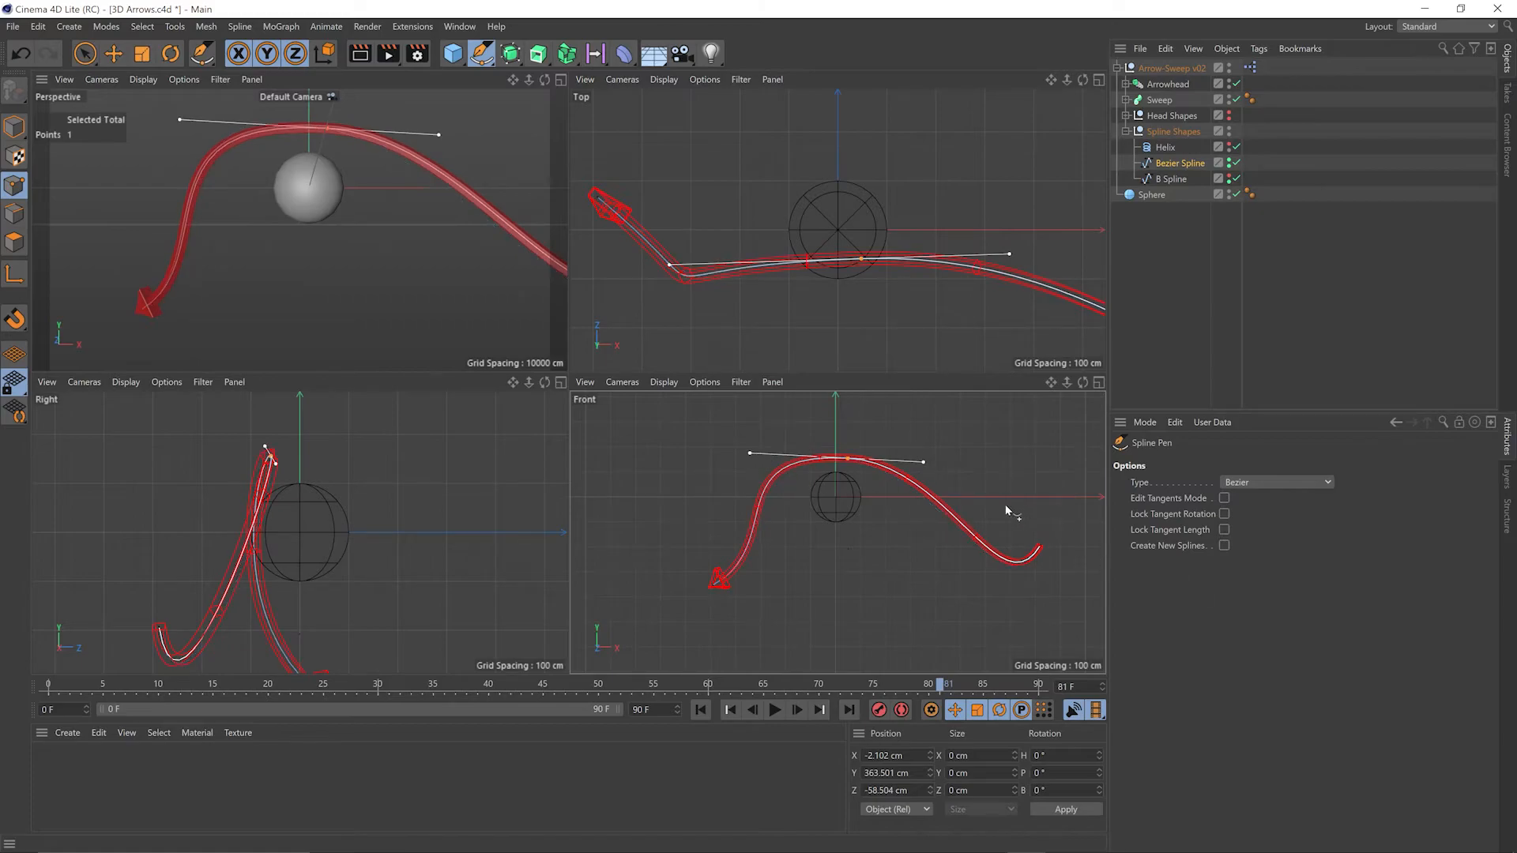
{"action": "left_click", "coordinate": [84, 54]}
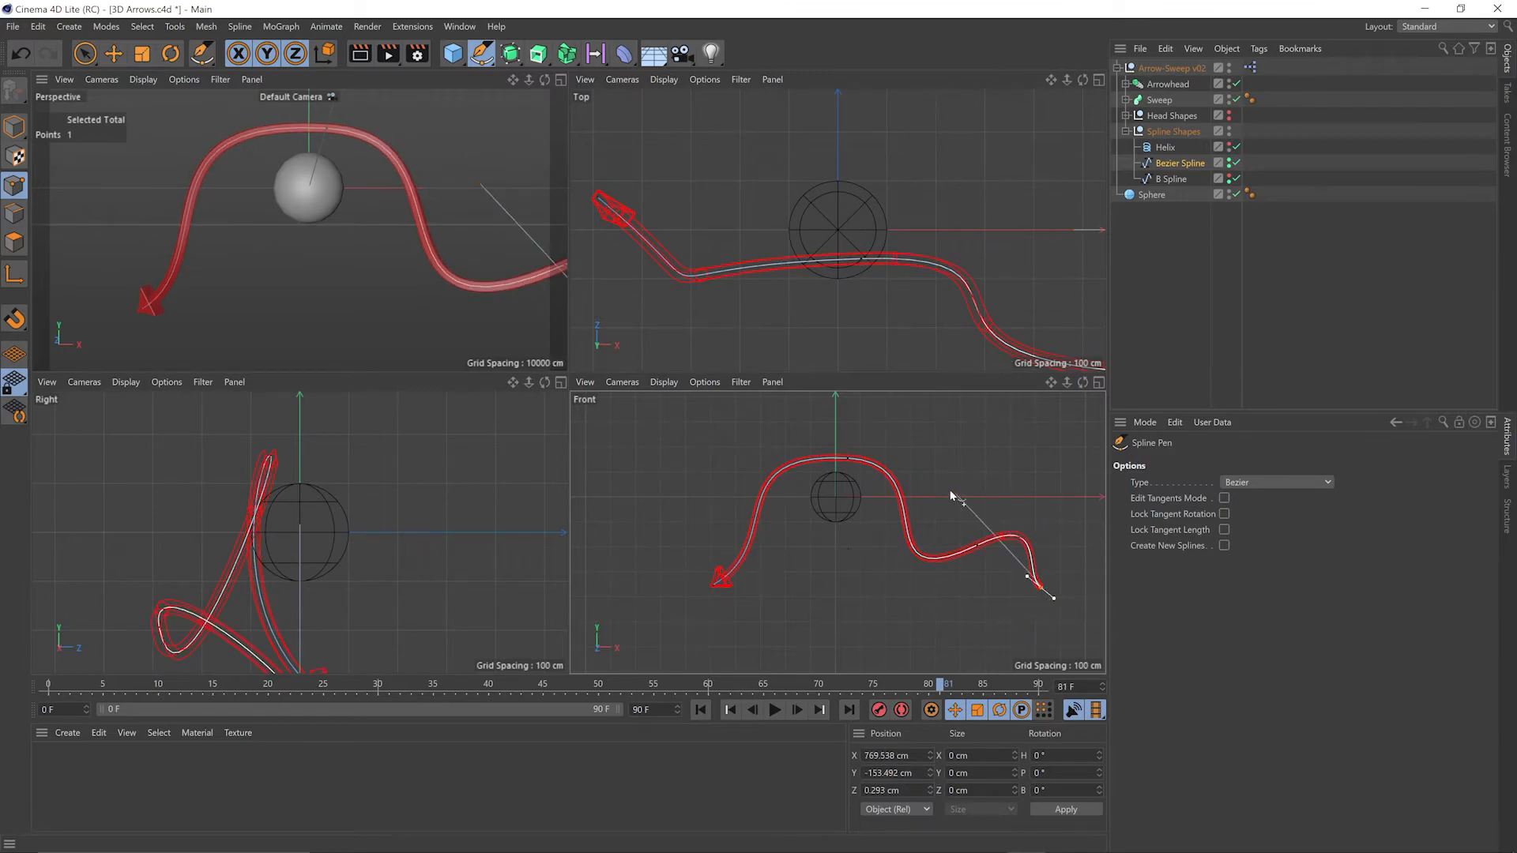
Reshape the right-hand section so the path dips down and exits low to the right.
{"action": "left_click_drag", "start_coordinate": [1049, 597], "coordinate": [827, 425]}
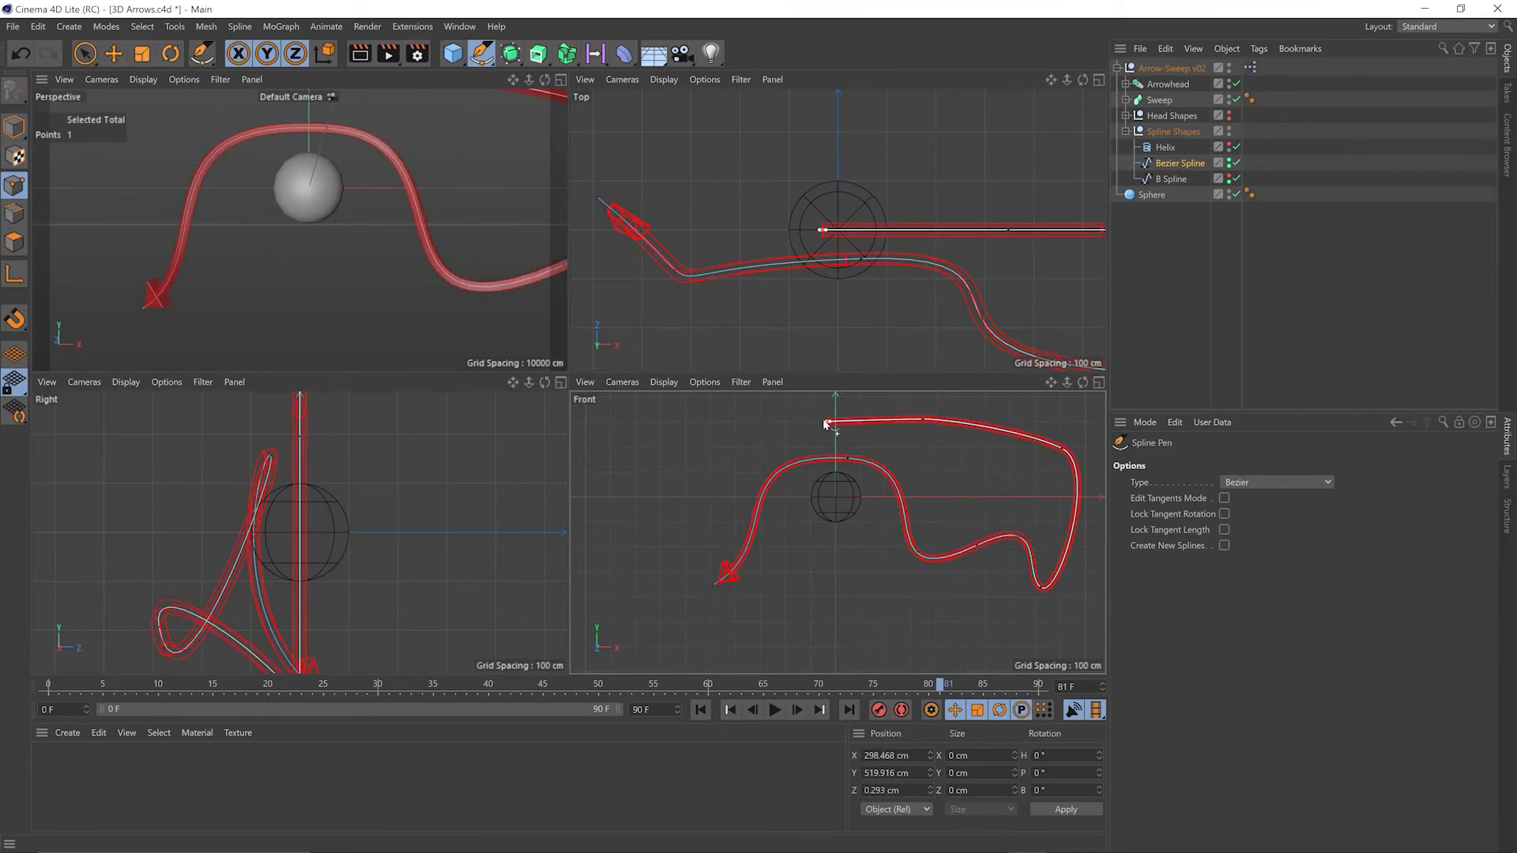
{"action": "left_click_drag", "start_coordinate": [826, 425], "coordinate": [834, 455]}
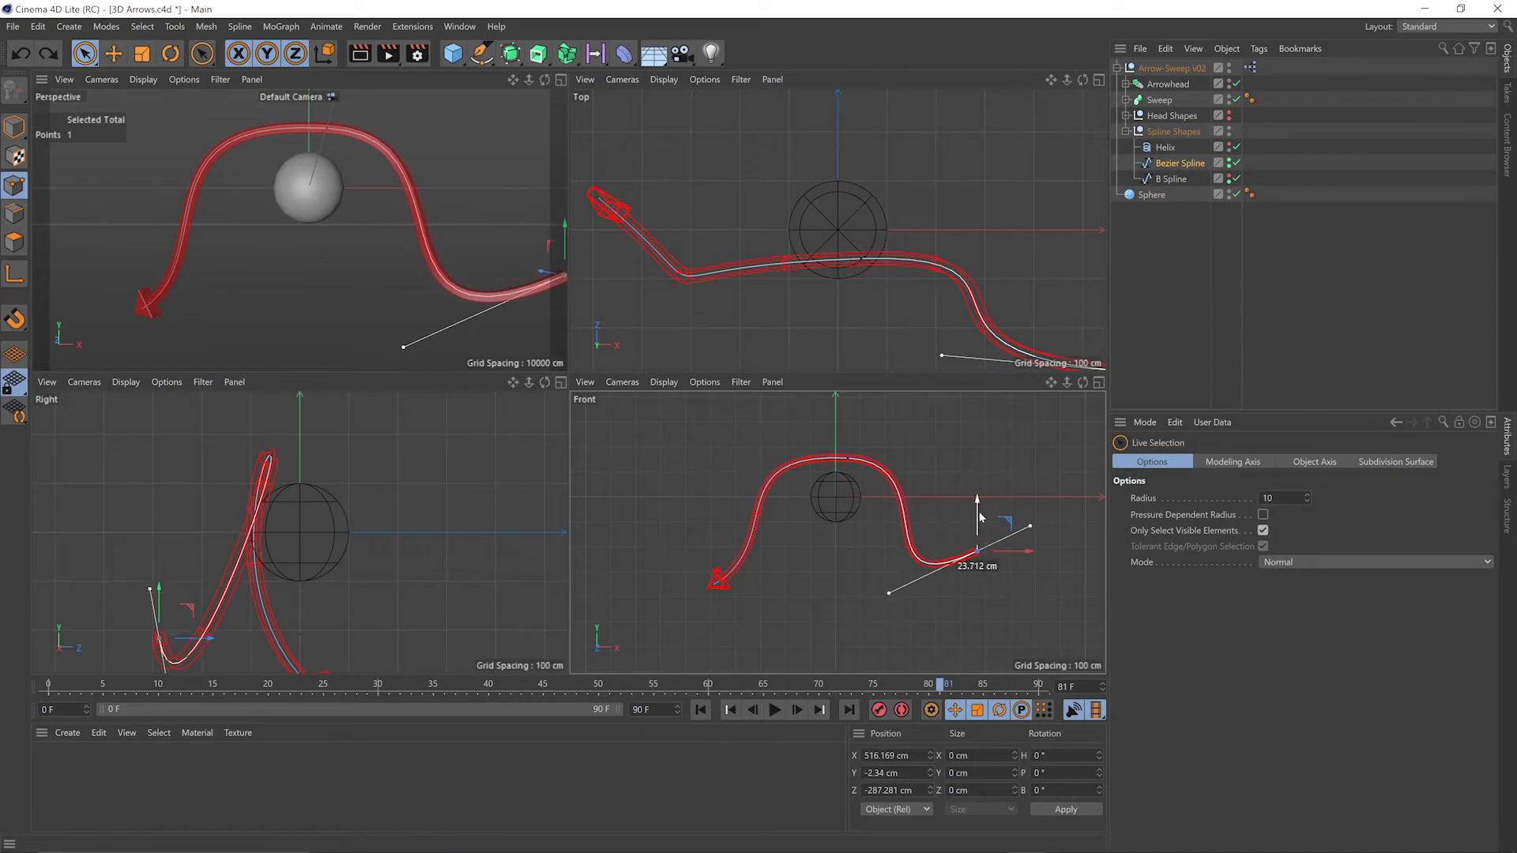
{"action": "left_click_drag", "start_coordinate": [976, 523], "coordinate": [1019, 573]}
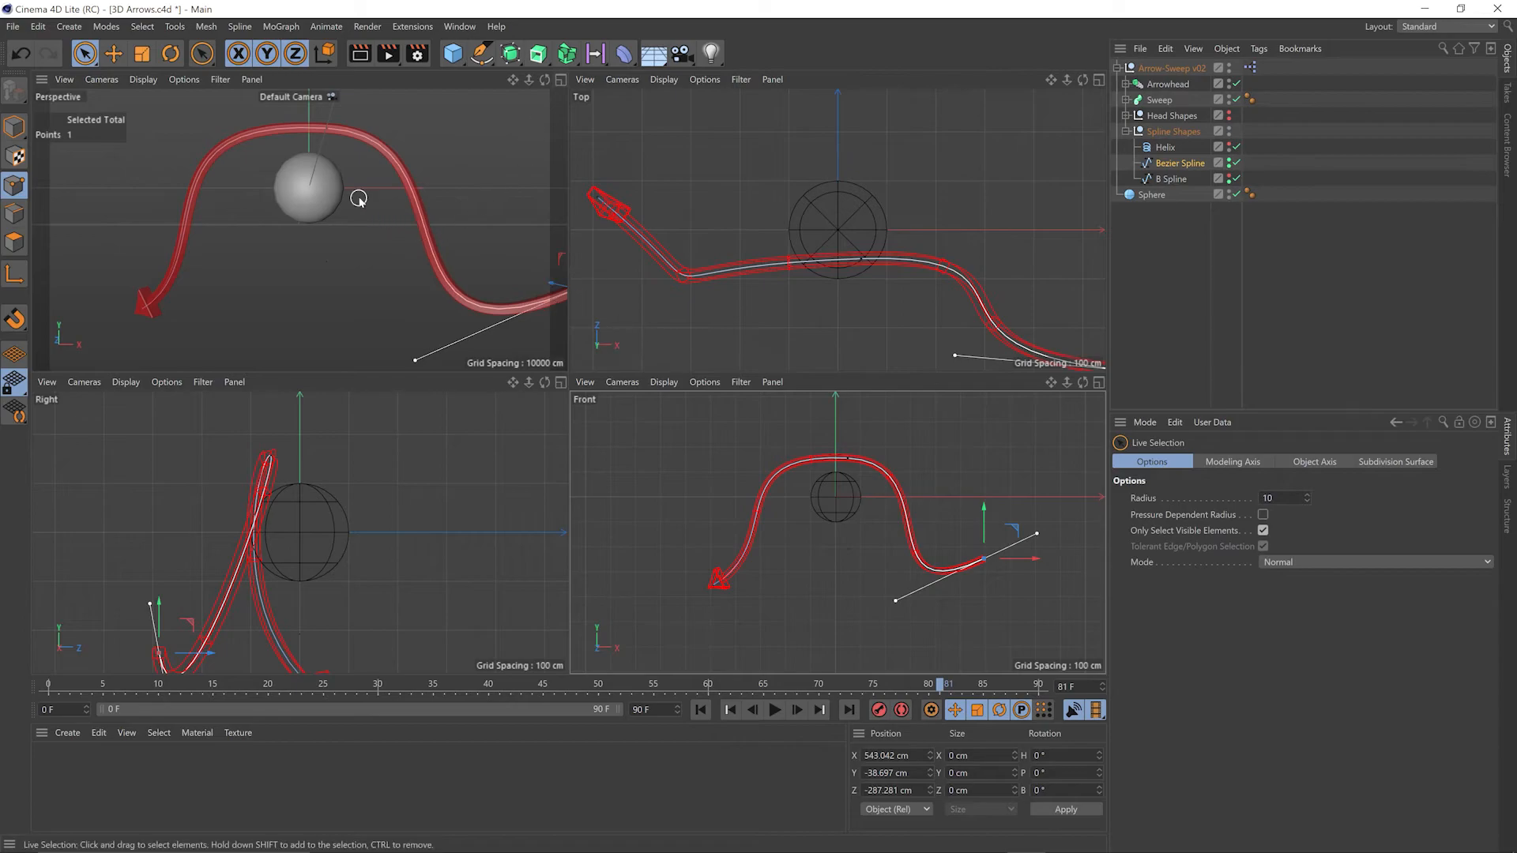
{"action": "mouse_move", "coordinate": [553, 101]}
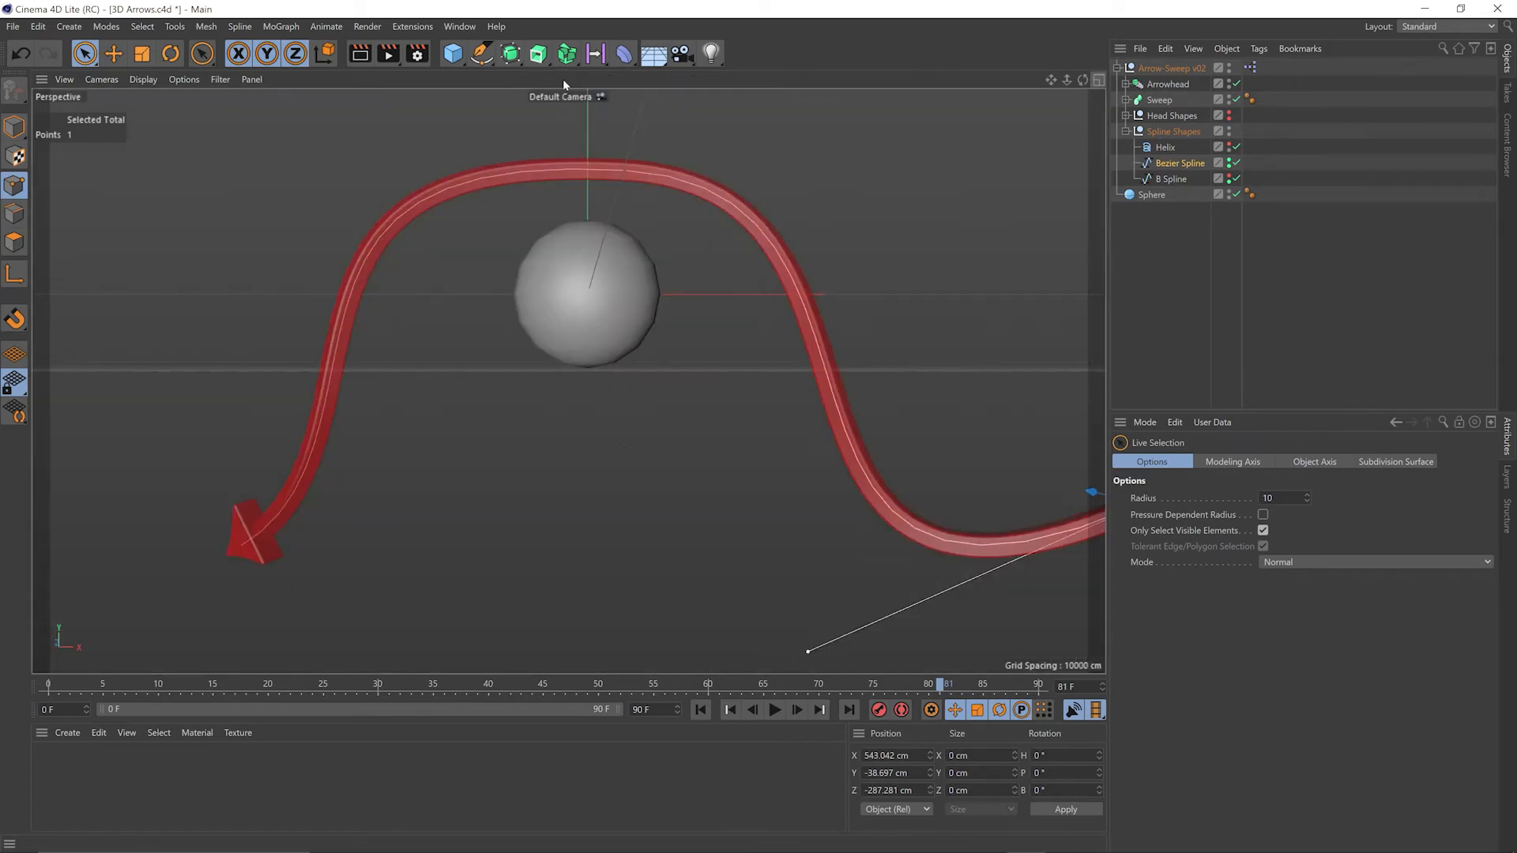
Rewind to frame 0 and play the arrow growing along the path over the sphere.
{"action": "left_click", "coordinate": [53, 684]}
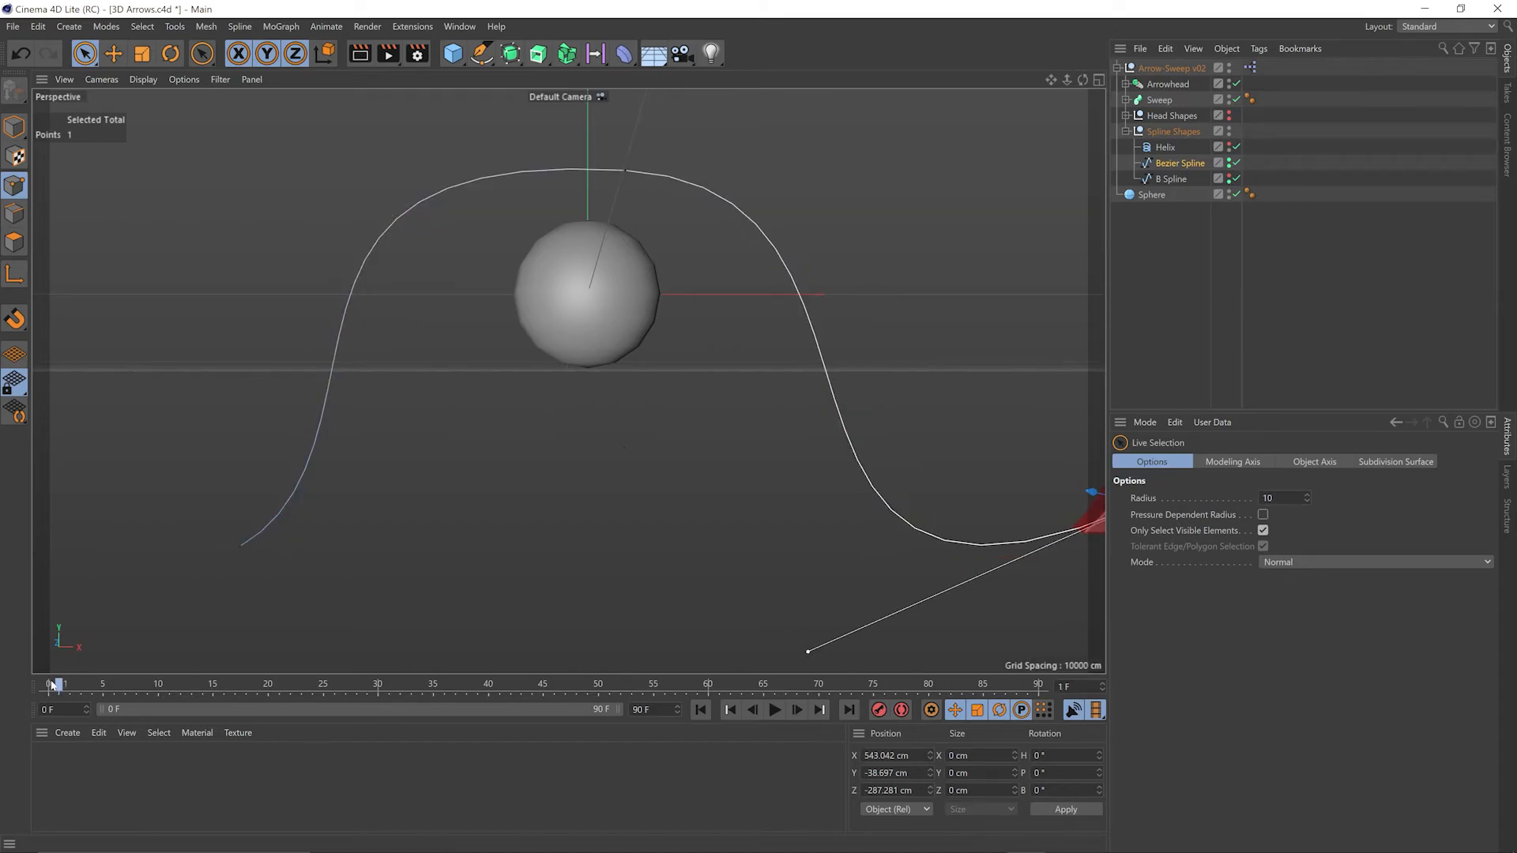
{"action": "left_click", "coordinate": [774, 709]}
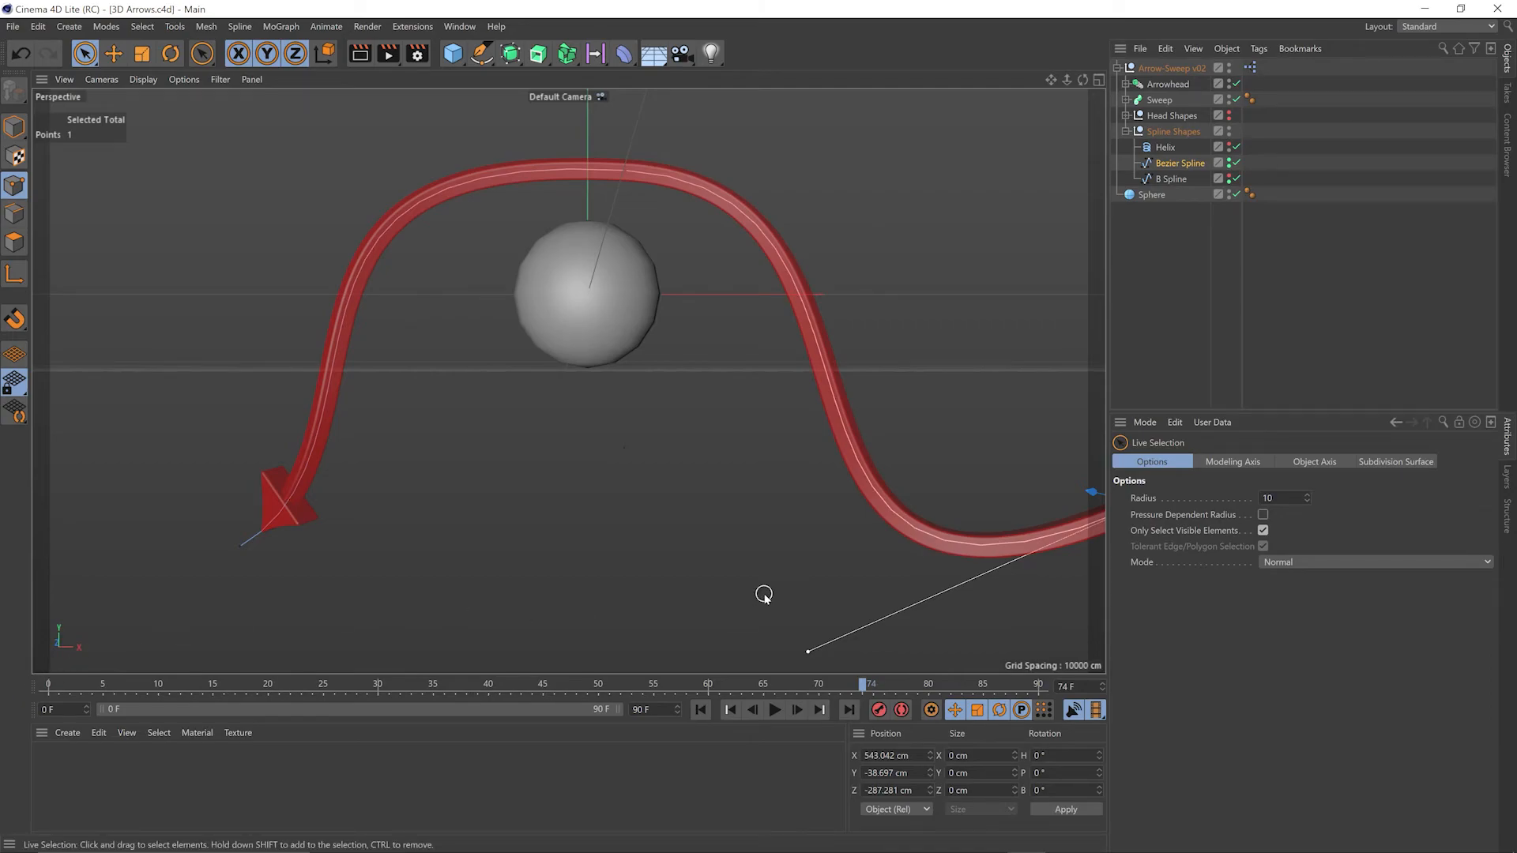
{"action": "mouse_move", "coordinate": [837, 488]}
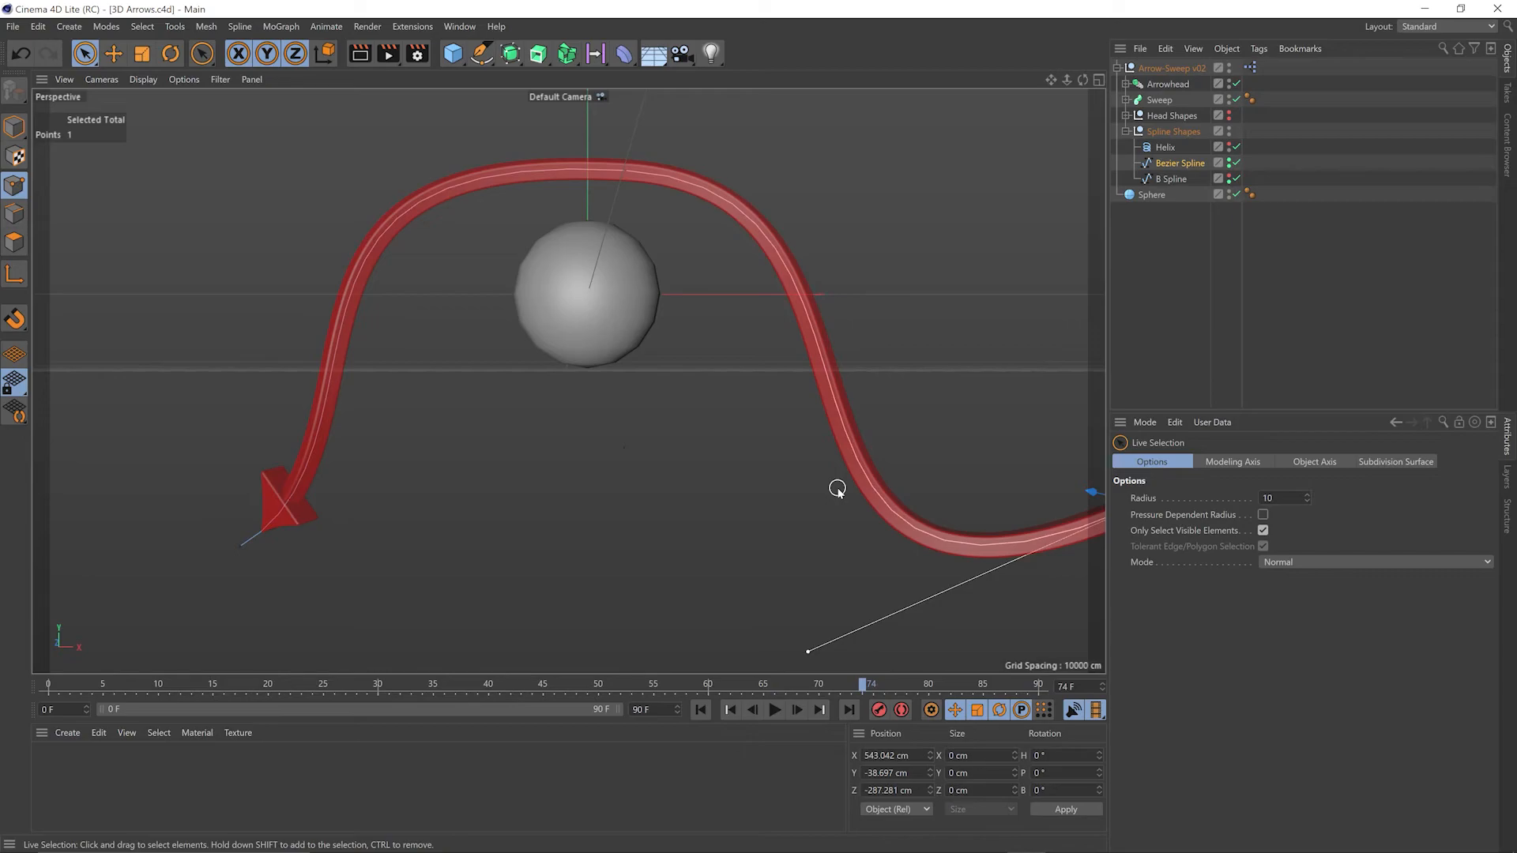
{"action": "mouse_move", "coordinate": [115, 777]}
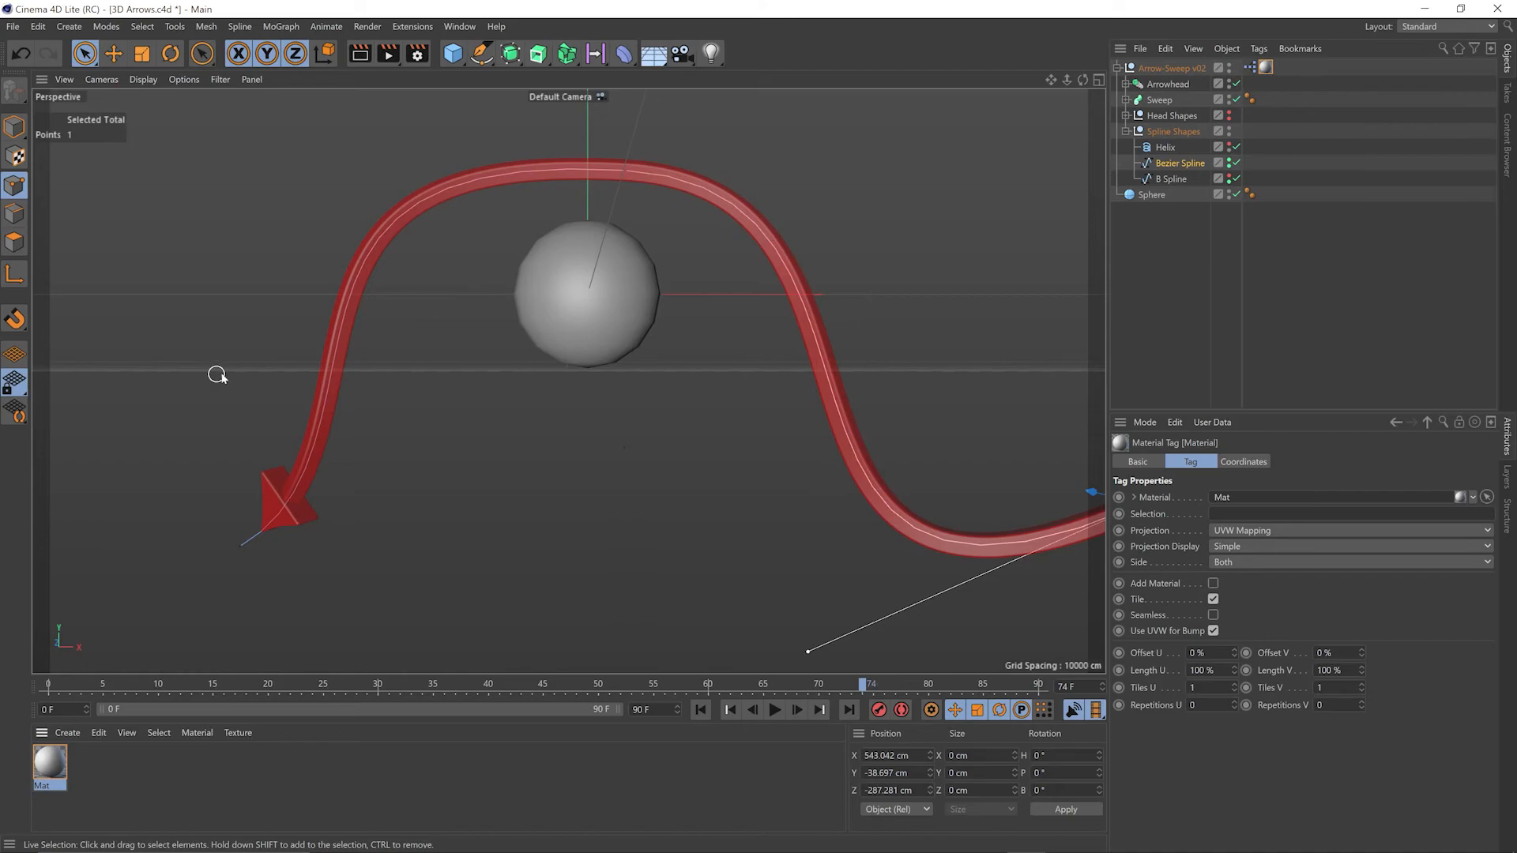
{"action": "mouse_move", "coordinate": [49, 760]}
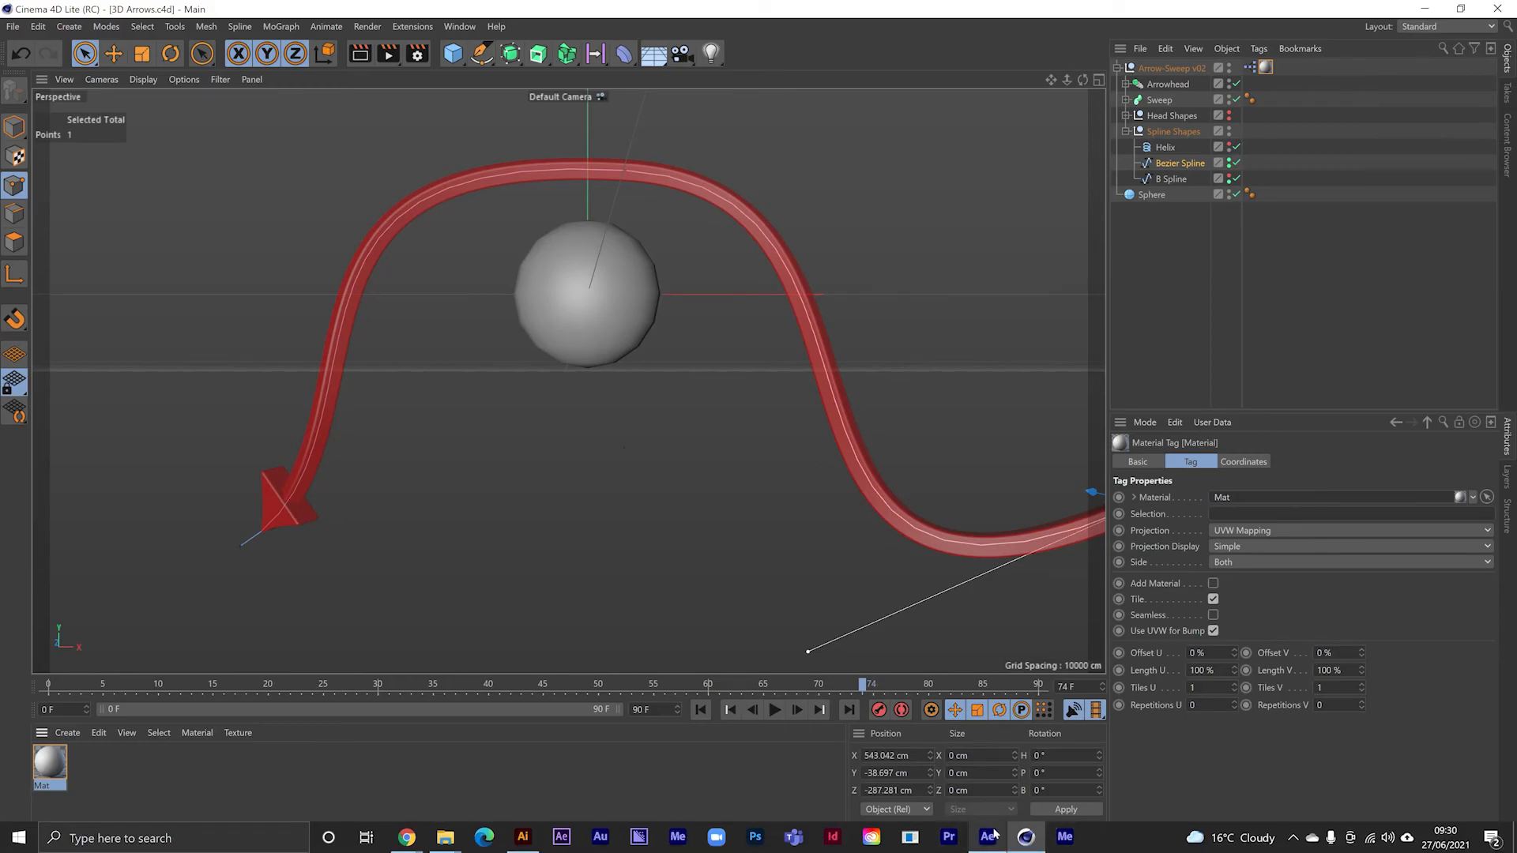
Bring After Effects forward to see the Cineware layer render the arching arrow.
{"action": "left_click", "coordinate": [986, 838]}
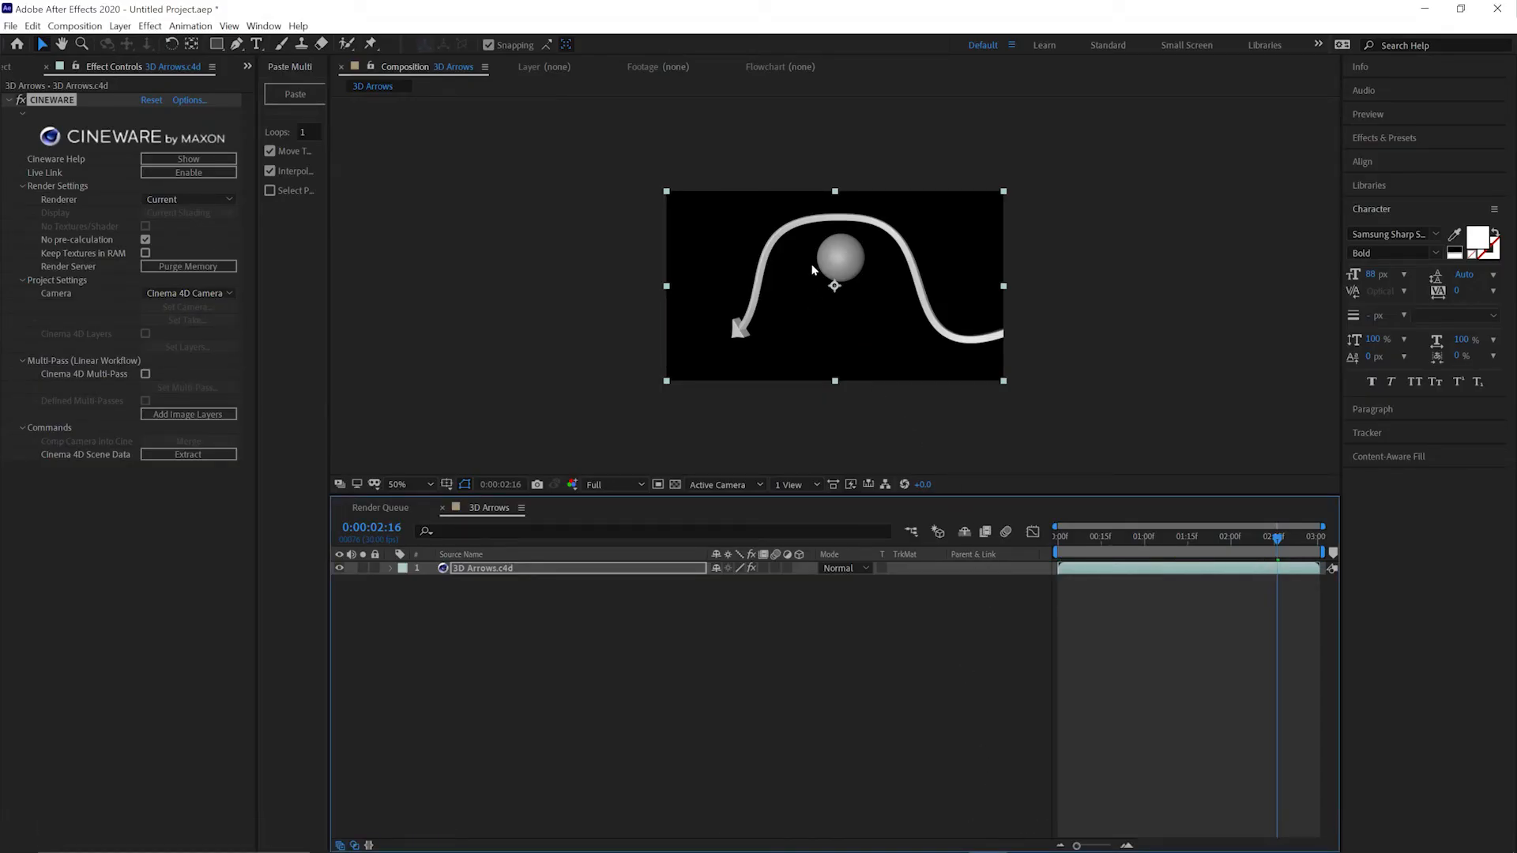
{"action": "mouse_move", "coordinate": [717, 386]}
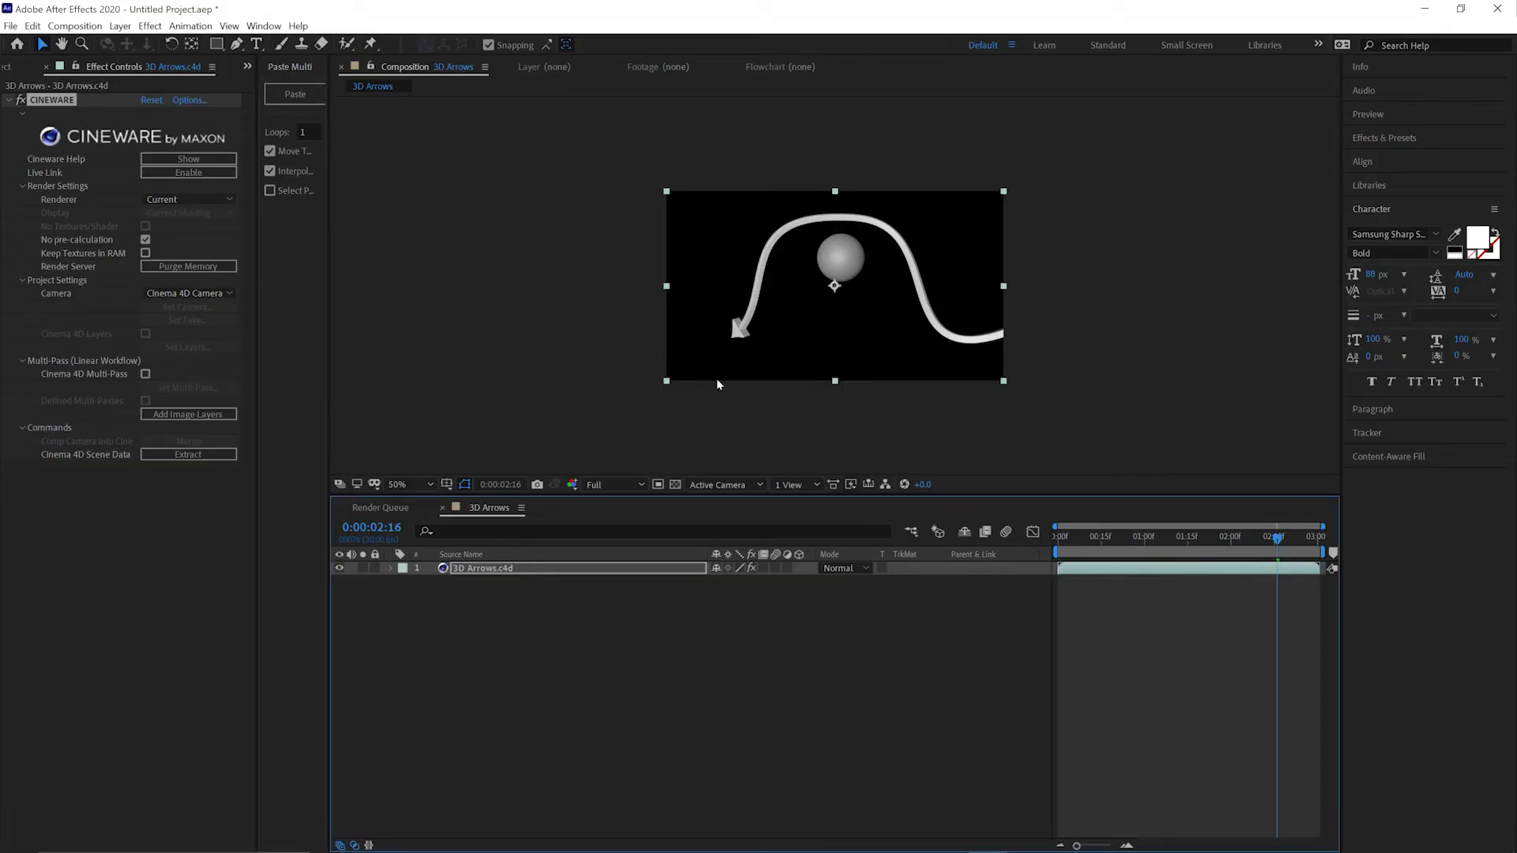
{"action": "mouse_move", "coordinate": [946, 403]}
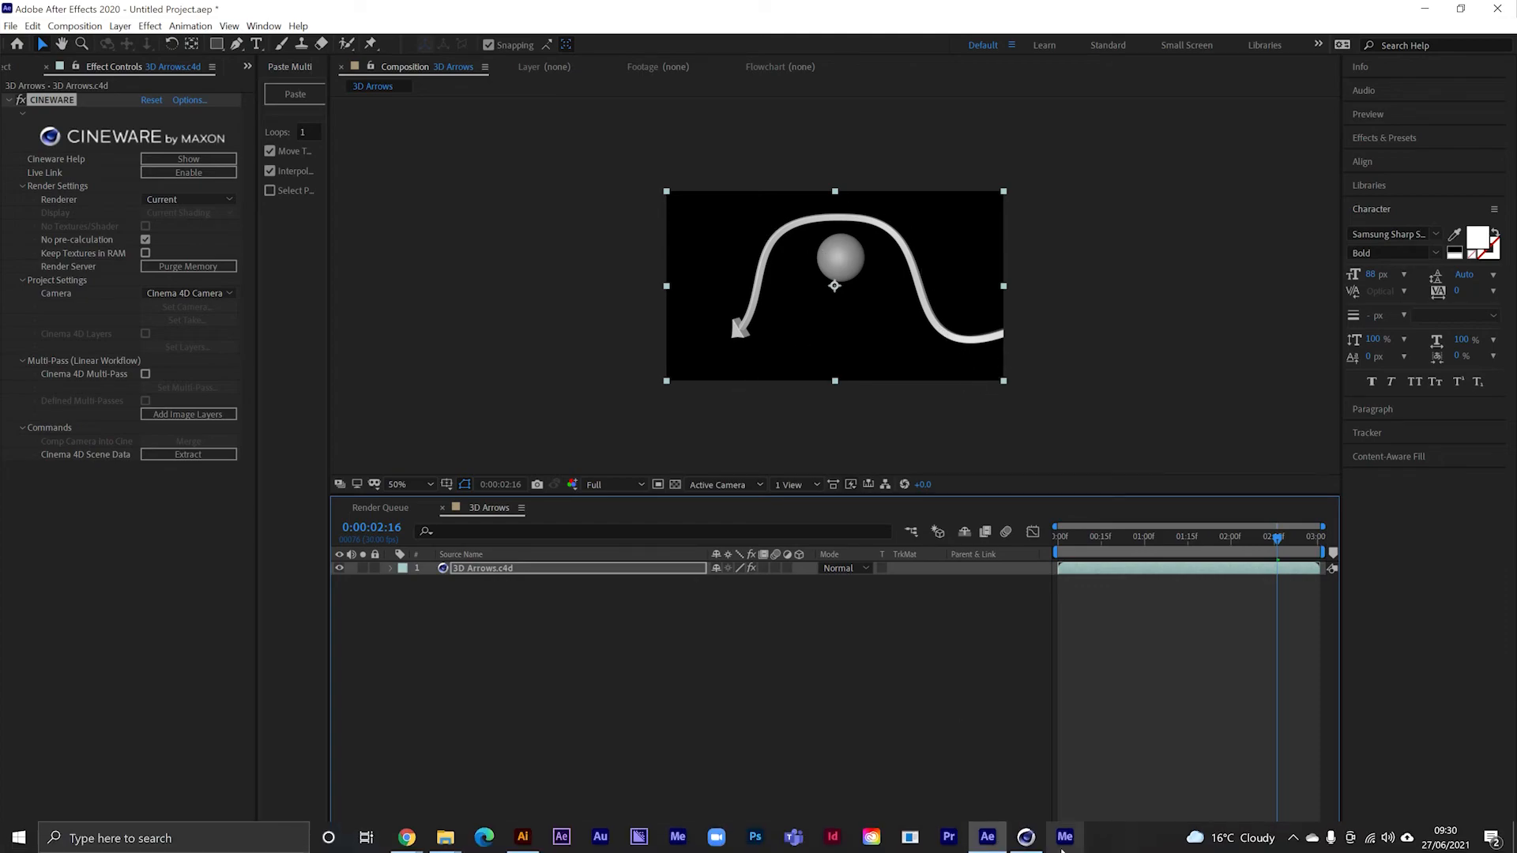
In the Mat Material Editor, shift Hue and Value to a bright pink and close the editor.
{"action": "left_click", "coordinate": [1064, 837]}
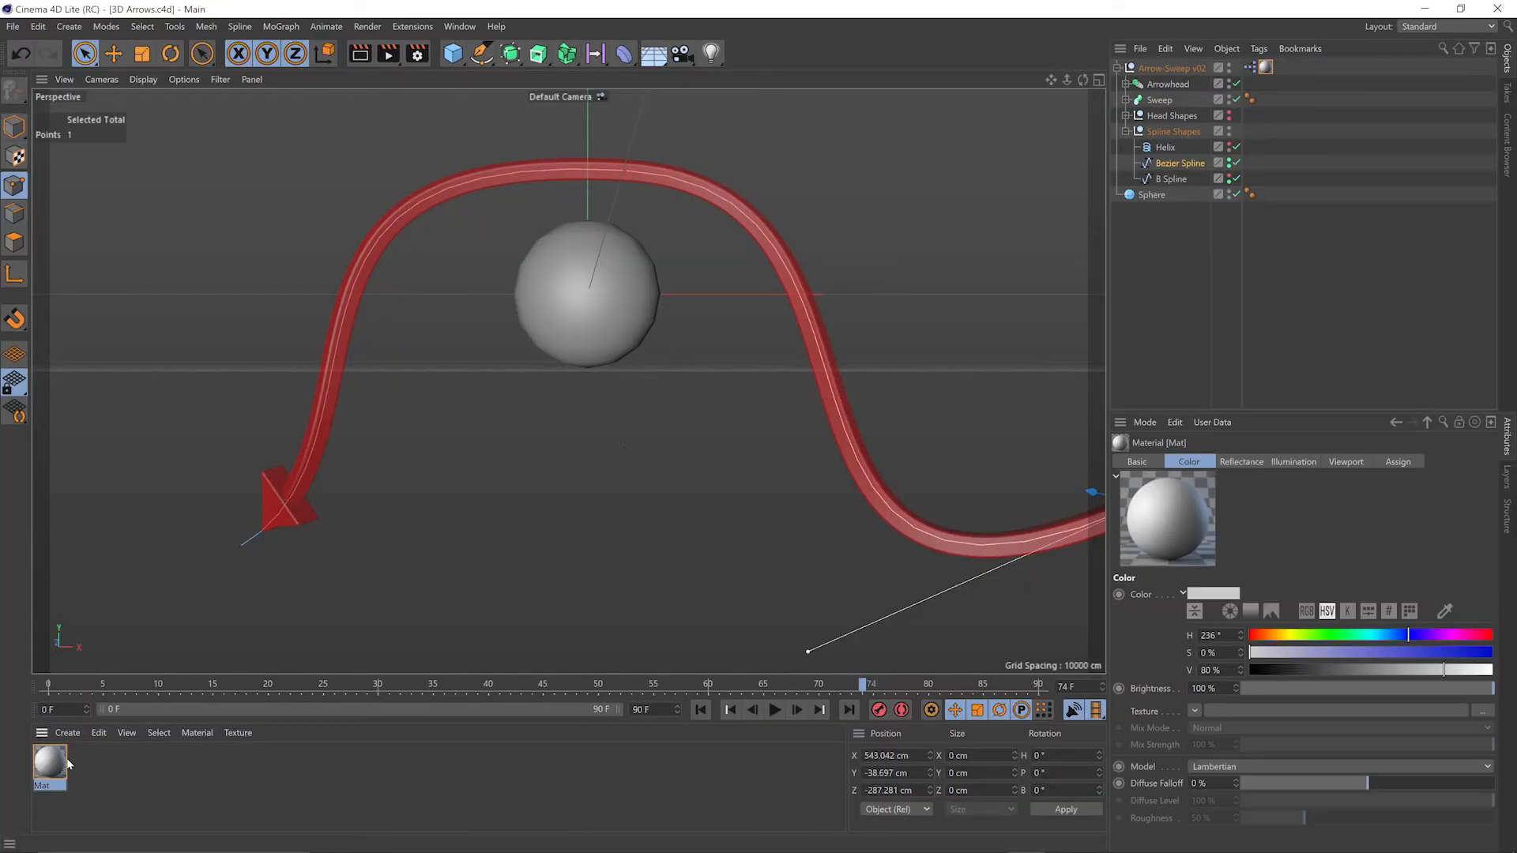
{"action": "double_click", "coordinate": [49, 765]}
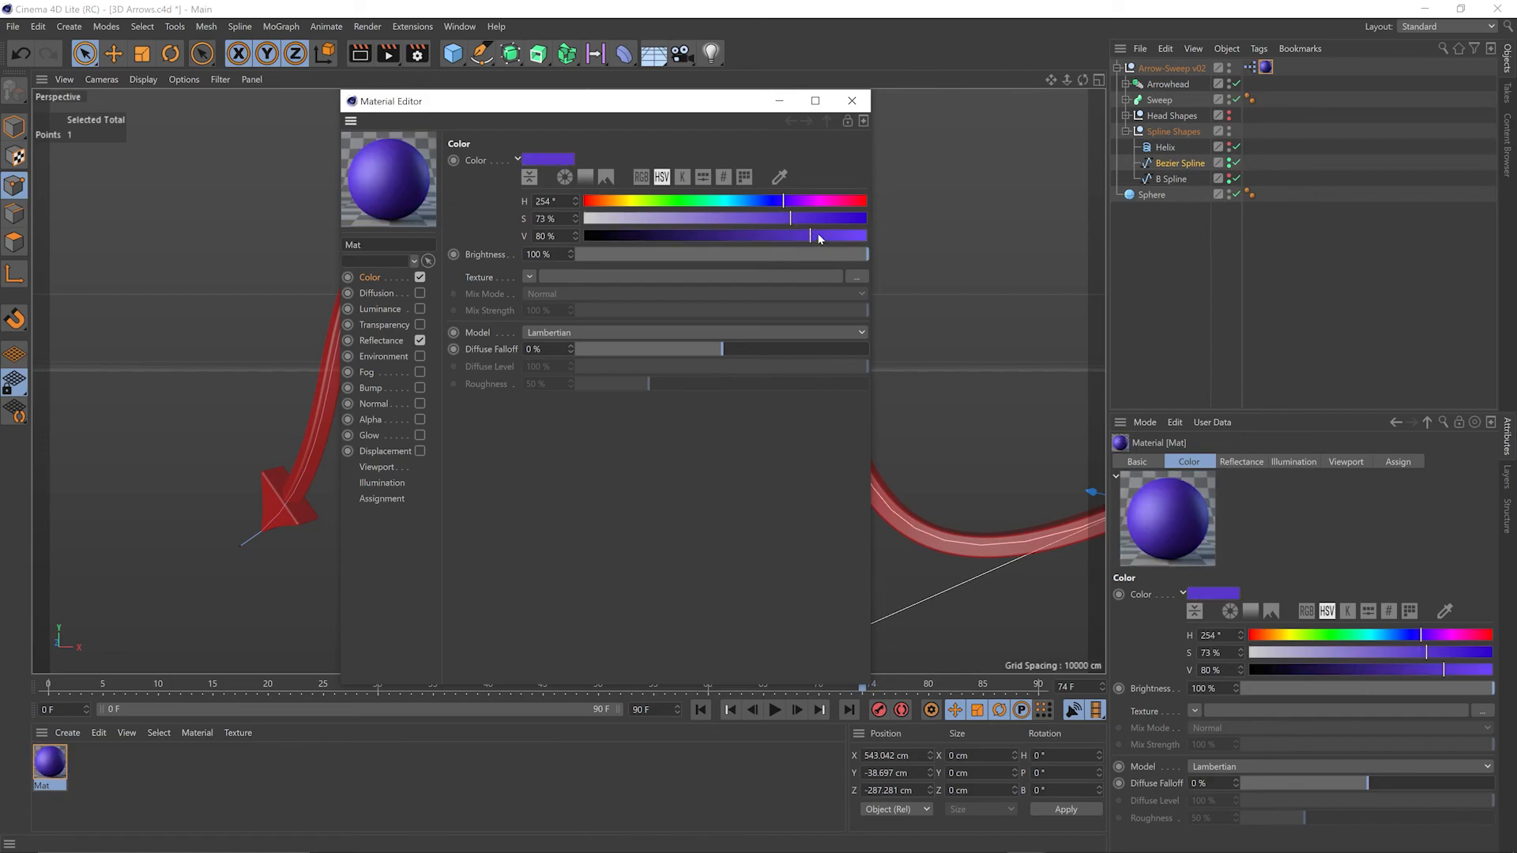
{"action": "left_click_drag", "start_coordinate": [807, 235], "coordinate": [838, 235]}
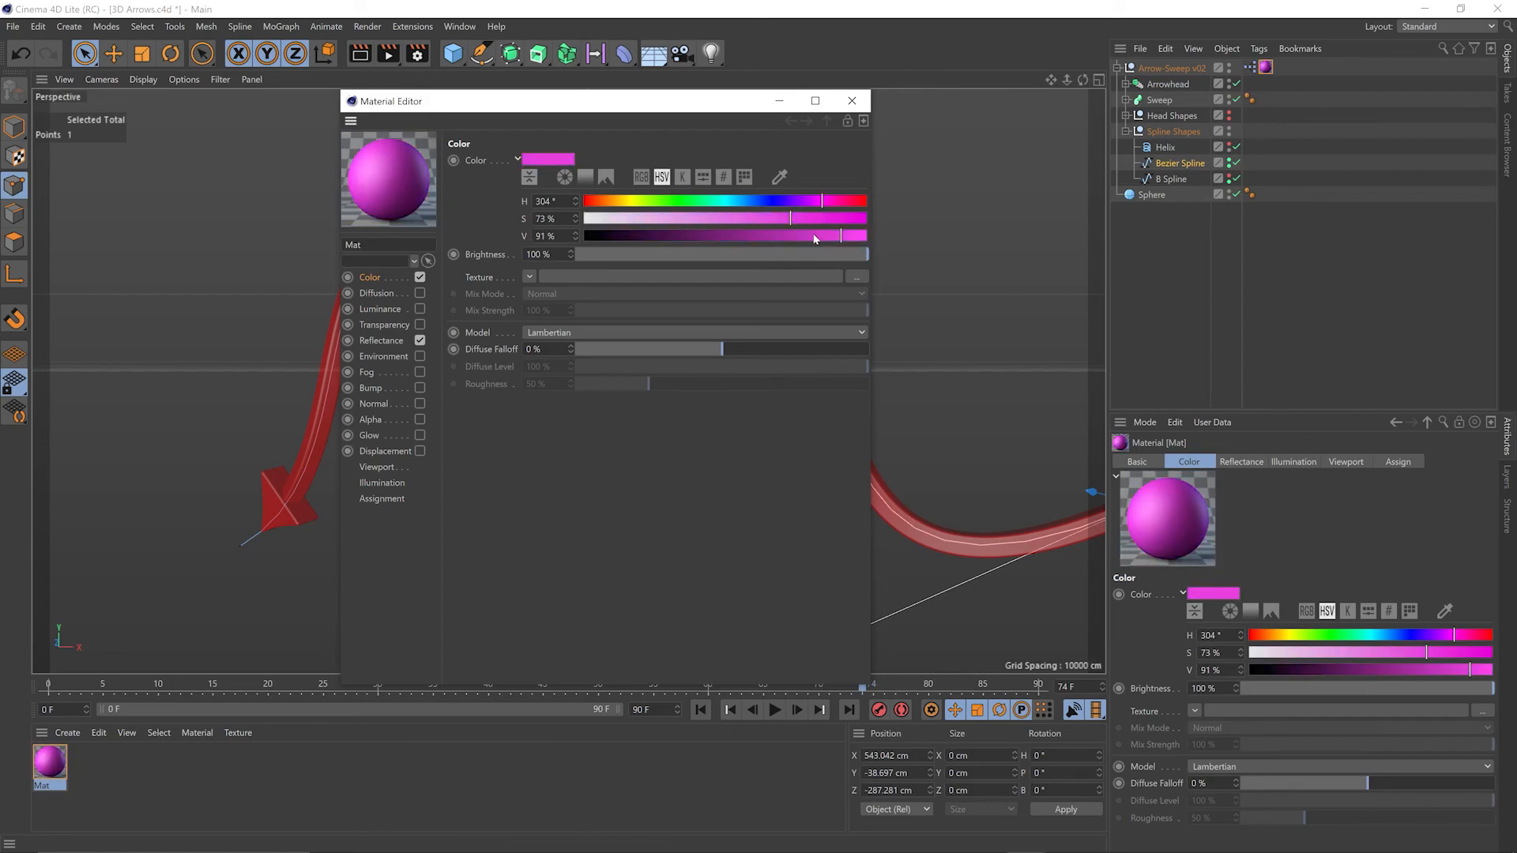
{"action": "left_click_drag", "start_coordinate": [814, 201], "coordinate": [826, 200]}
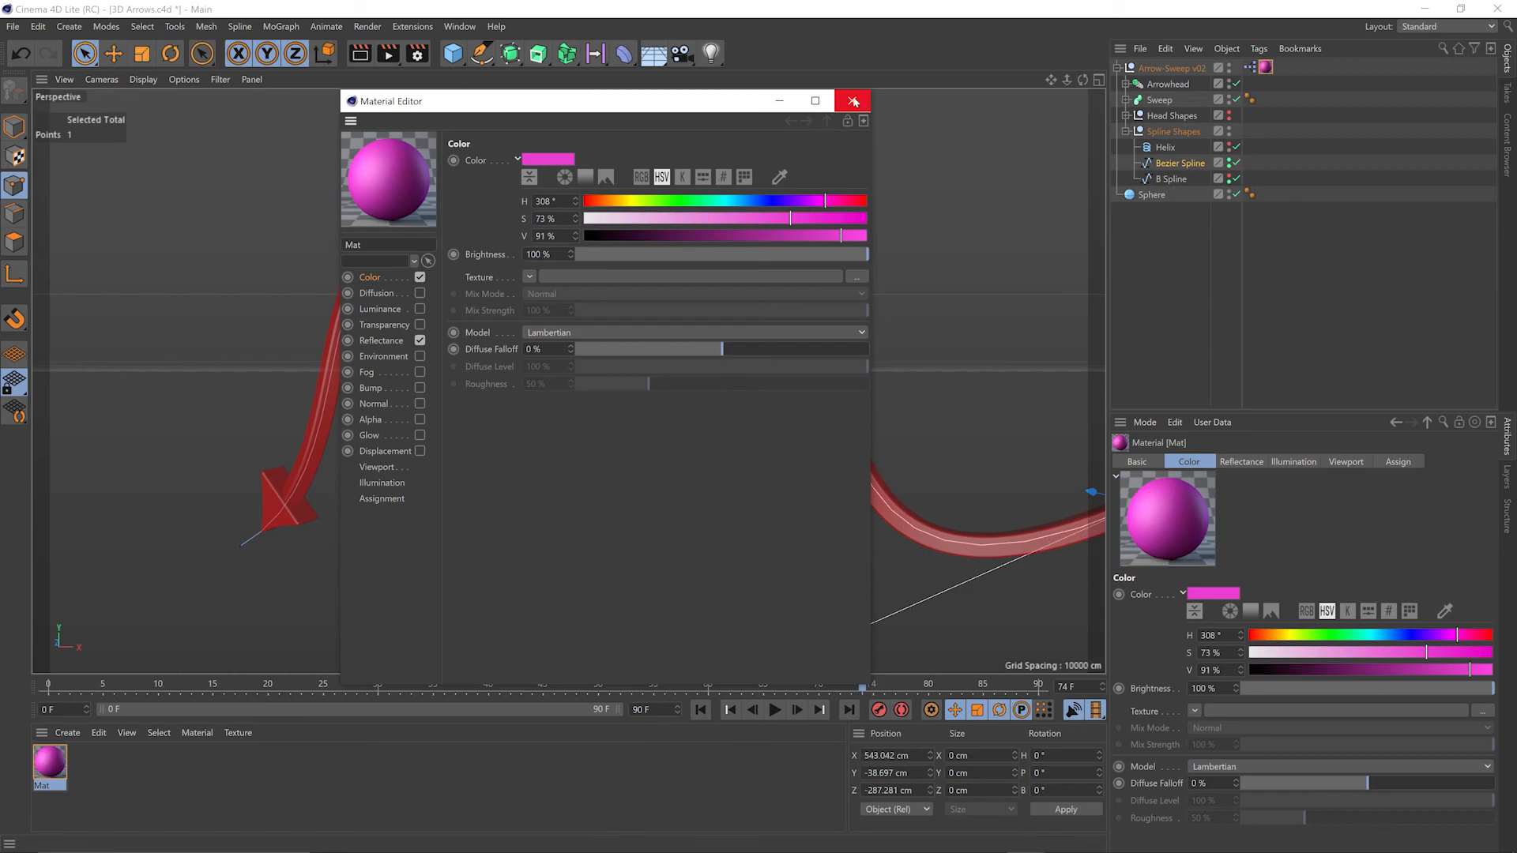
{"action": "left_click", "coordinate": [852, 101]}
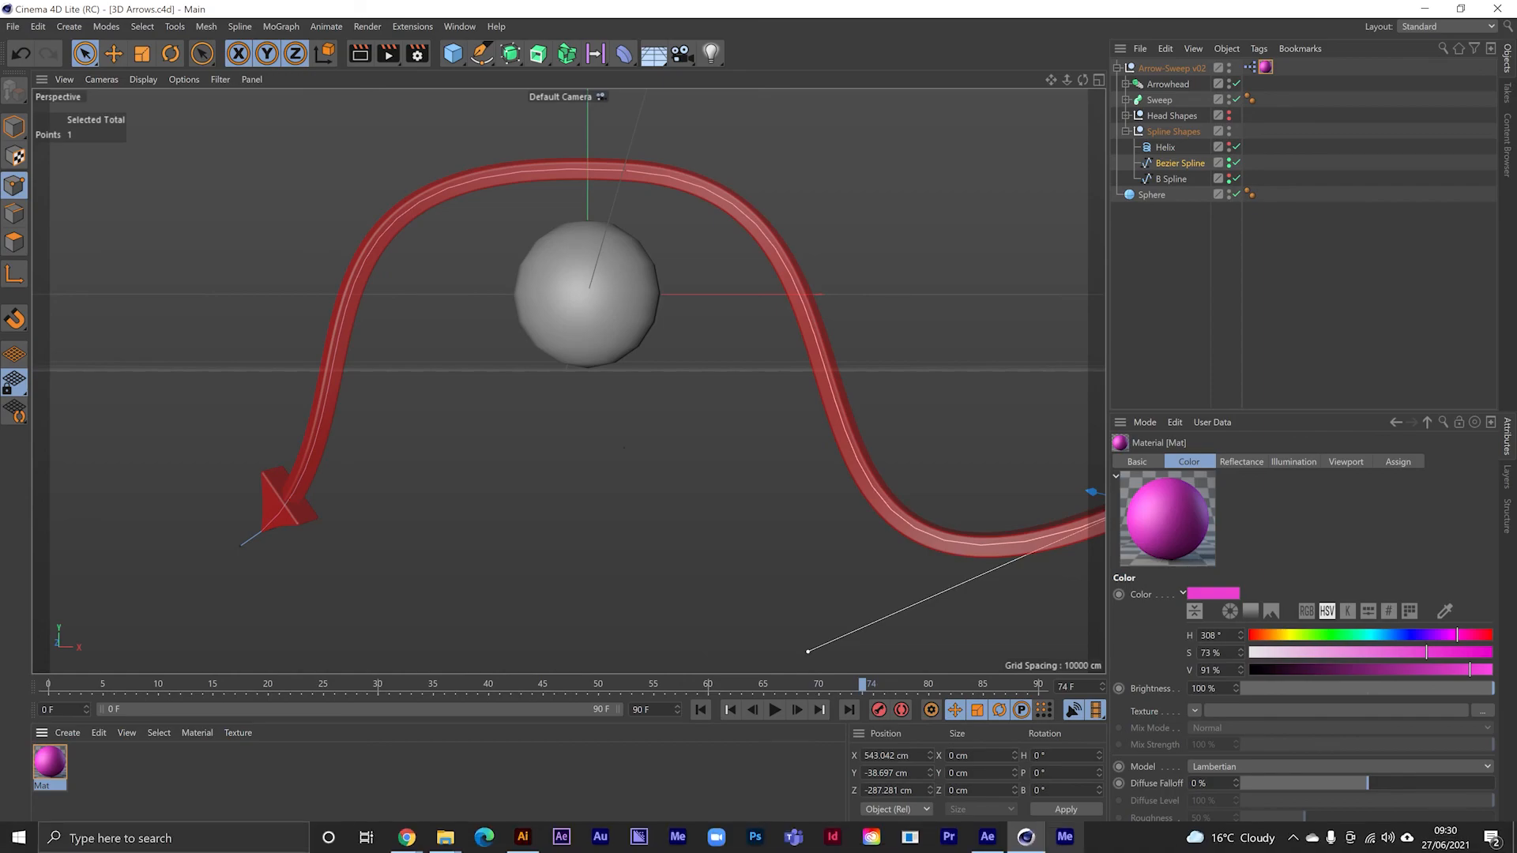
Switch to After Effects to preview the pink arrow in the 3D Arrows composition.
{"action": "left_click", "coordinate": [986, 837]}
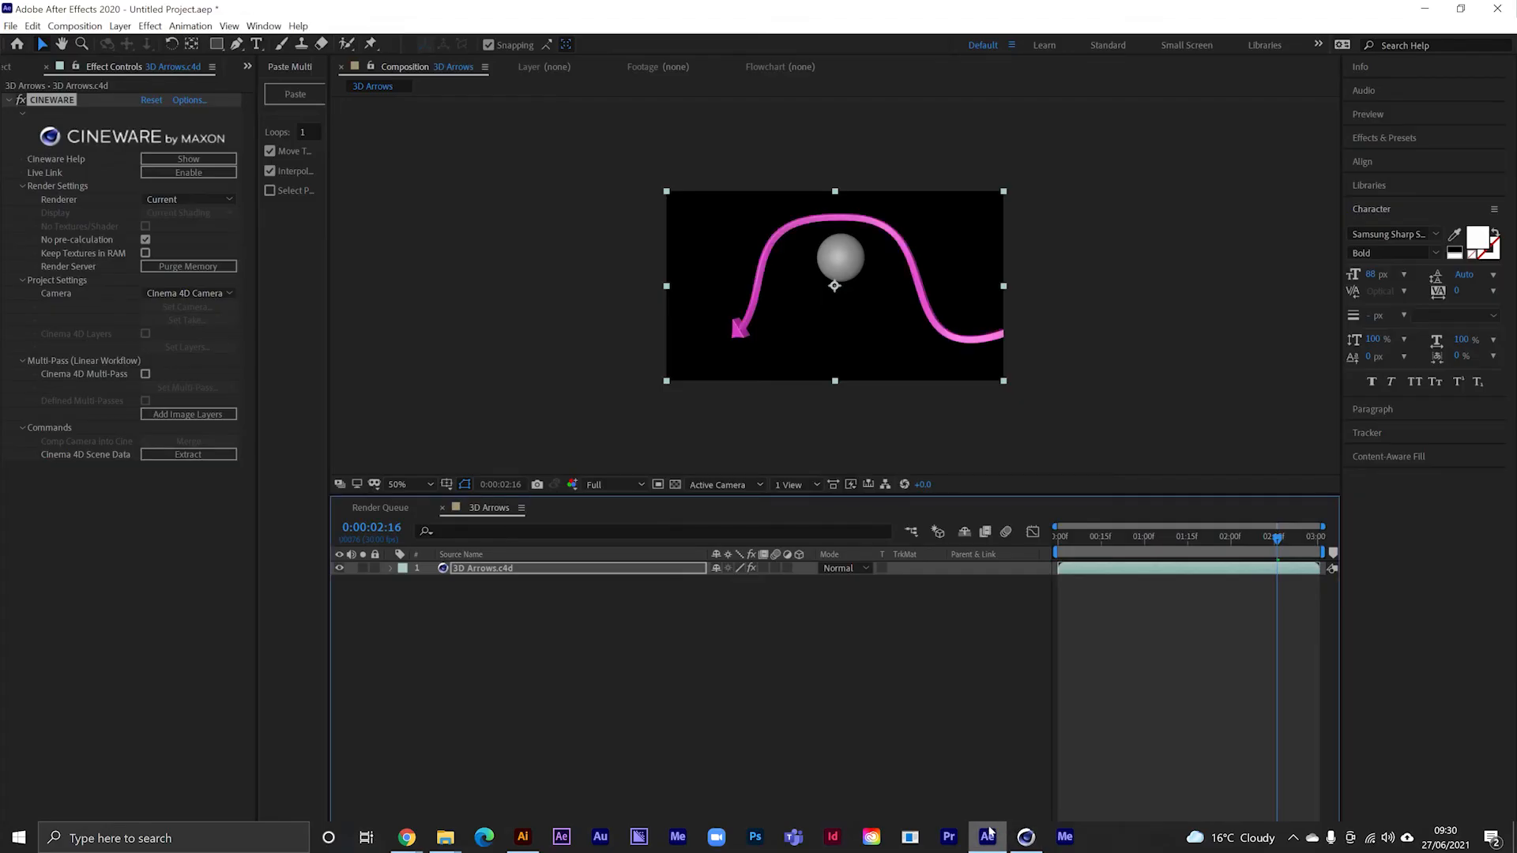